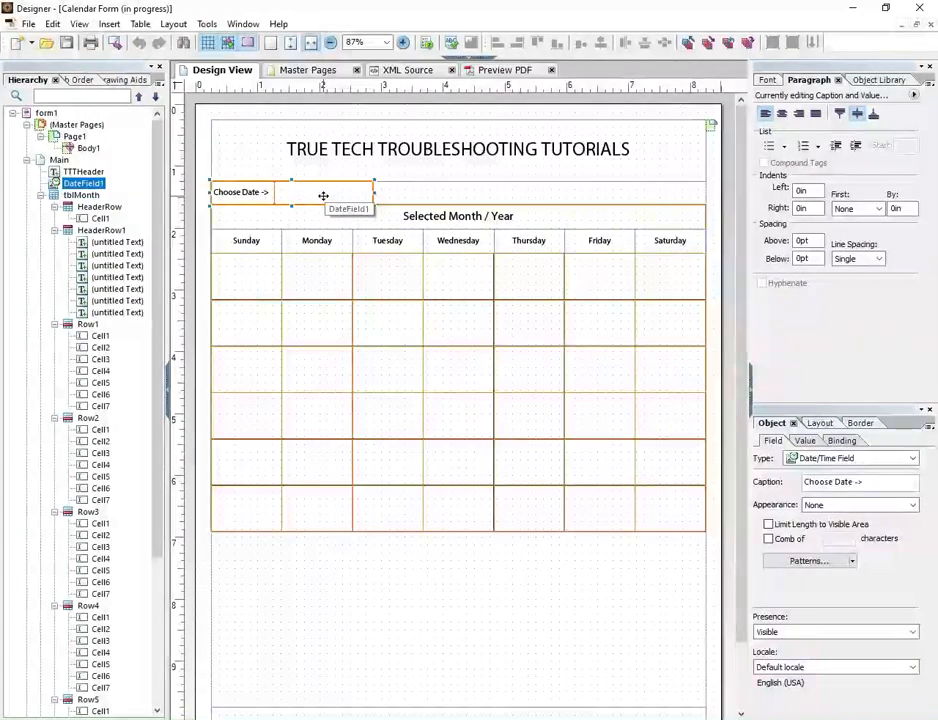
# - Show the Script Editor for DateField1's exit event and scroll to the comments near line 47
pyautogui.click(243, 23)
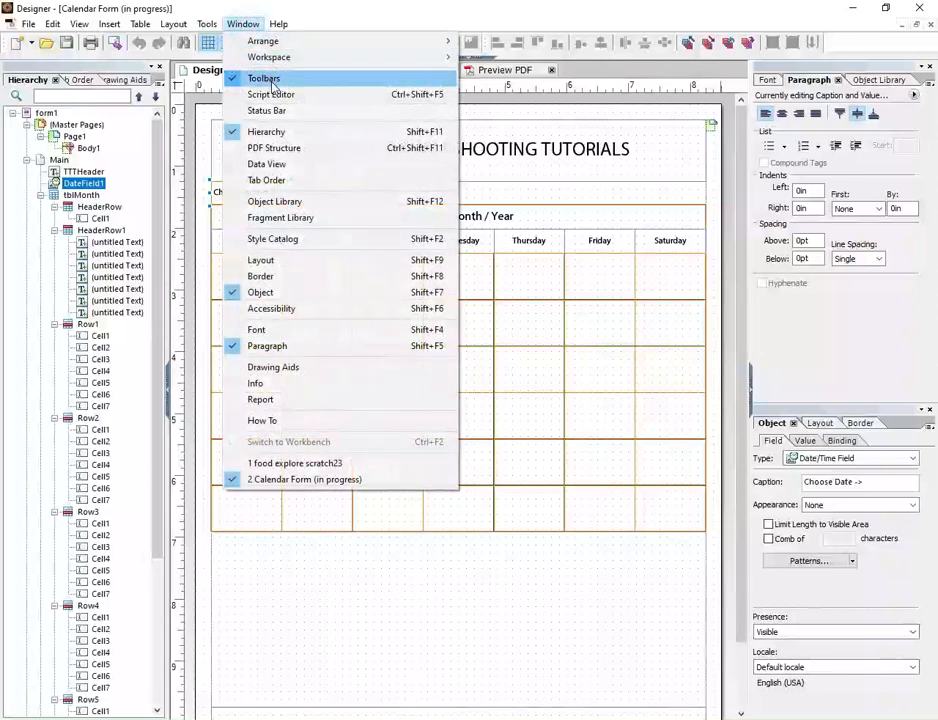
pyautogui.click(270, 94)
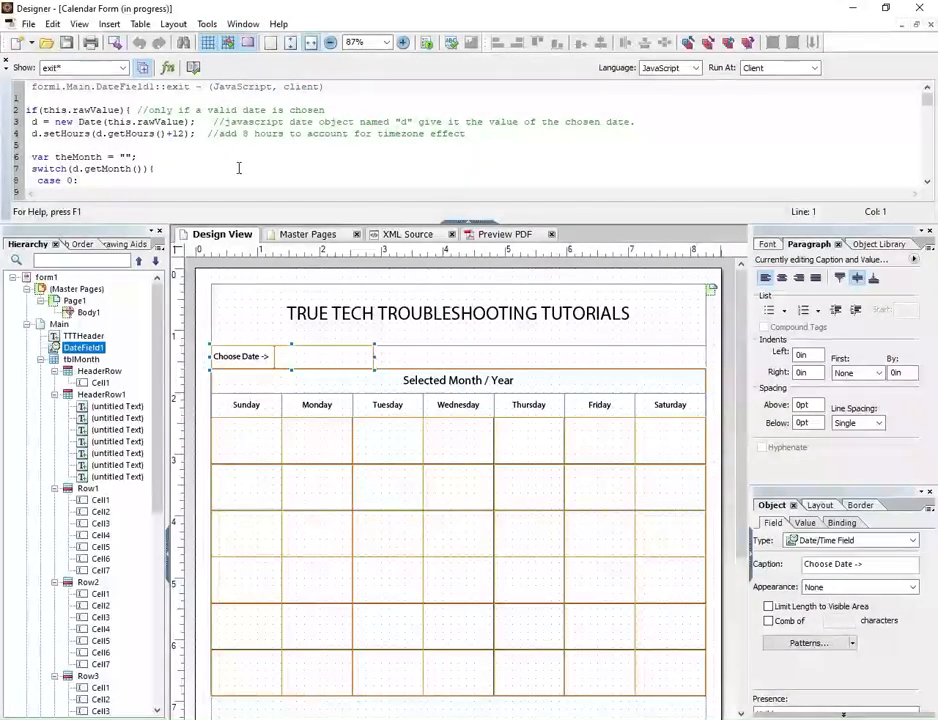
pyautogui.scroll(-3)
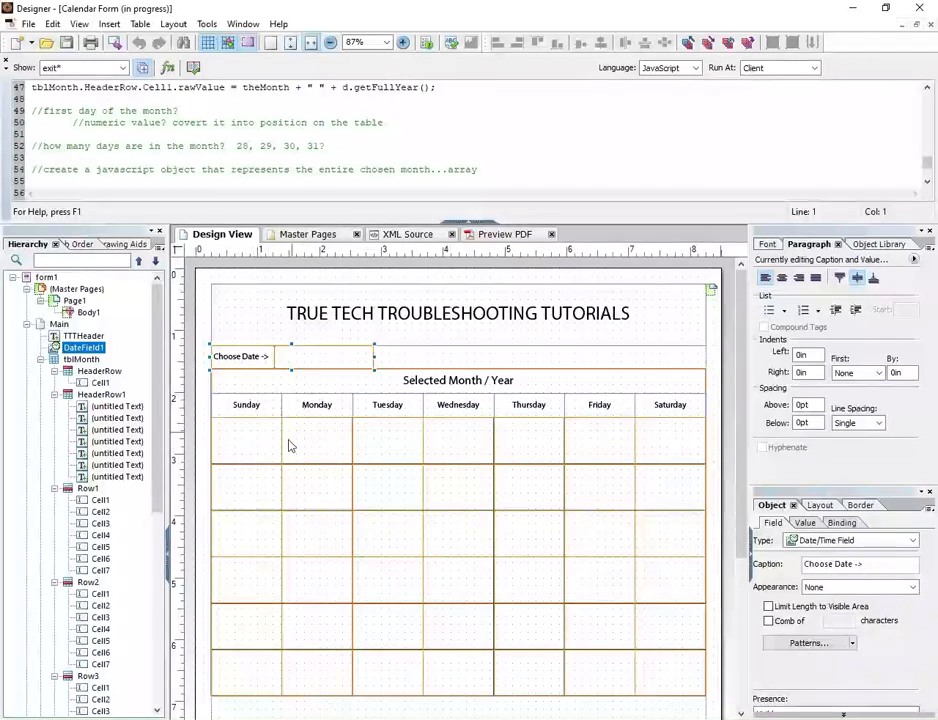
pyautogui.moveTo(438, 477)
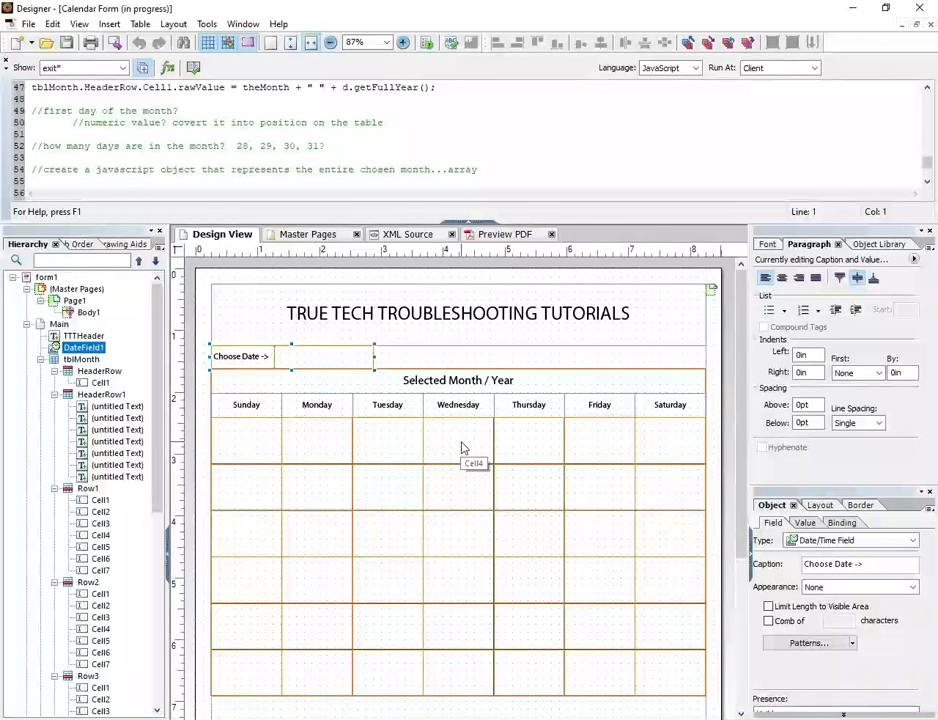
pyautogui.moveTo(458, 458)
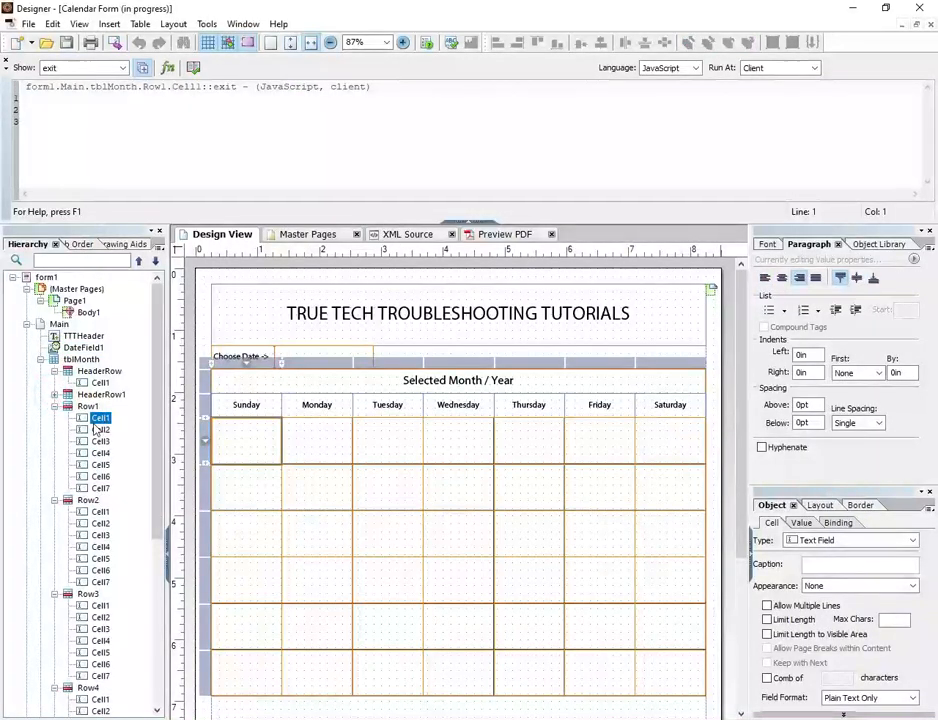
pyautogui.click(315, 442)
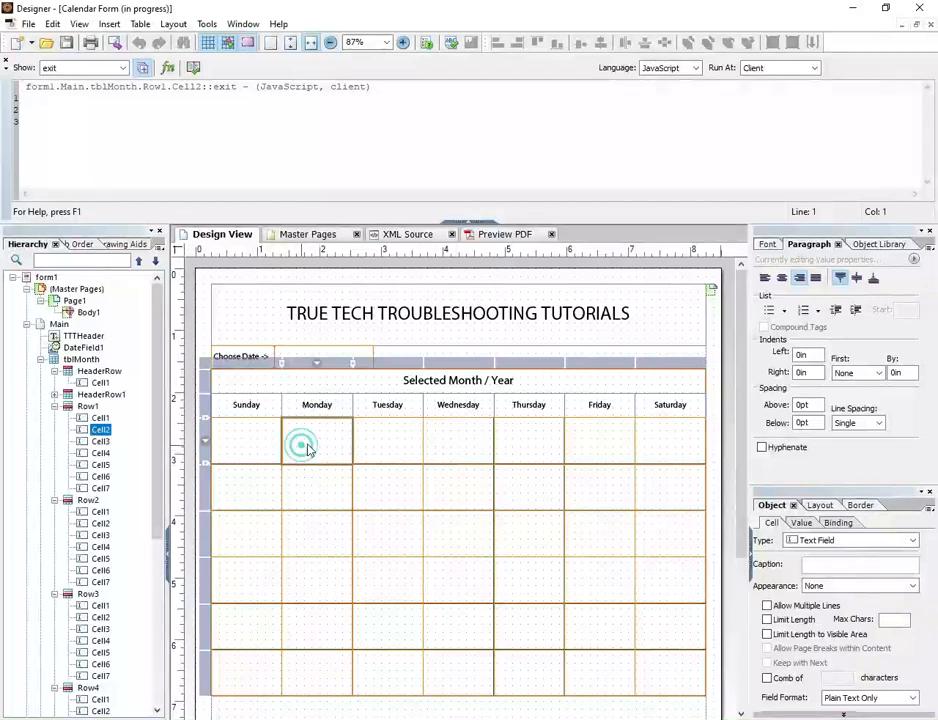
pyautogui.click(528, 440)
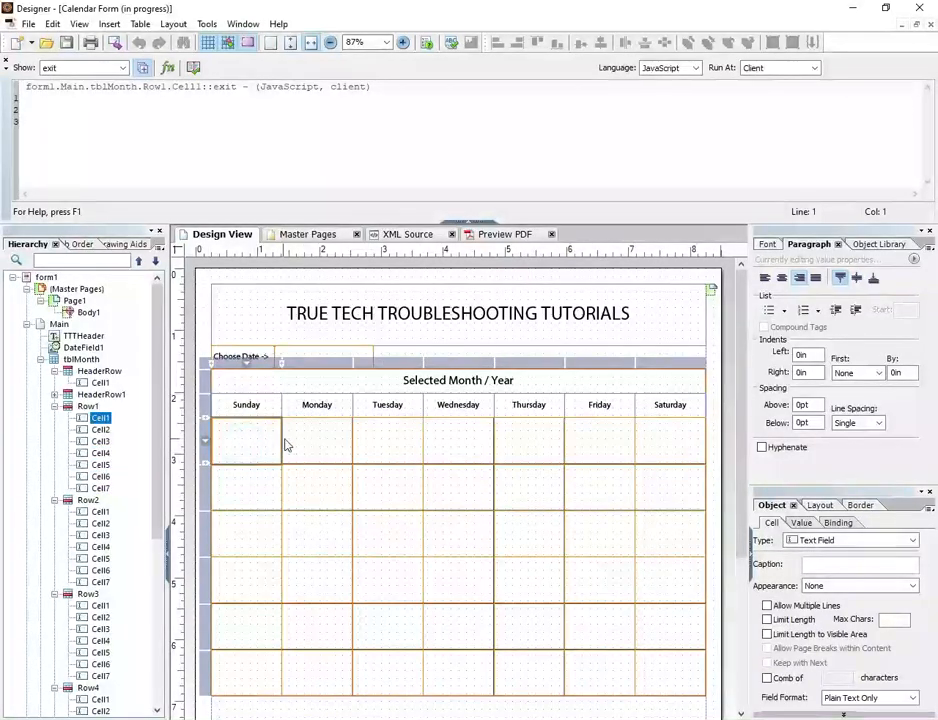
pyautogui.click(458, 440)
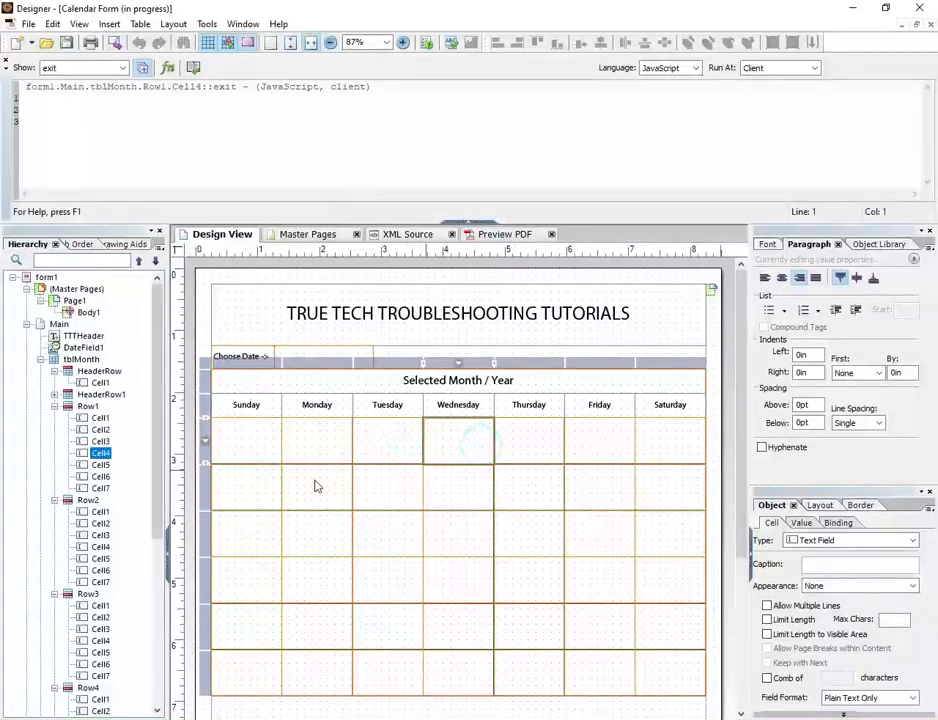
pyautogui.click(245, 488)
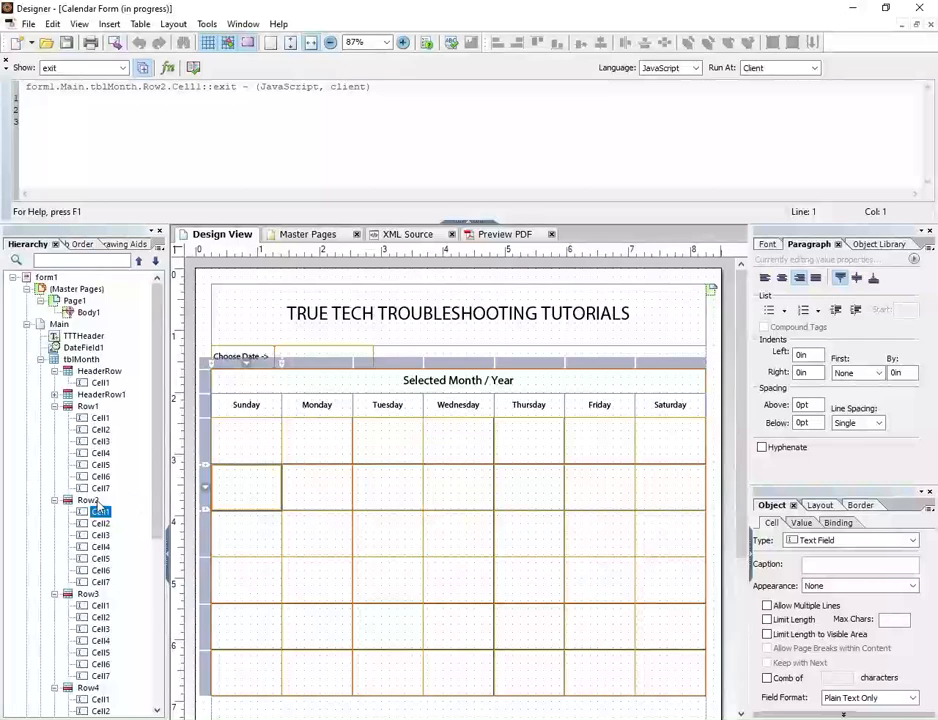
pyautogui.click(252, 507)
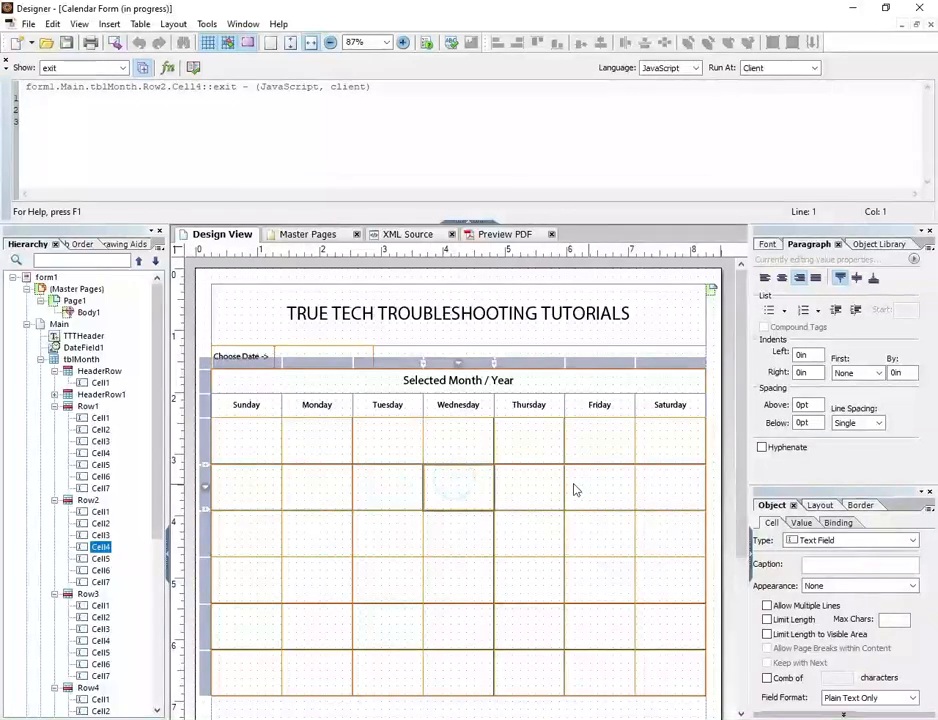
pyautogui.click(310, 500)
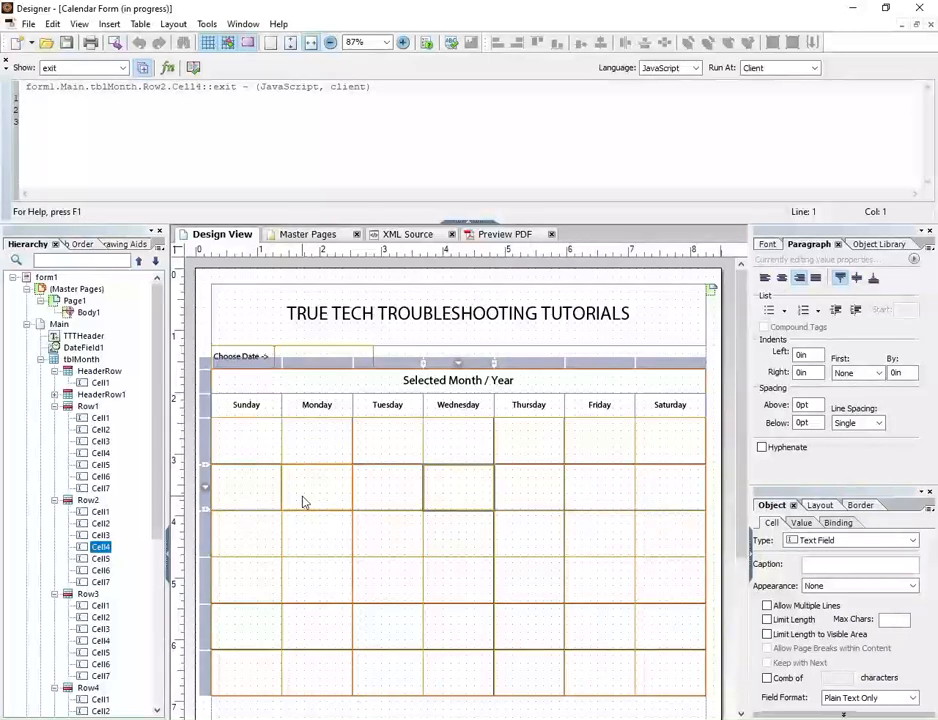
pyautogui.click(245, 533)
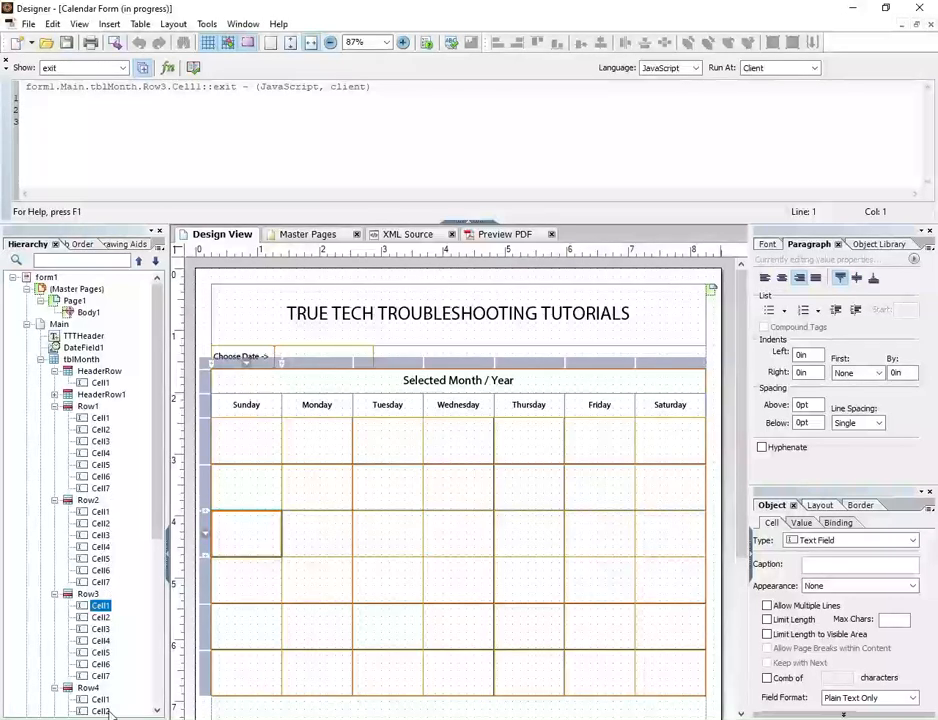
pyautogui.scroll(-3)
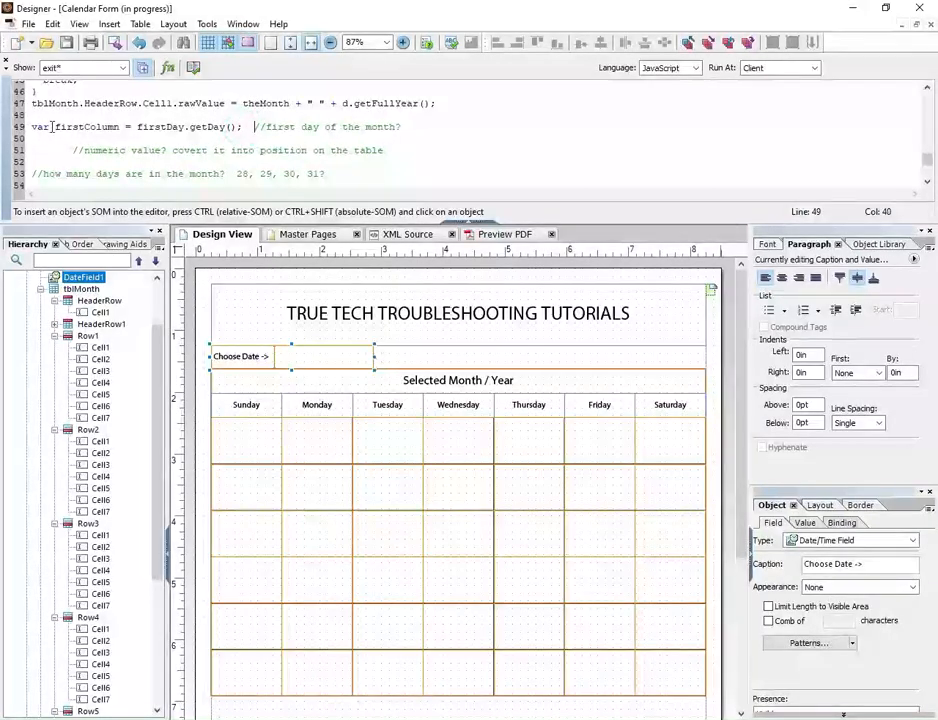
# - Highlight the firstColumn and firstDay names on the firstColumn line, then scroll the script
pyautogui.doubleClick(87, 127)
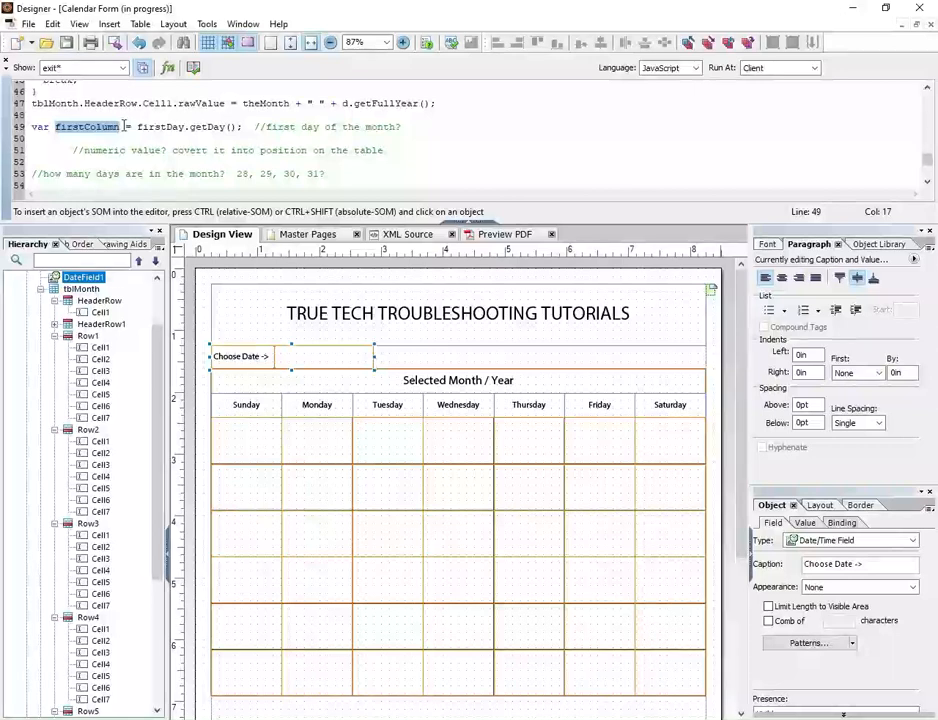
pyautogui.click(145, 127)
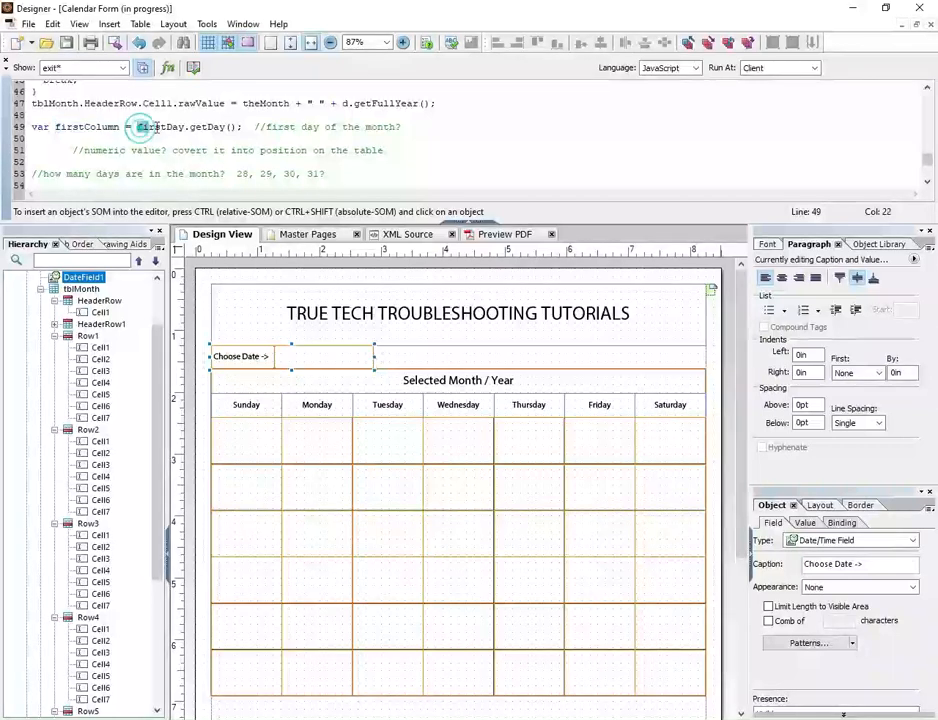
pyautogui.doubleClick(155, 127)
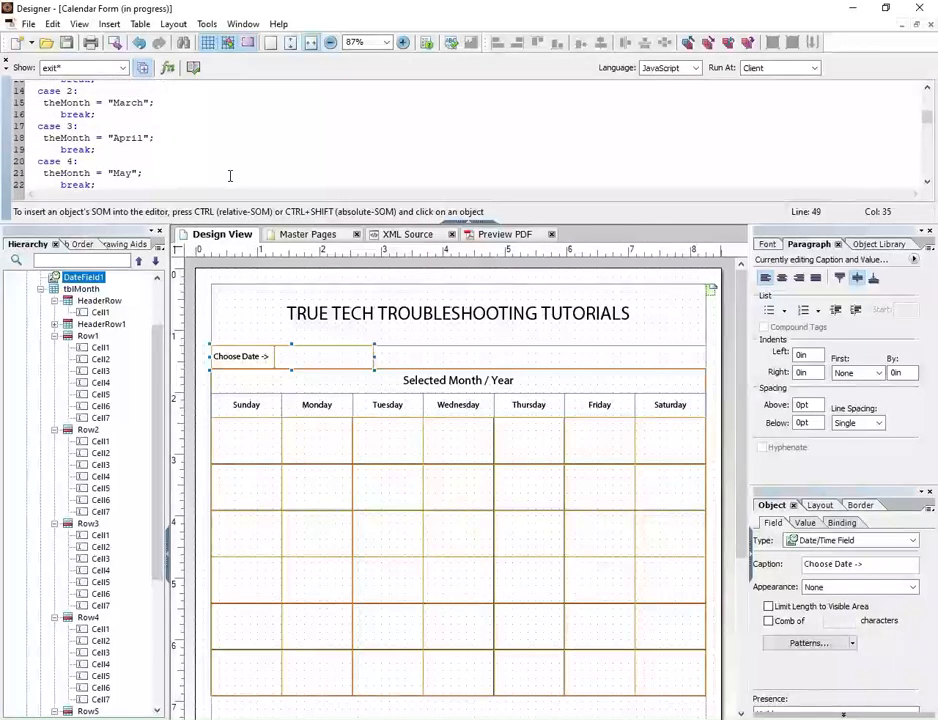
pyautogui.scroll(-3)
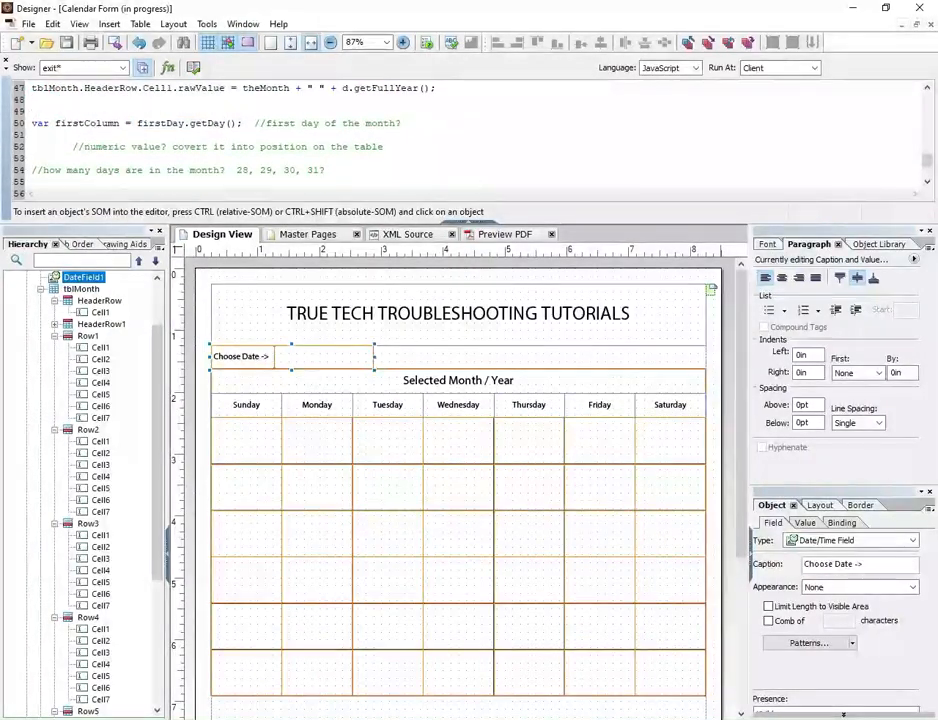
# - Type 'var firstDay = new Date(' on blank line 49 above firstColumn
pyautogui.write('var firstDay =')
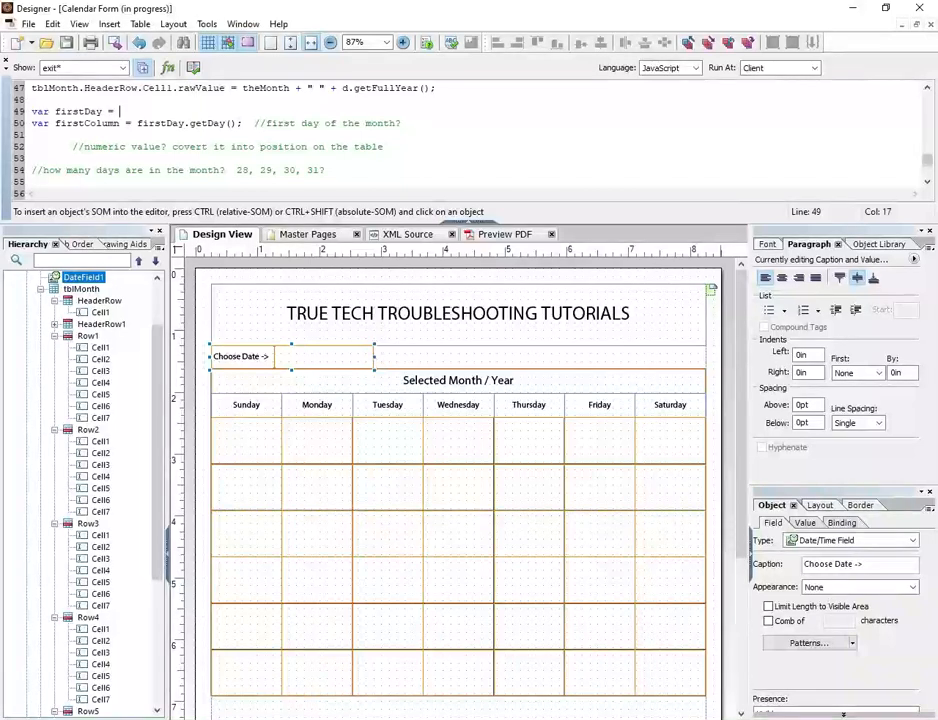
pyautogui.write('new D')
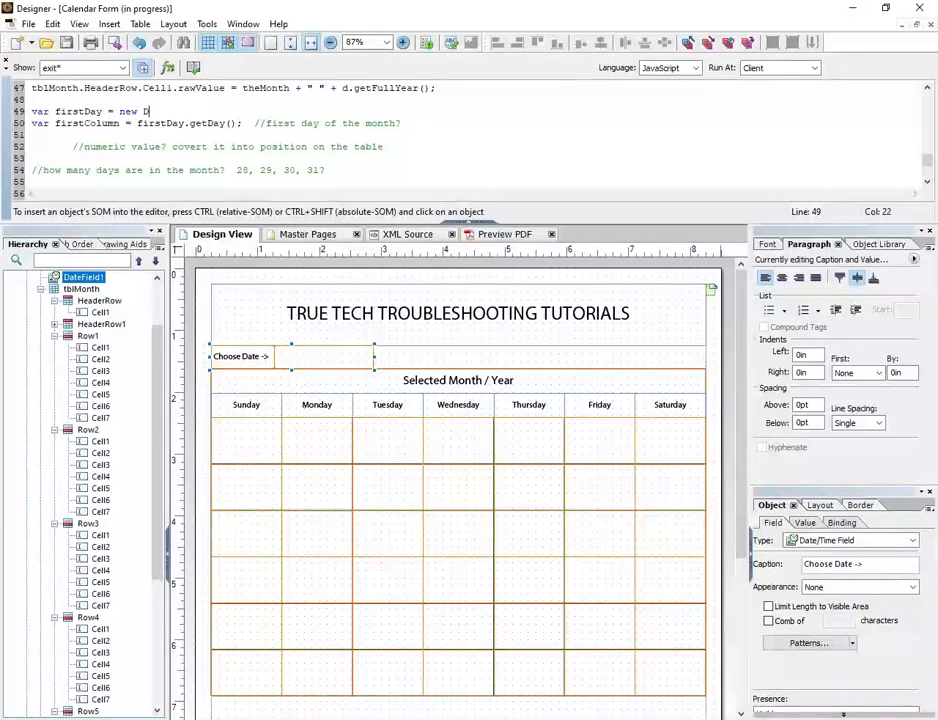
pyautogui.write('ate(')
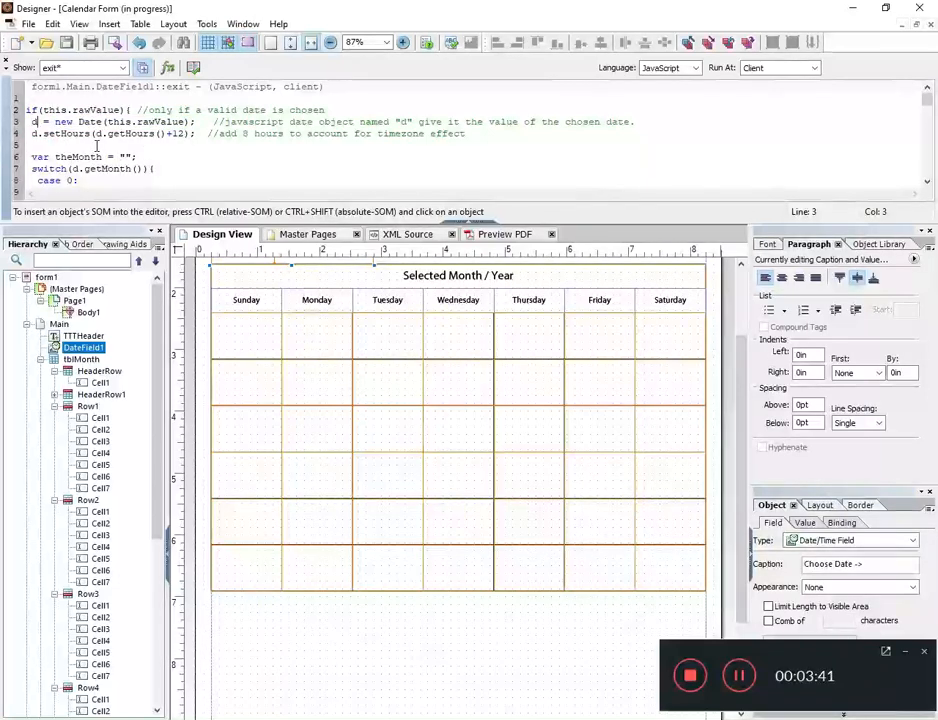
# - Complete firstDay as new Date(d.getFullYear(), d.getMonth(), 1) with a (year, month, day) comment
pyautogui.scroll(-3)
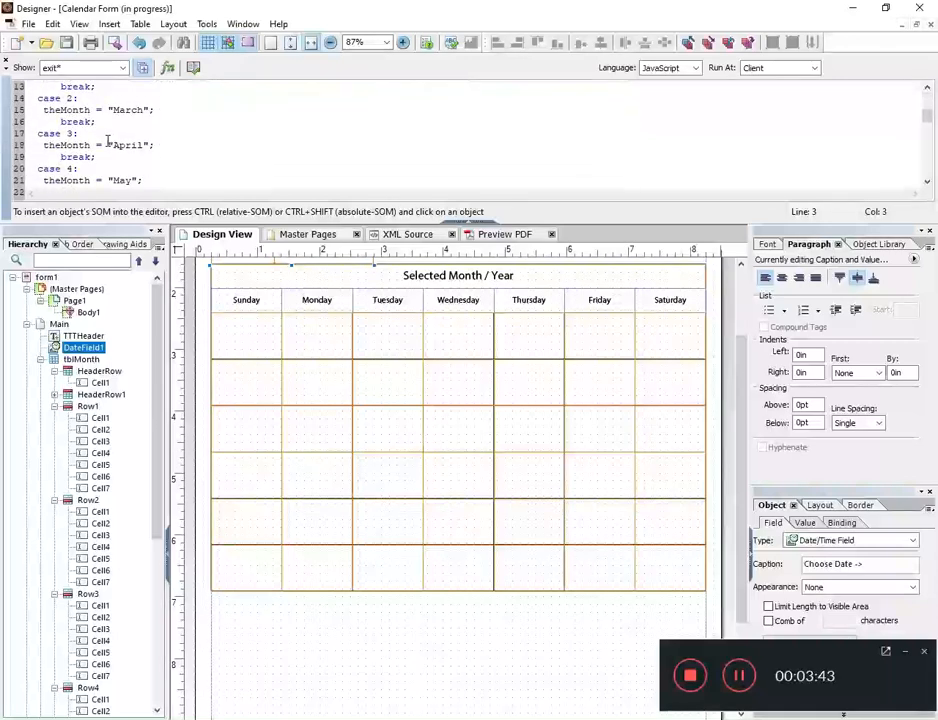
pyautogui.scroll(-3)
pyautogui.write('var firstDay = new Date(d')
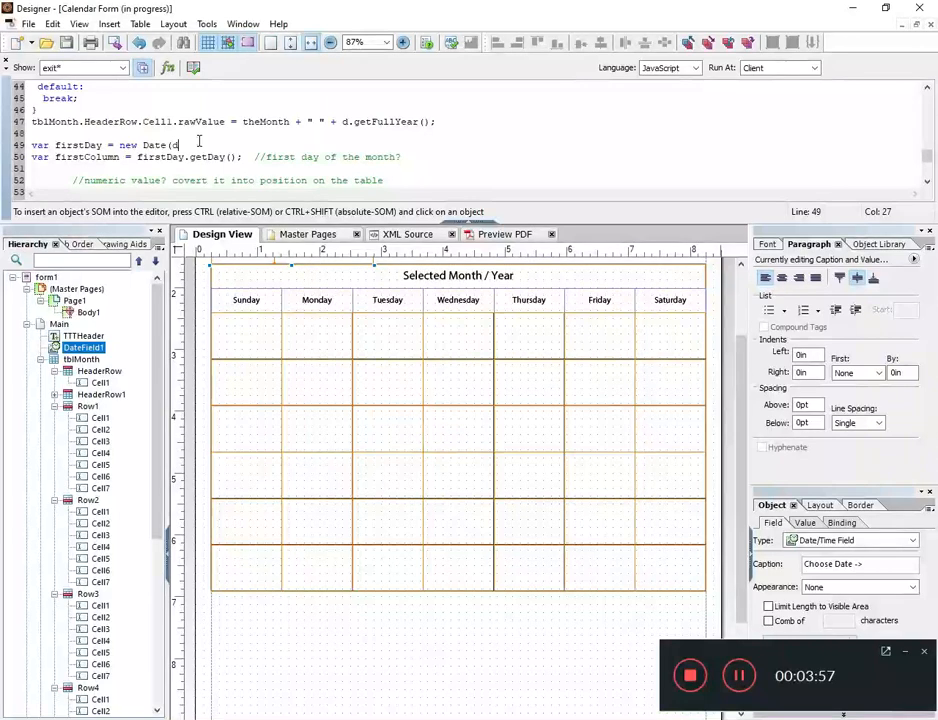
pyautogui.write('.')
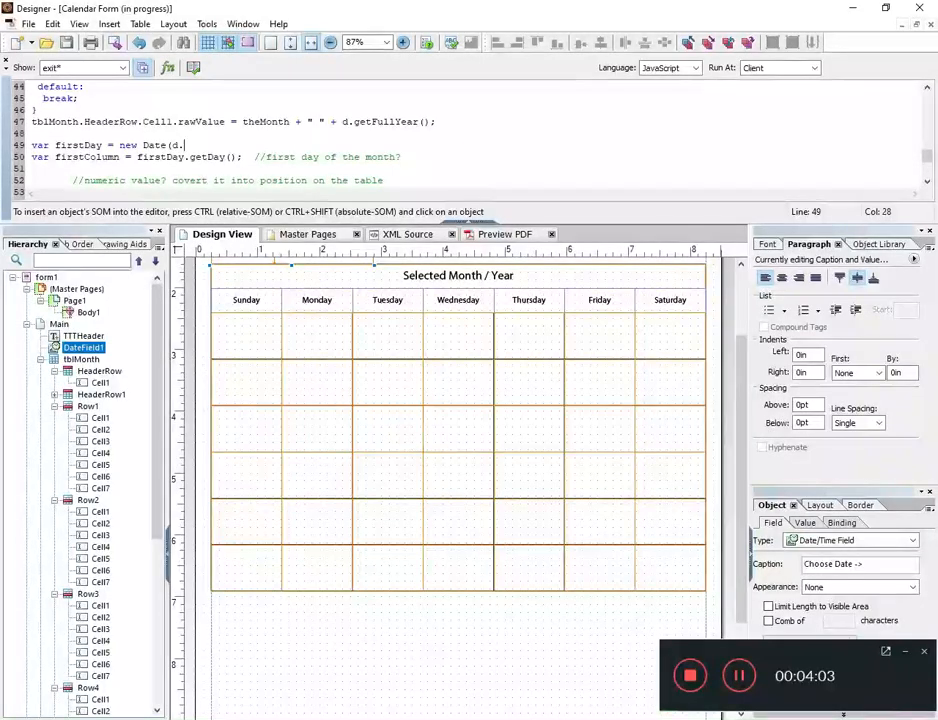
pyautogui.write('getFullYear(), ) //')
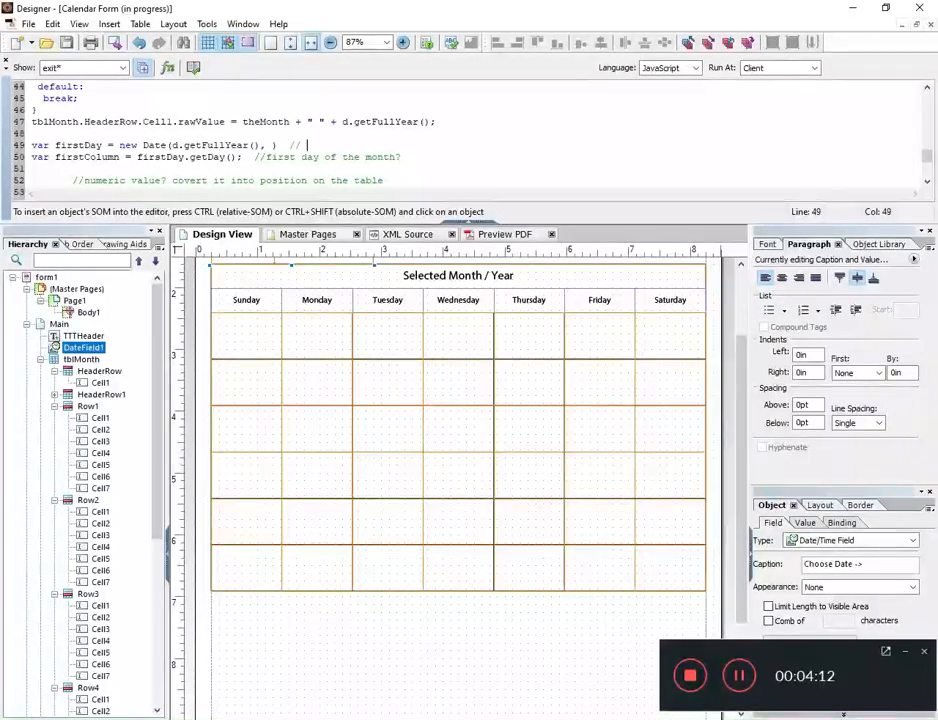
pyautogui.write('(year,')
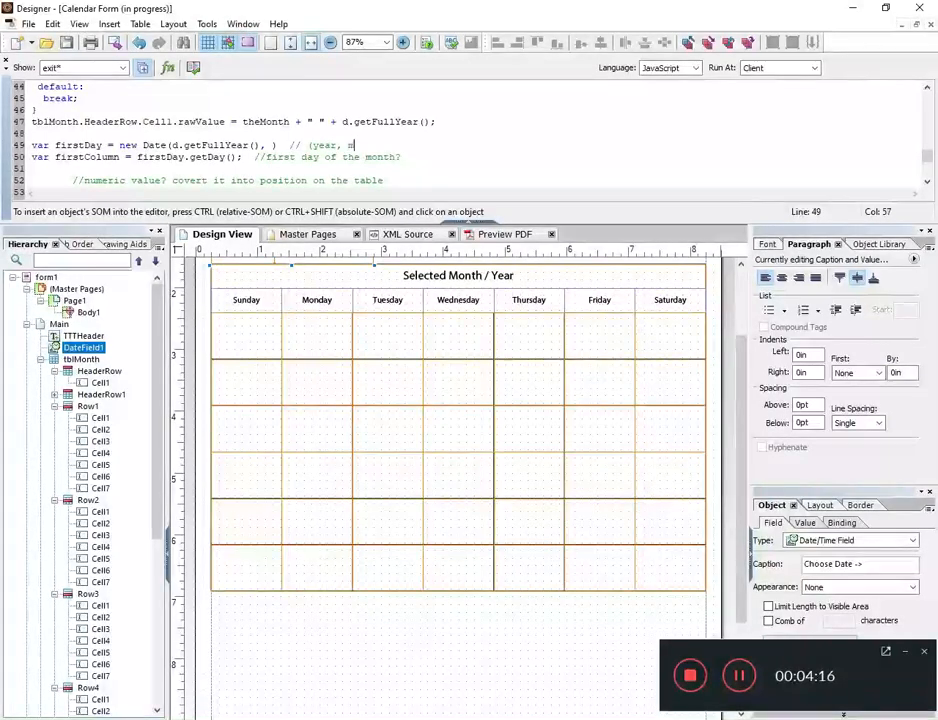
pyautogui.write('month, day)')
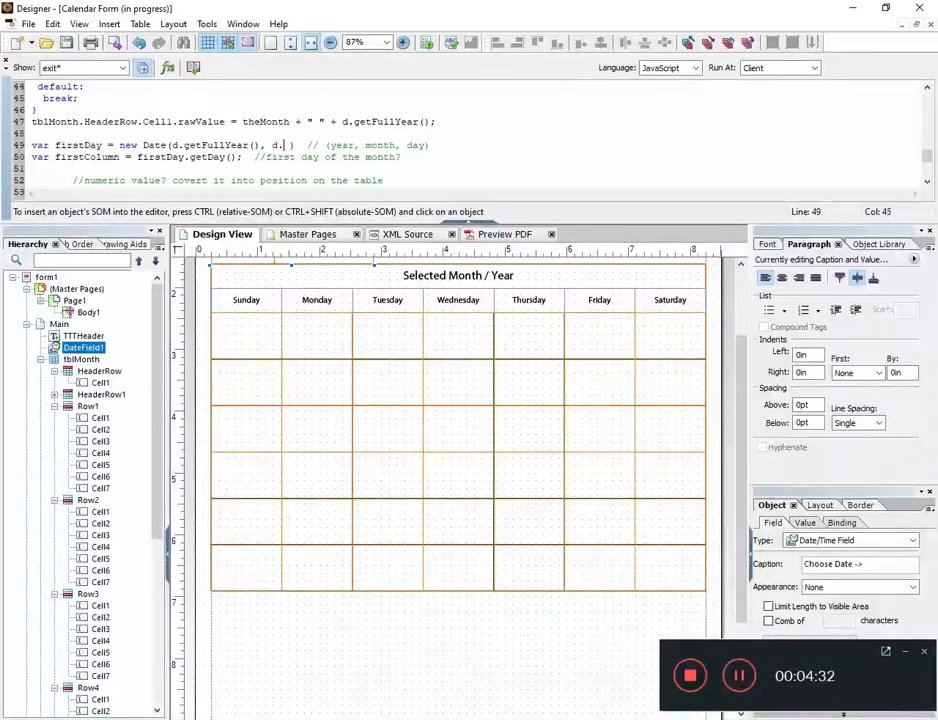
pyautogui.write('getMoth')
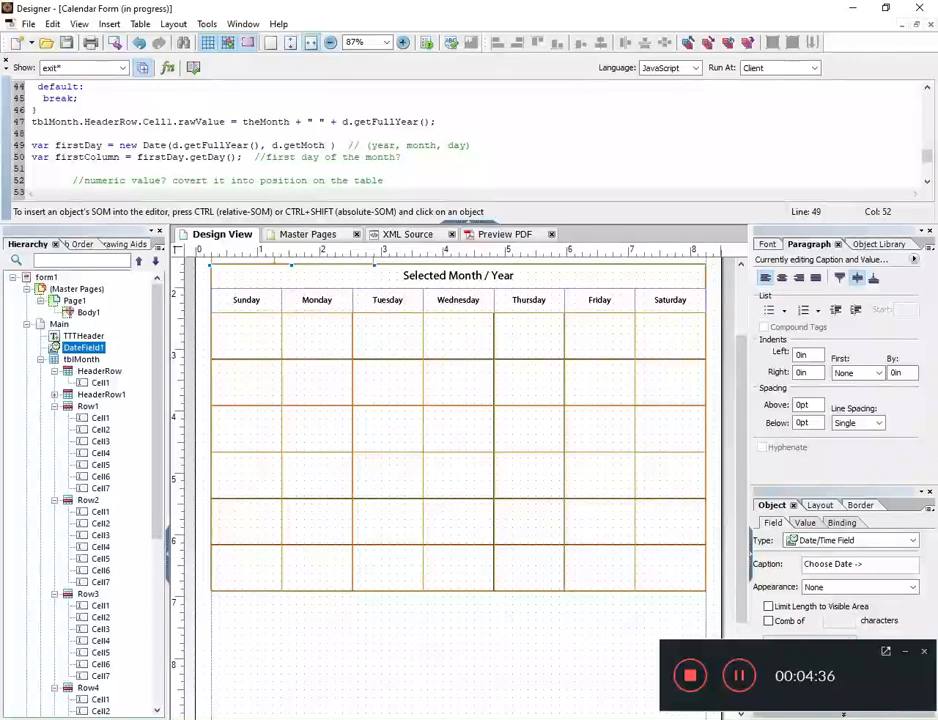
pyautogui.write('n')
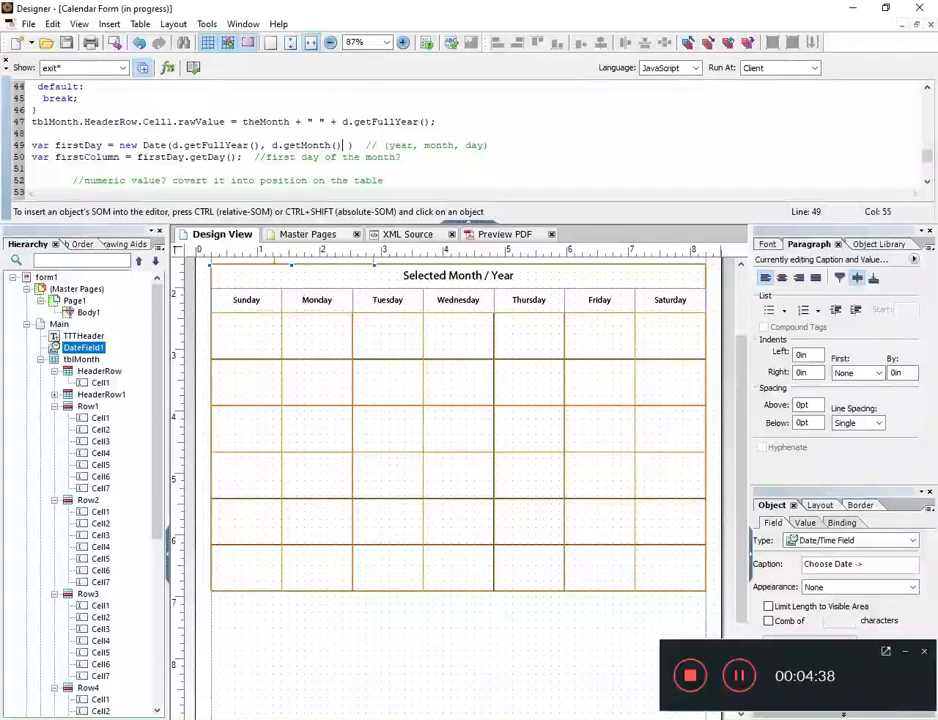
pyautogui.write(', 1')
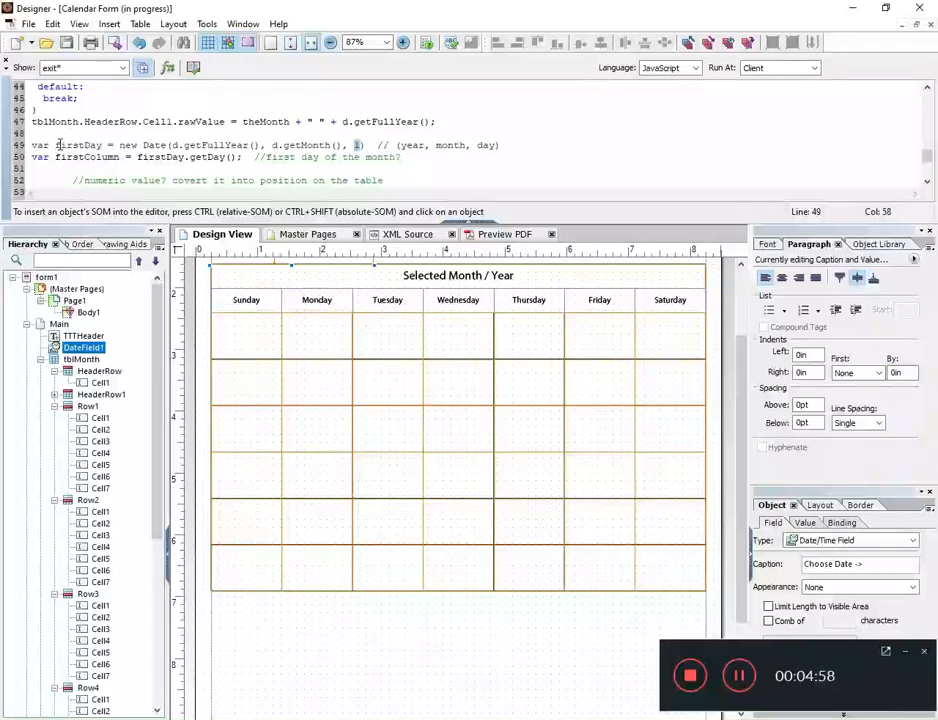
pyautogui.click(377, 145)
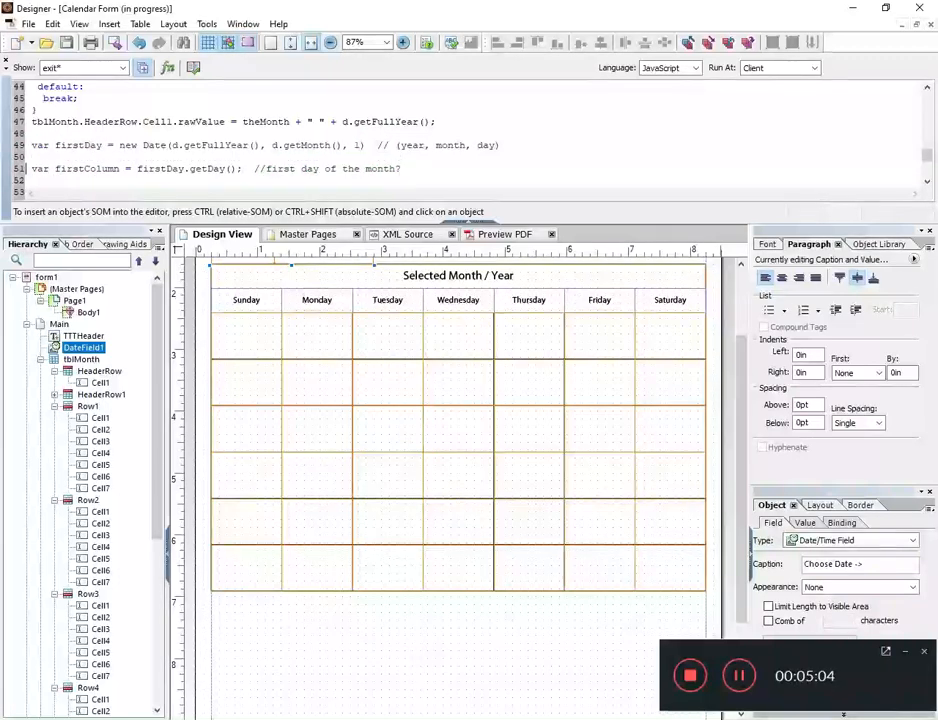
# - Write line 50: var lastDay = new Date(d.getFullYear(), d.getMonth()+1, 0)
pyautogui.write('var lastDay =')
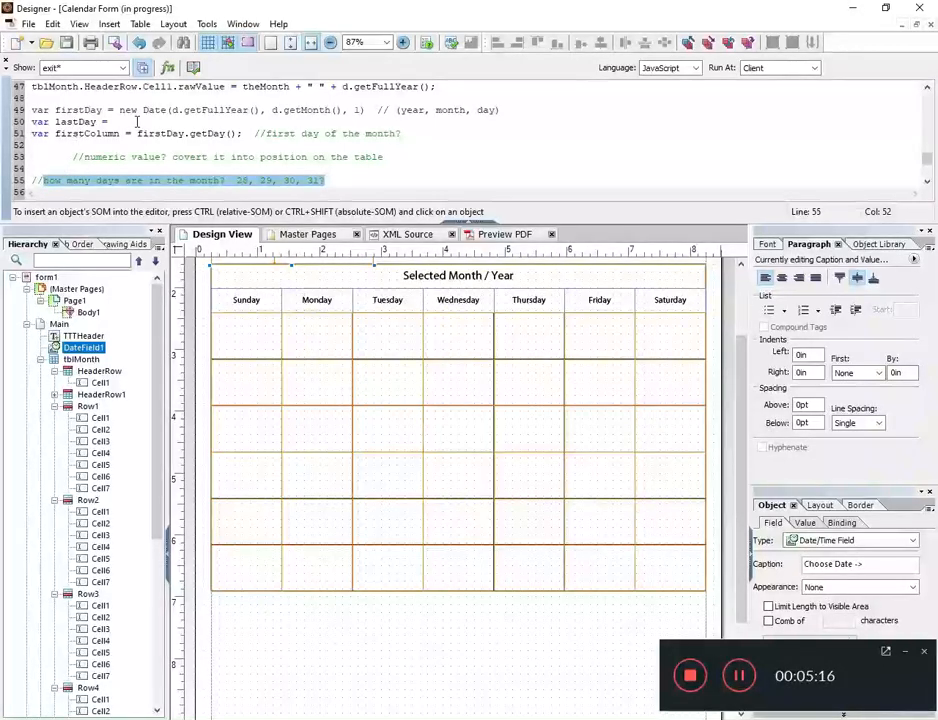
pyautogui.write('new Date')
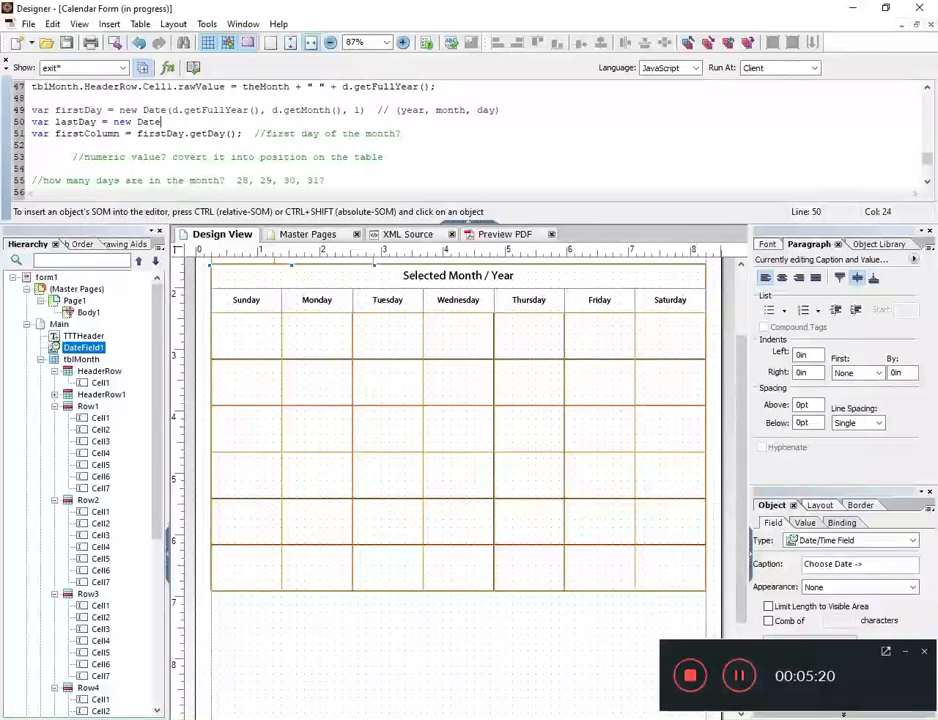
pyautogui.write('d')
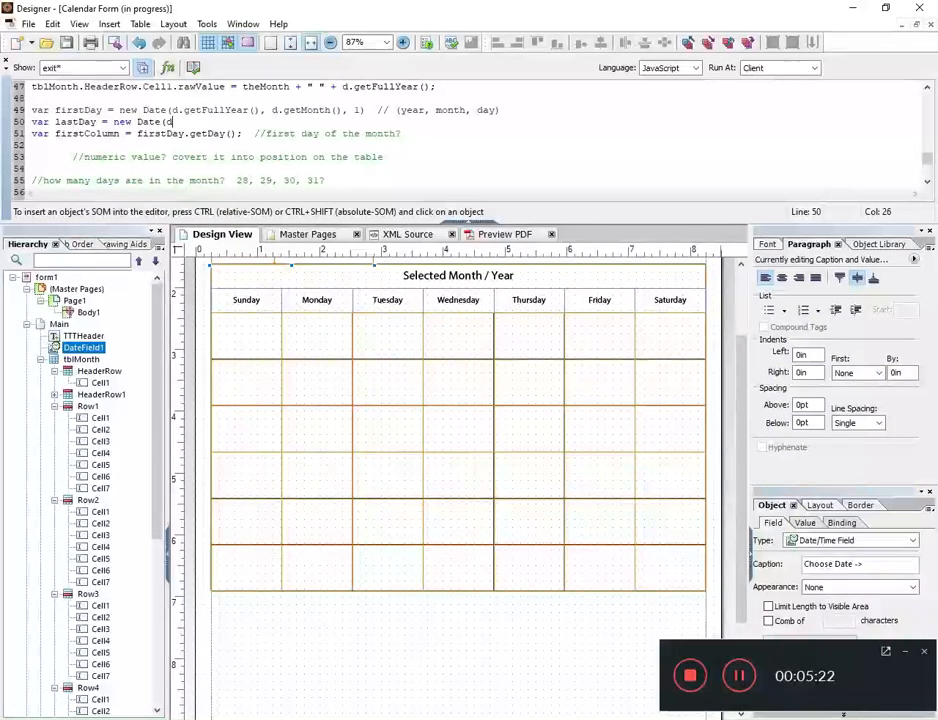
pyautogui.write('.get')
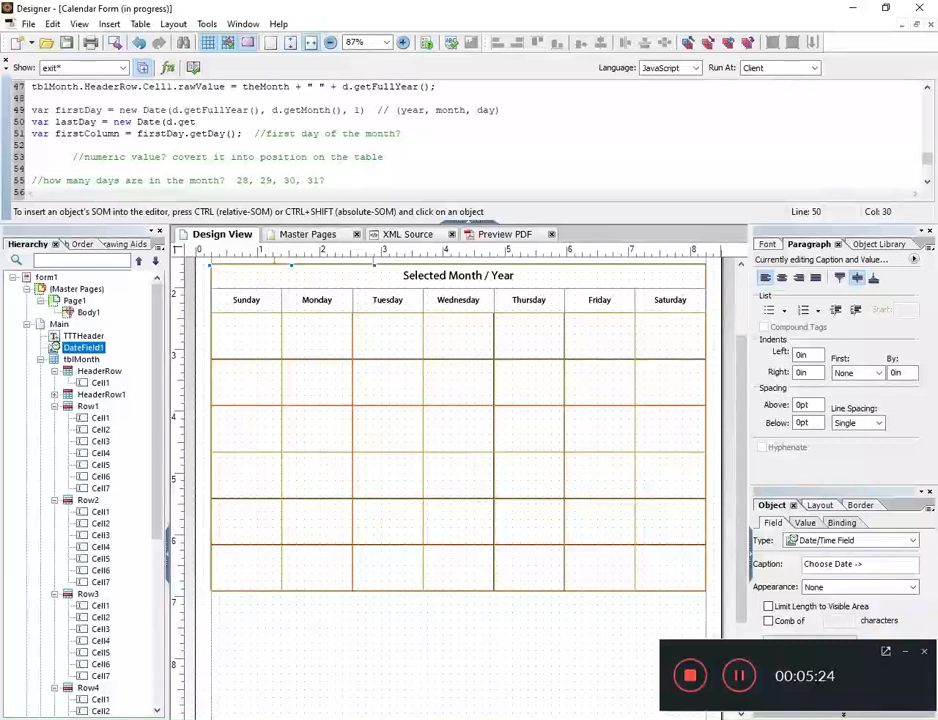
pyautogui.write('Full')
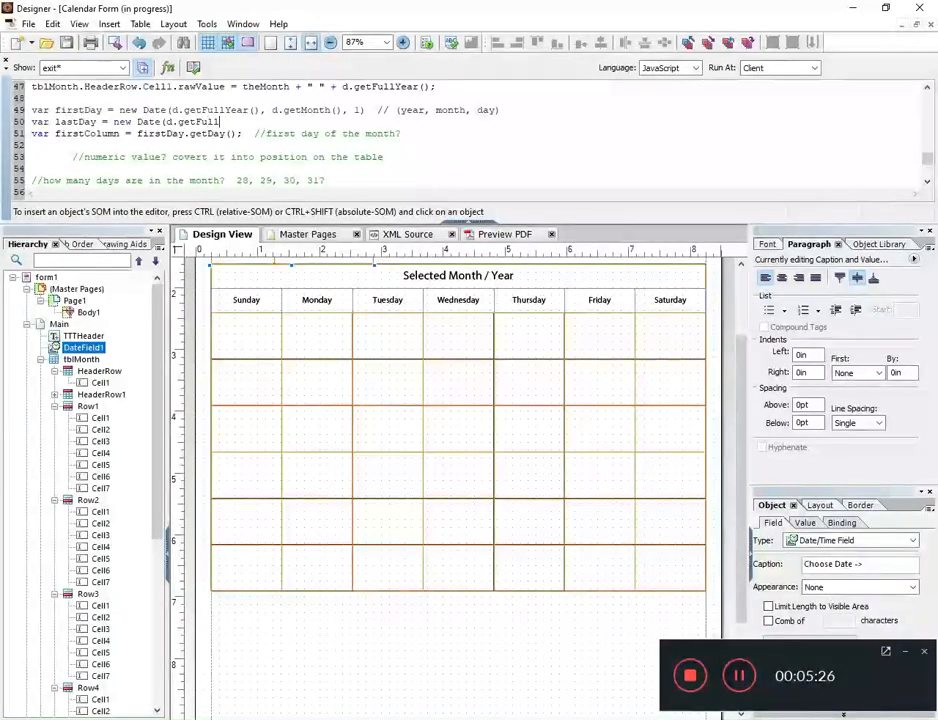
pyautogui.write('Year(), d.getMonth(),')
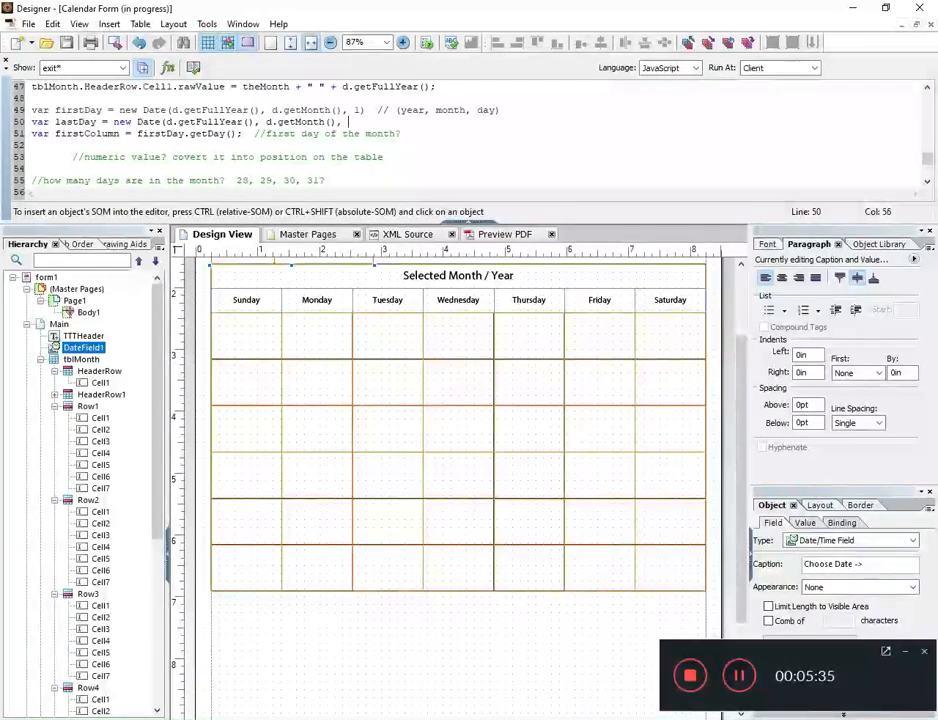
pyautogui.write('0)')
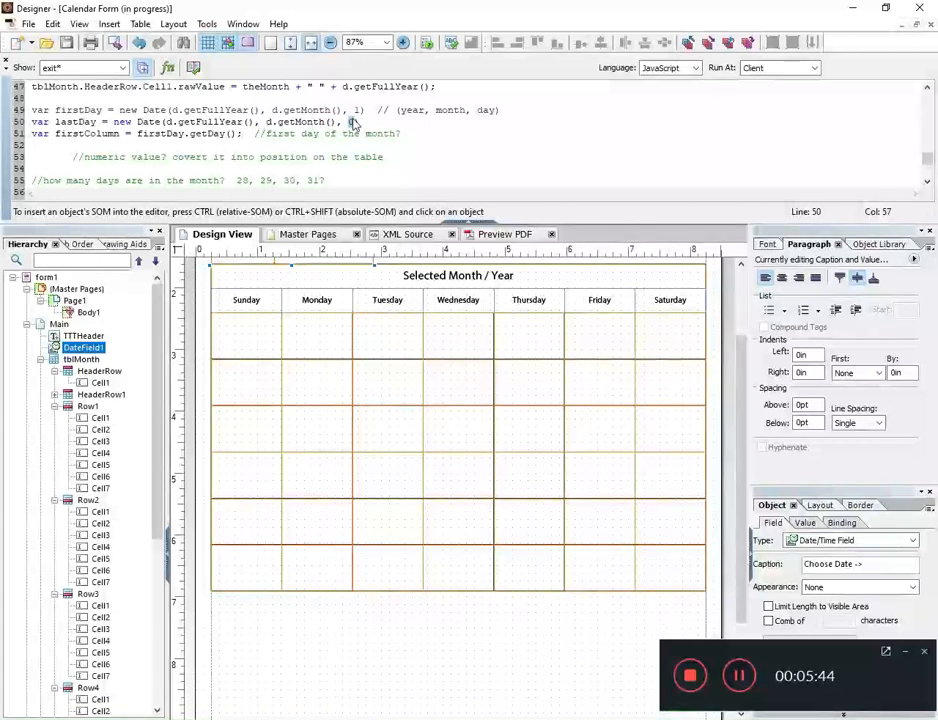
pyautogui.click(355, 110)
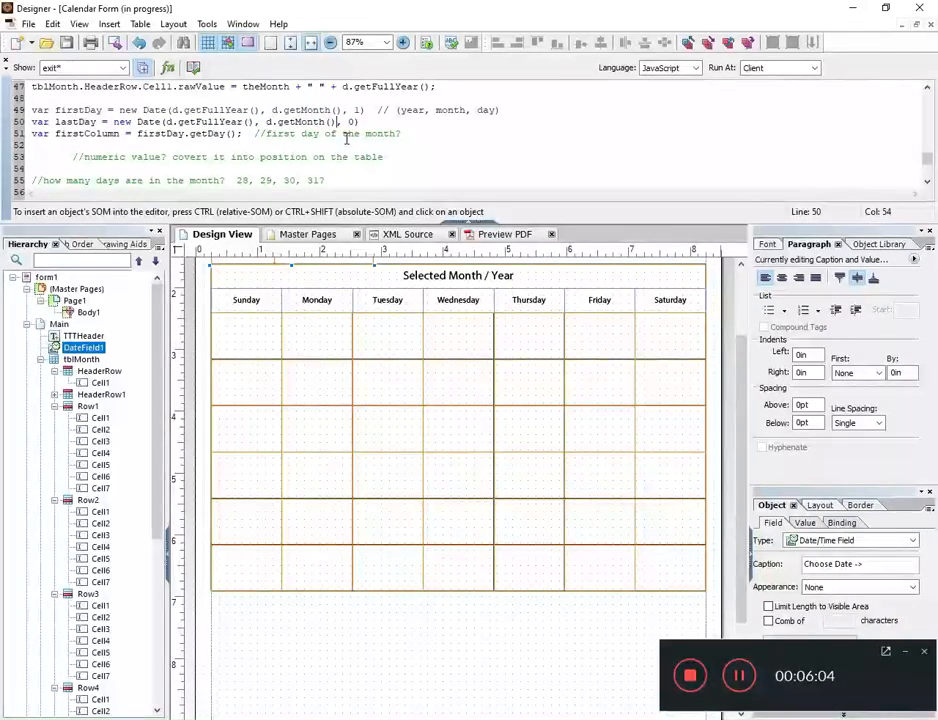
pyautogui.write('+1')
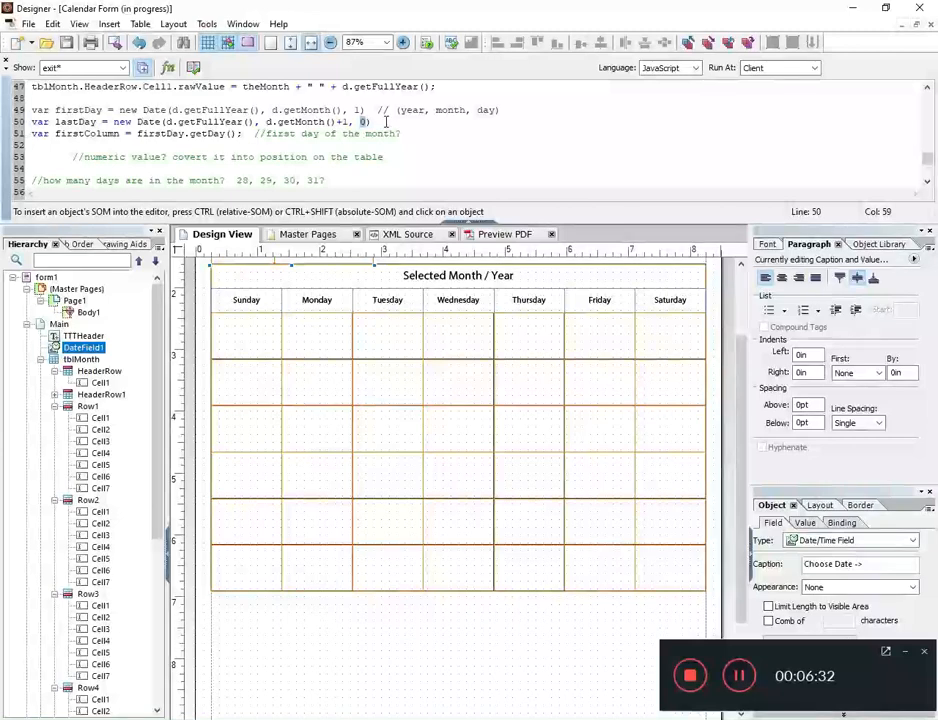
# - Move the '//how many days are in the month? 28, 29, 30, 31?' comment after lastDay
pyautogui.tripleClick(175, 180)
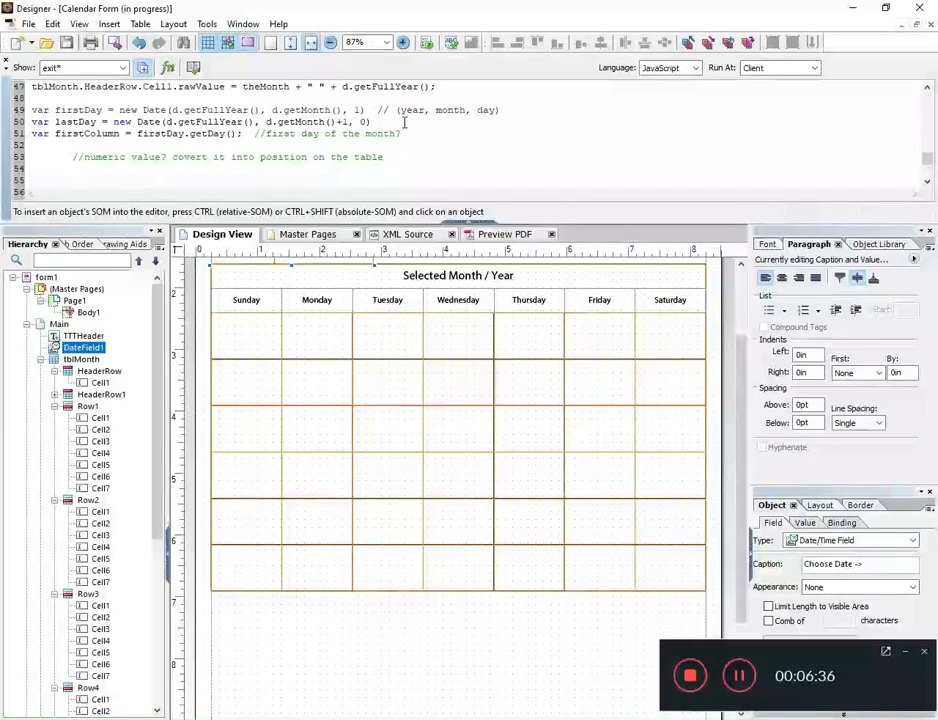
pyautogui.write('//how many days are in the month?  28, 29, 30, 31?')
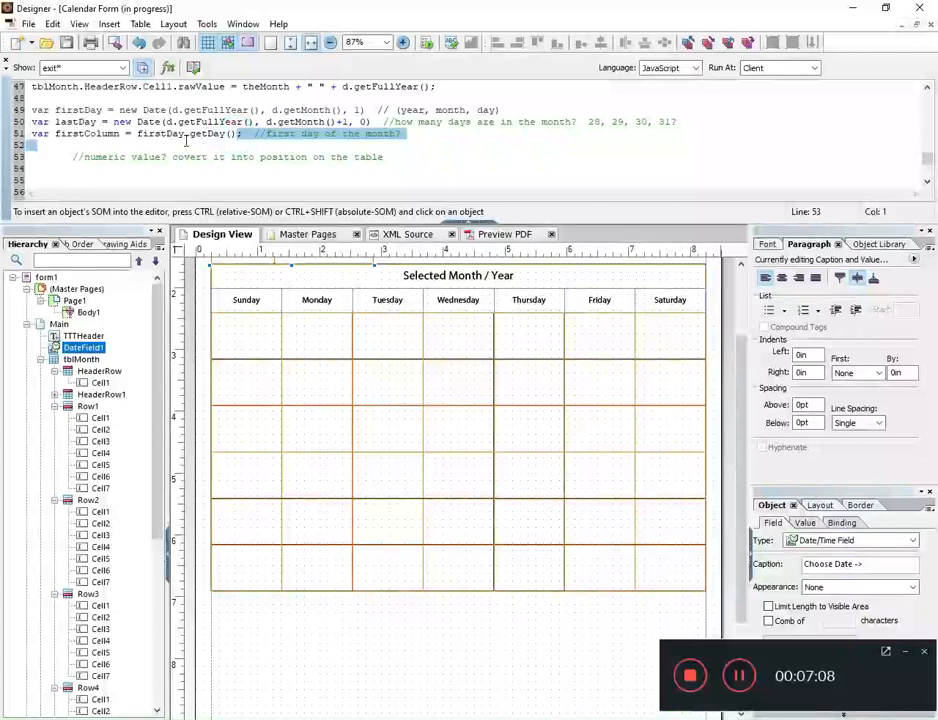
# - Look up w3schools JS Date Get Methods to confirm getDay() returns weekday 0–6
pyautogui.click(200, 133)
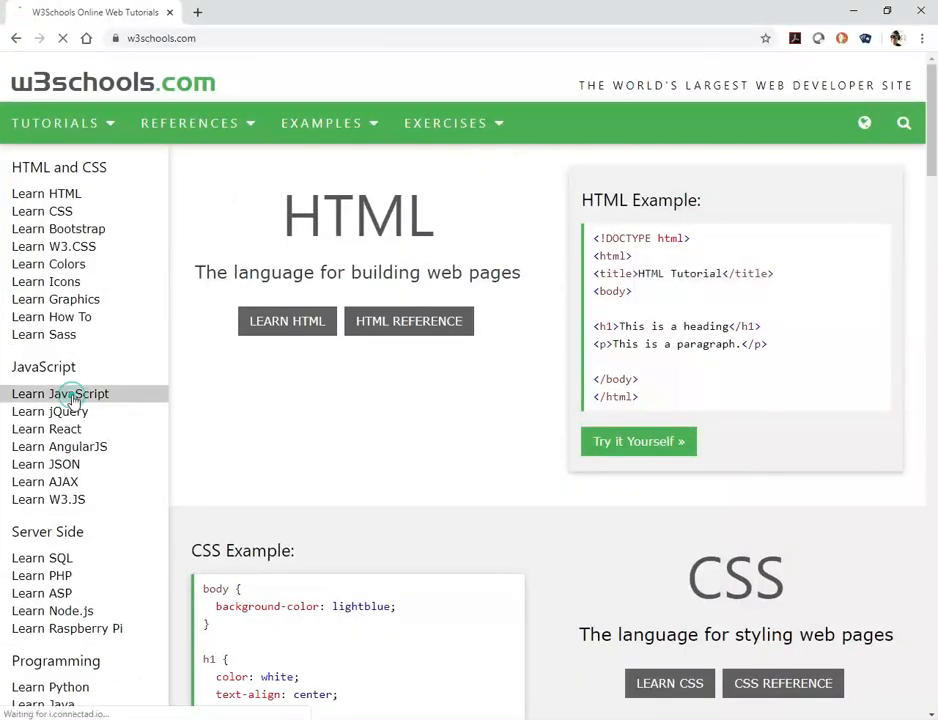
pyautogui.click(60, 393)
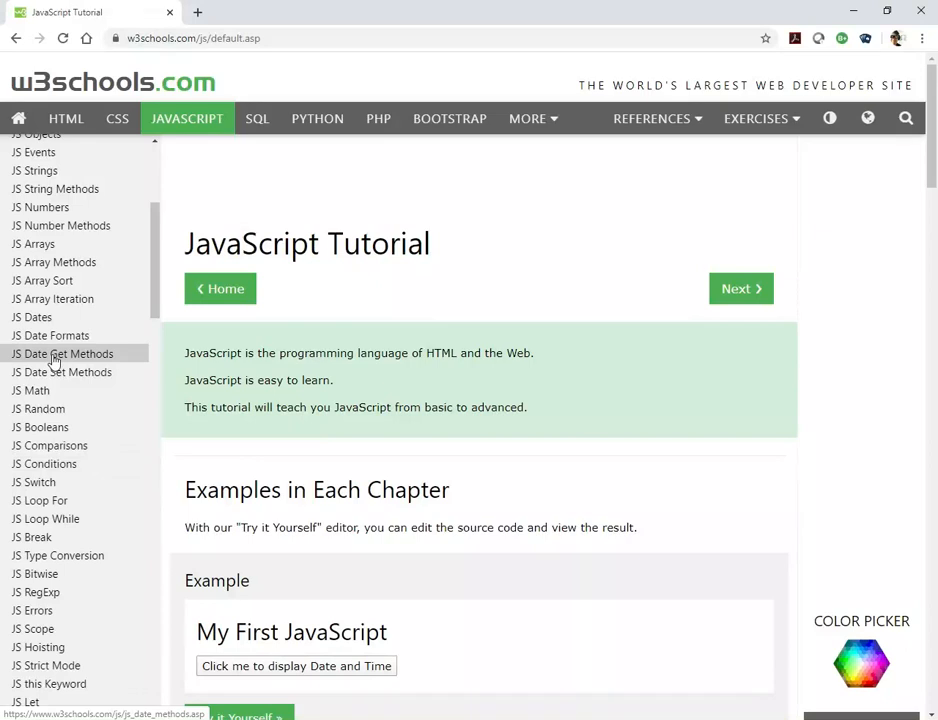
pyautogui.click(61, 353)
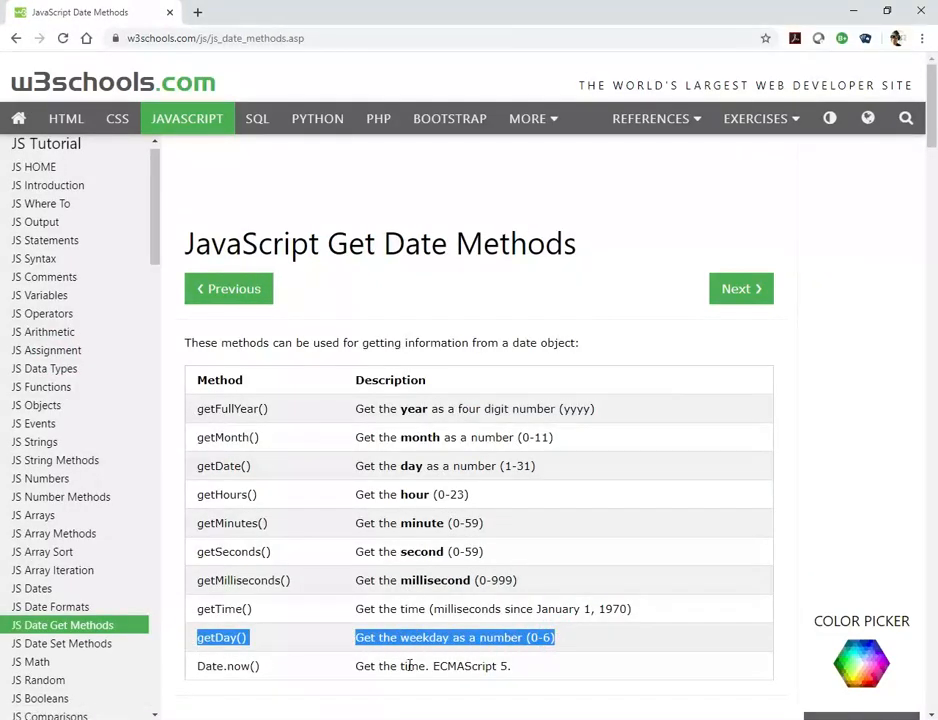
pyautogui.scroll(-3)
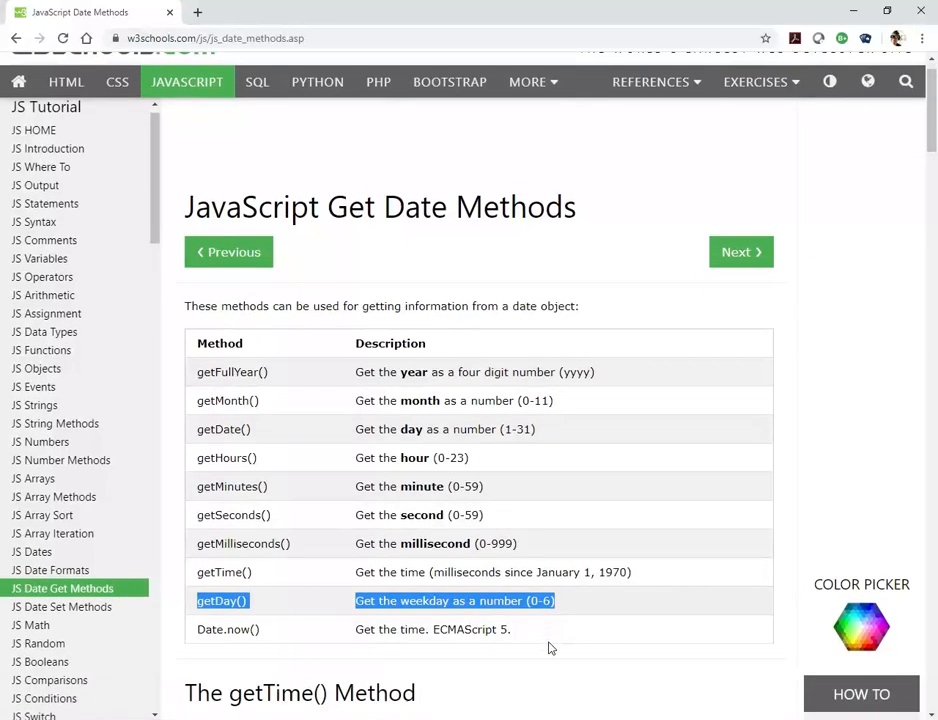
pyautogui.scroll(-3)
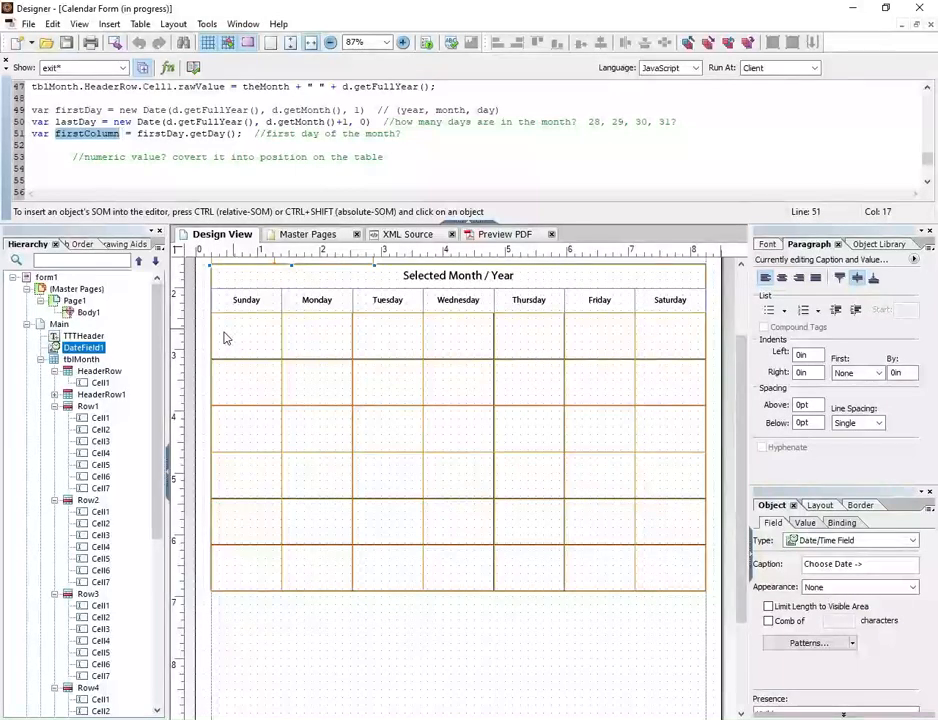
# - Return to the exit script and add app.alert(firstColumn); on line 53
pyautogui.click(246, 335)
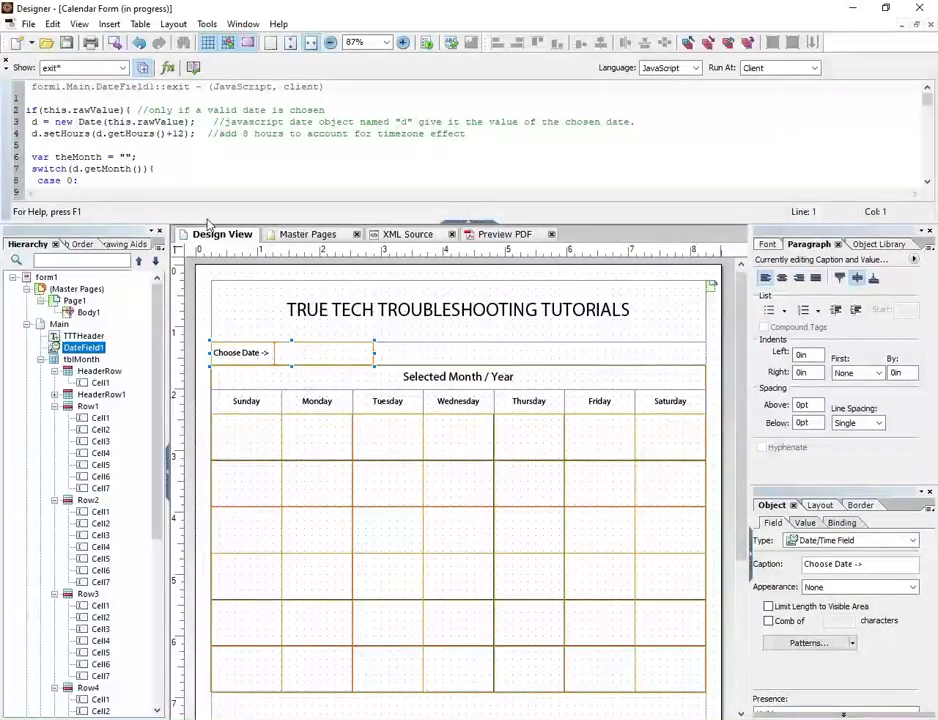
pyautogui.scroll(-3)
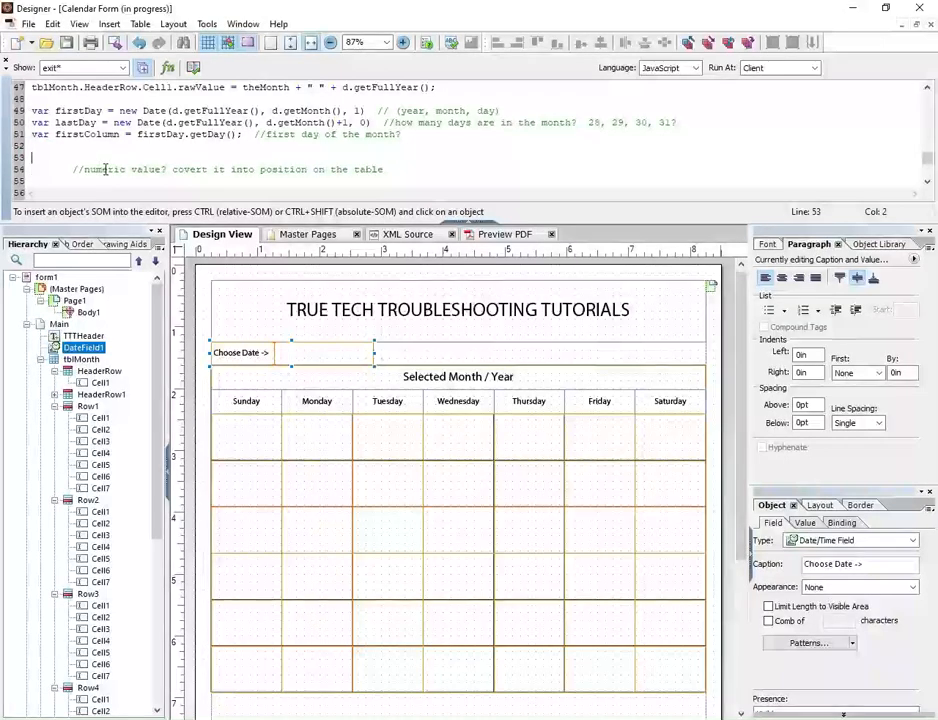
pyautogui.write('app.')
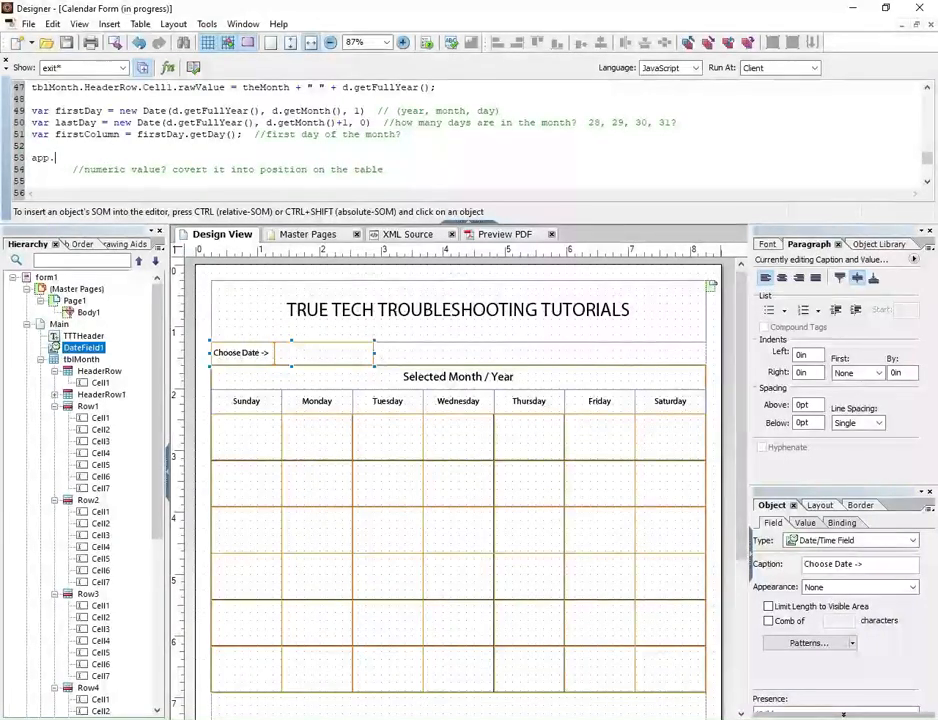
pyautogui.write('alert(')
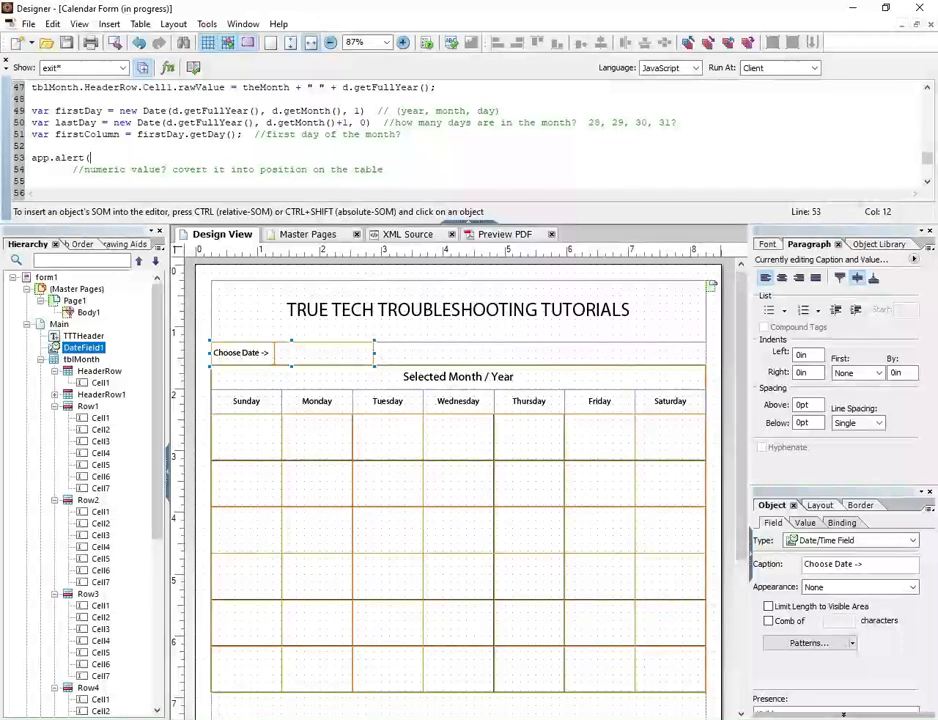
pyautogui.write('firstColumn);')
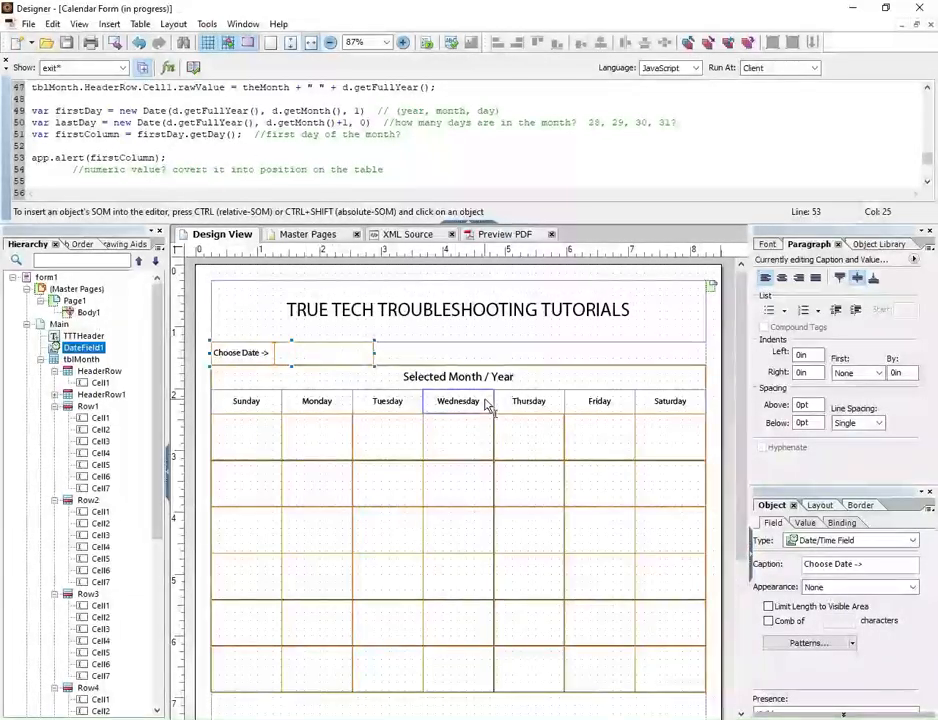
# - Preview the PDF, pick a December 2019 date, and dismiss the 0 and Sun Dec 01 2019 alerts
pyautogui.click(504, 234)
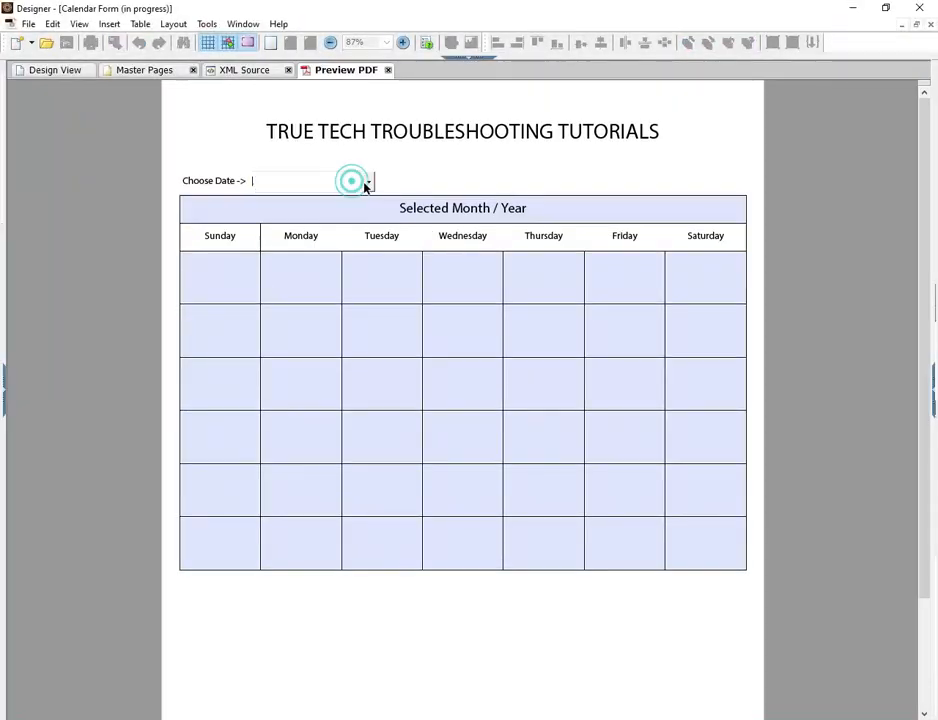
pyautogui.click(371, 180)
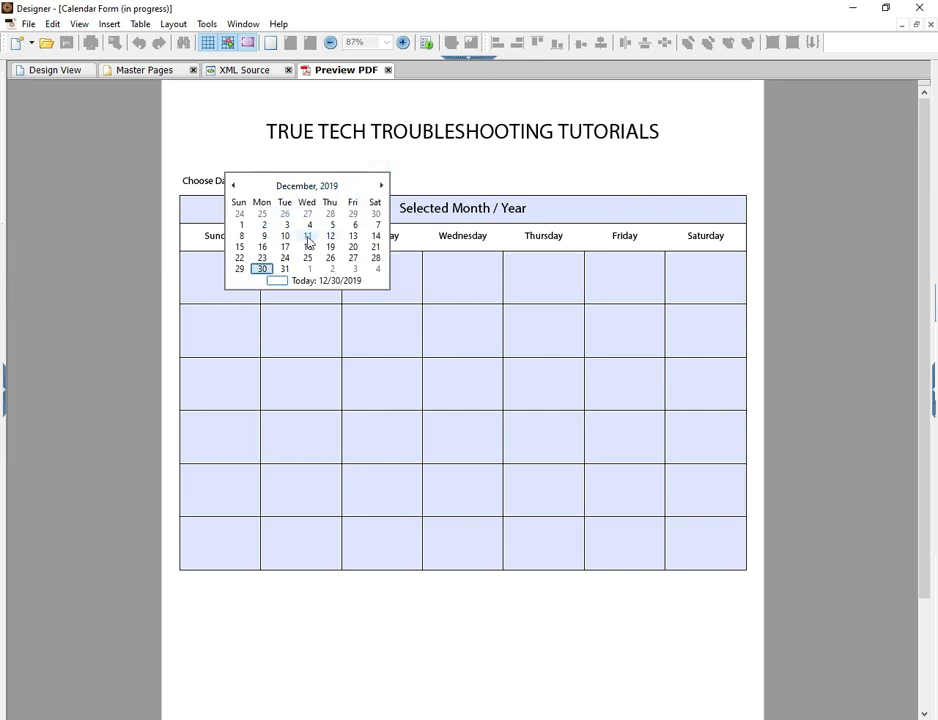
pyautogui.moveTo(307, 243)
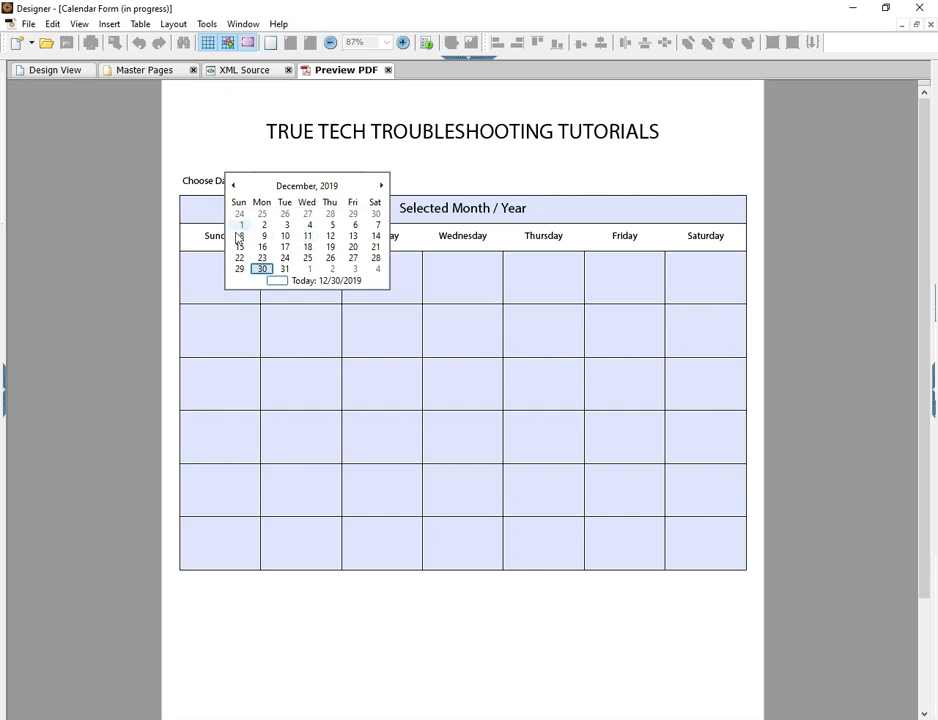
pyautogui.moveTo(240, 232)
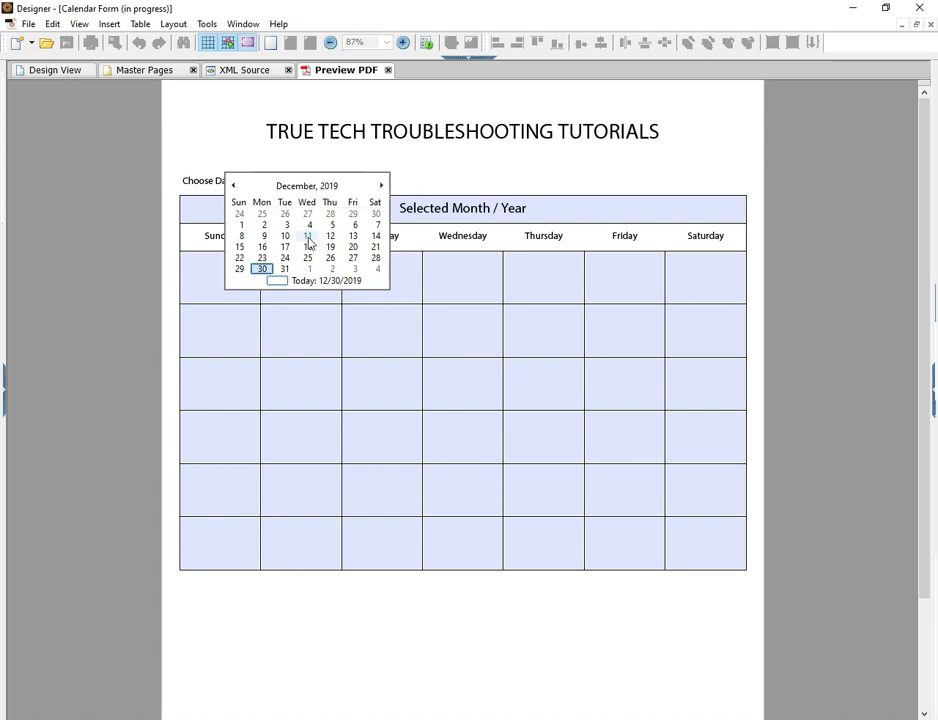
pyautogui.click(307, 236)
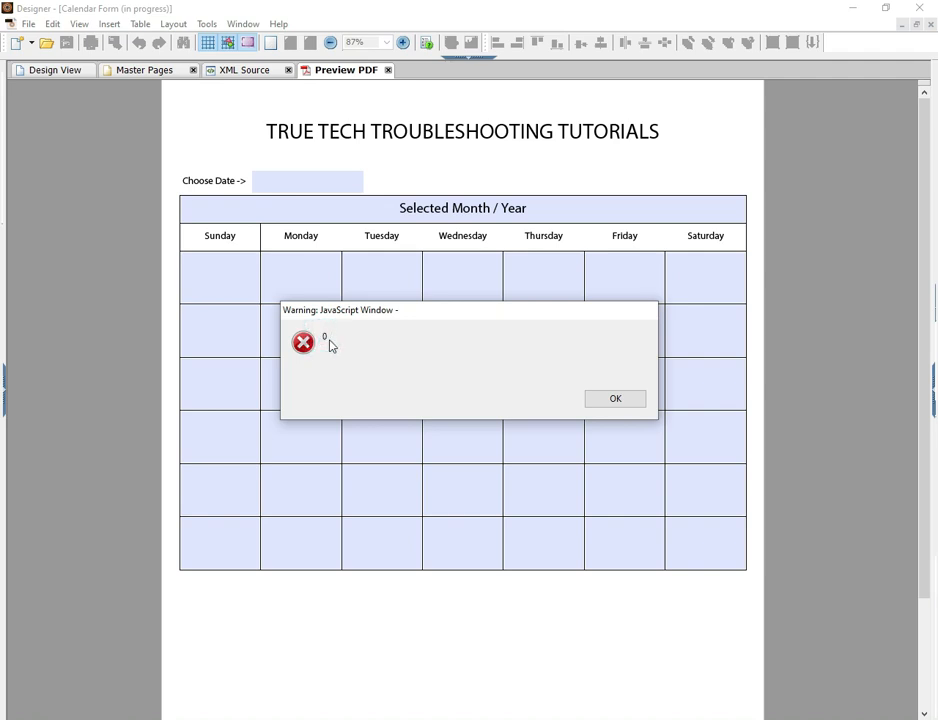
pyautogui.moveTo(597, 420)
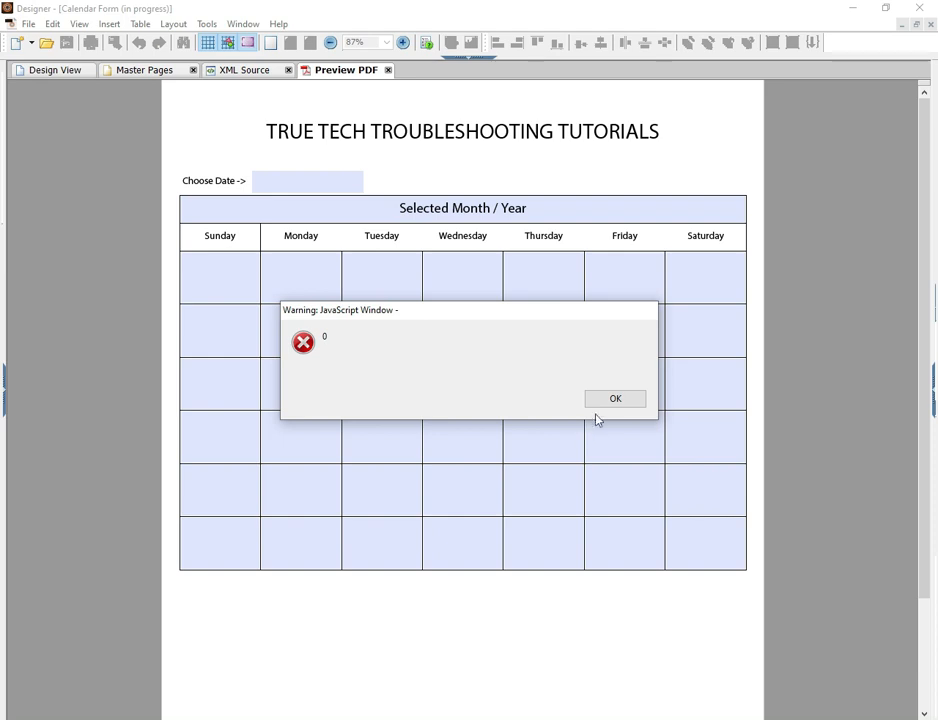
pyautogui.moveTo(221, 287)
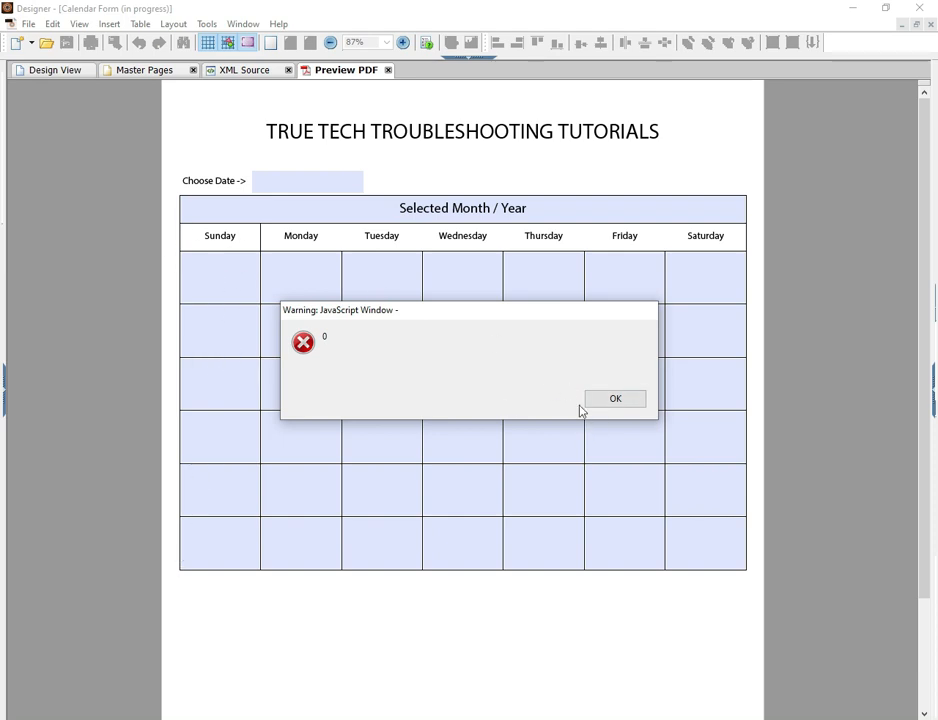
pyautogui.click(615, 398)
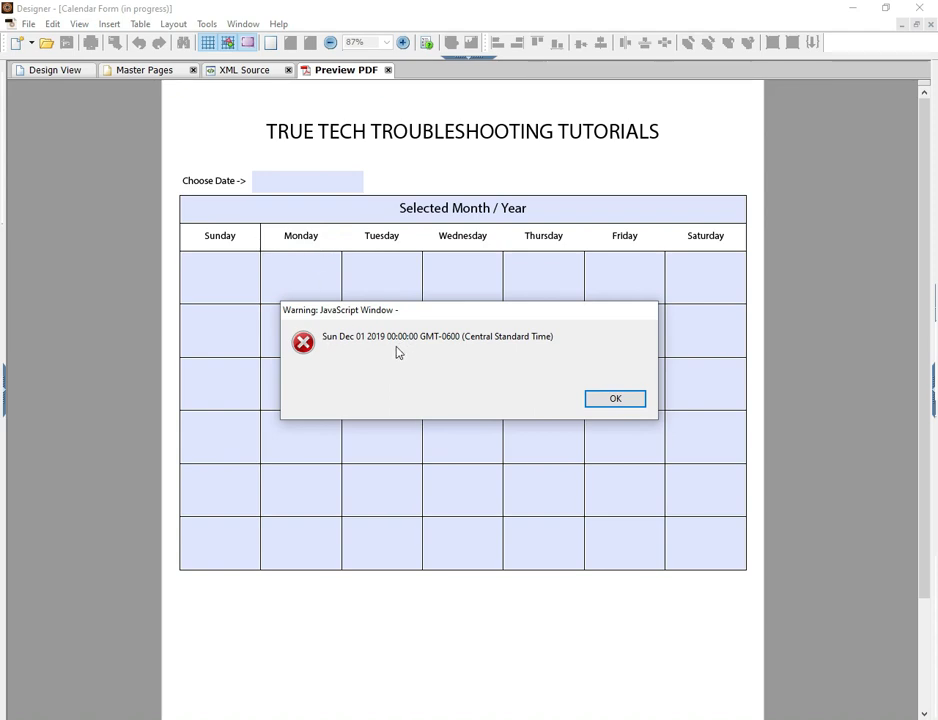
pyautogui.click(615, 398)
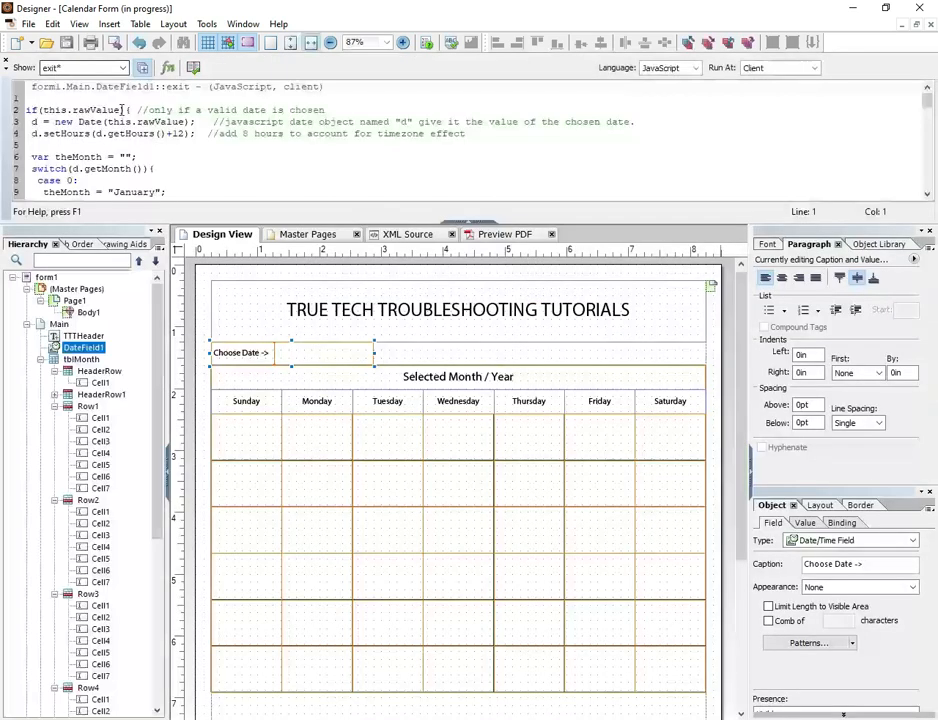
# - Preview the PDF, choose a December 2019 date, and dismiss the Tue Dec 31 2019 alert
pyautogui.scroll(-3)
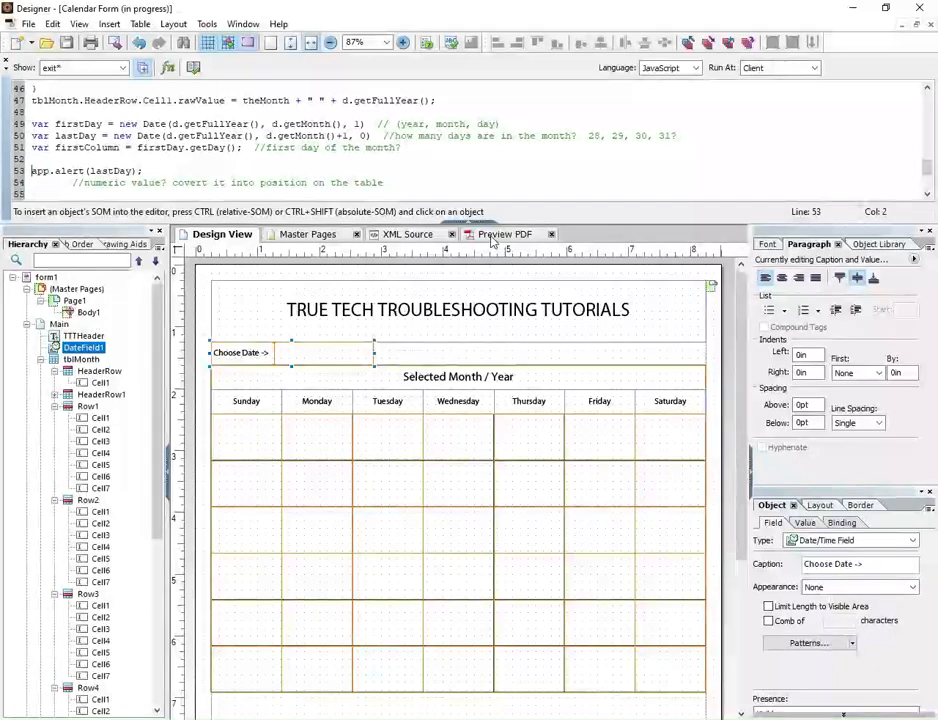
pyautogui.click(503, 233)
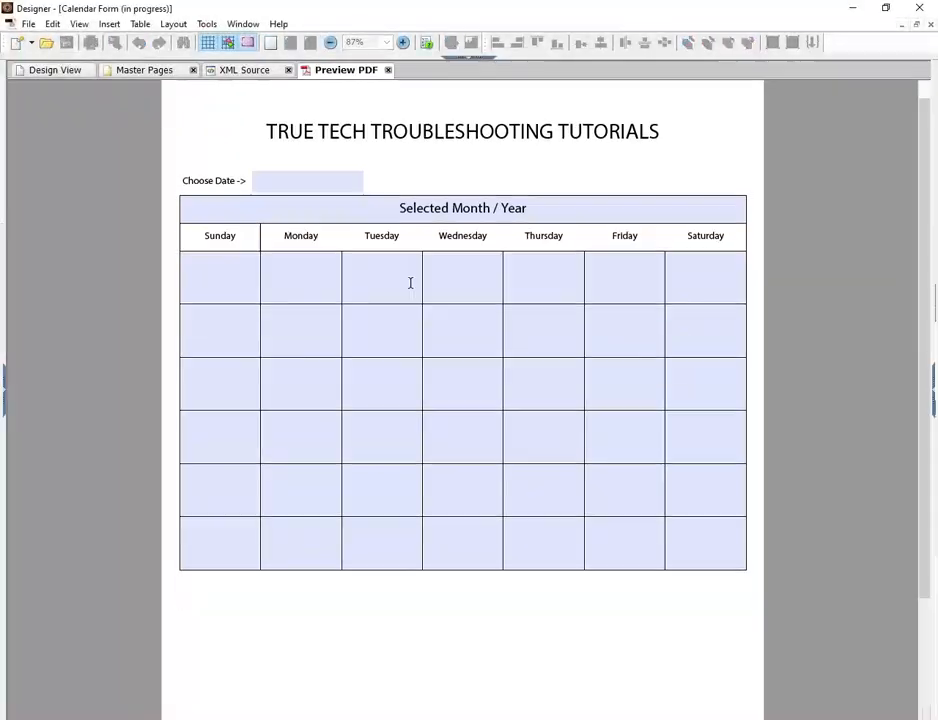
pyautogui.click(307, 181)
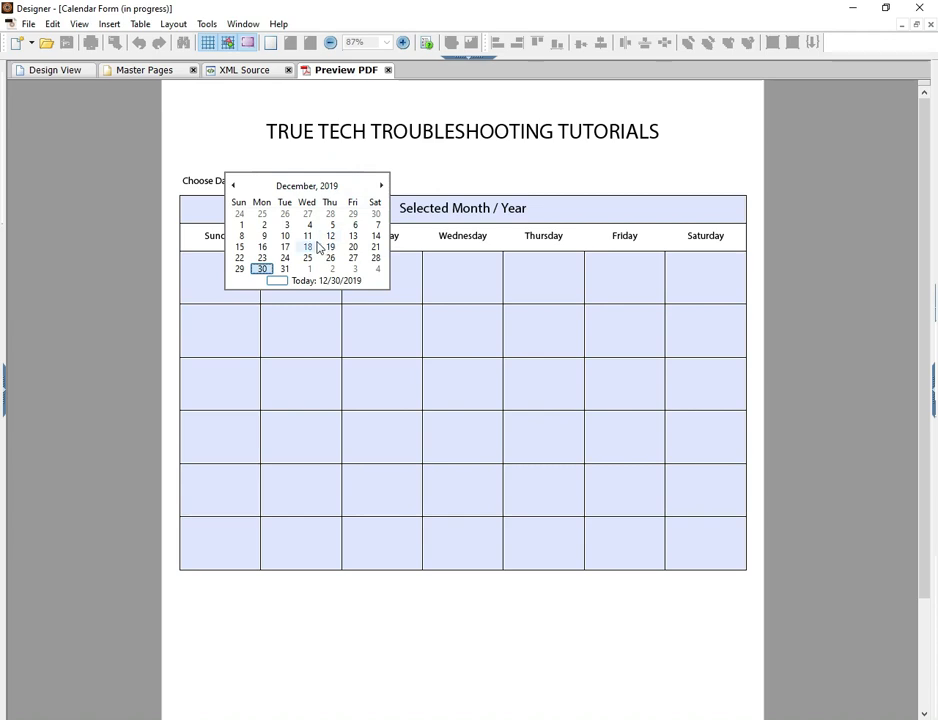
pyautogui.click(284, 269)
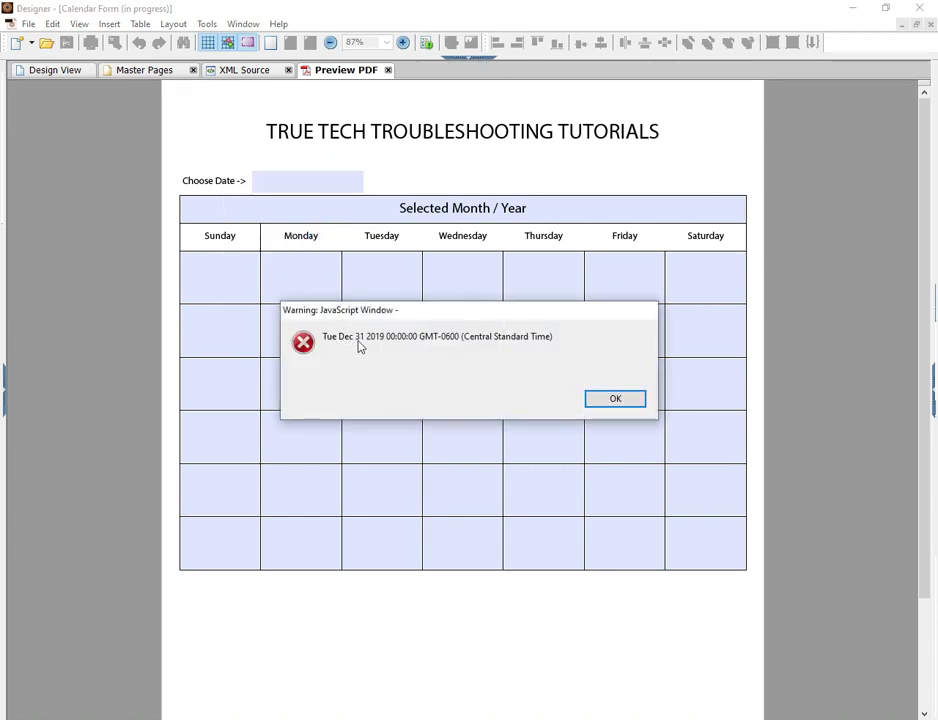
pyautogui.click(615, 398)
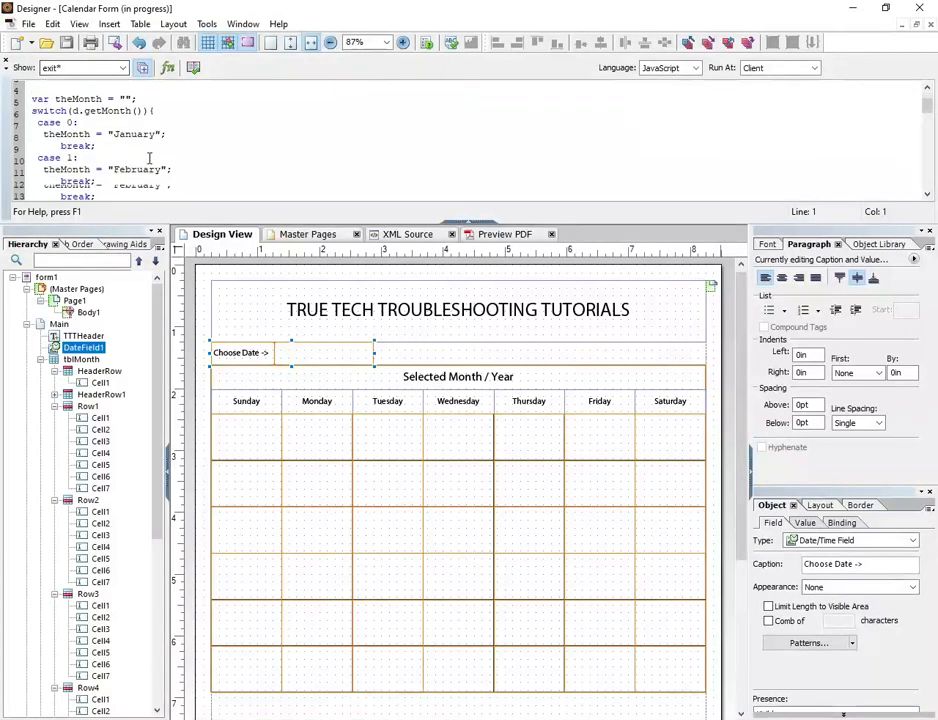
# - Delete the app.alert(lastDay) test line from the exit script
pyautogui.scroll(-3)
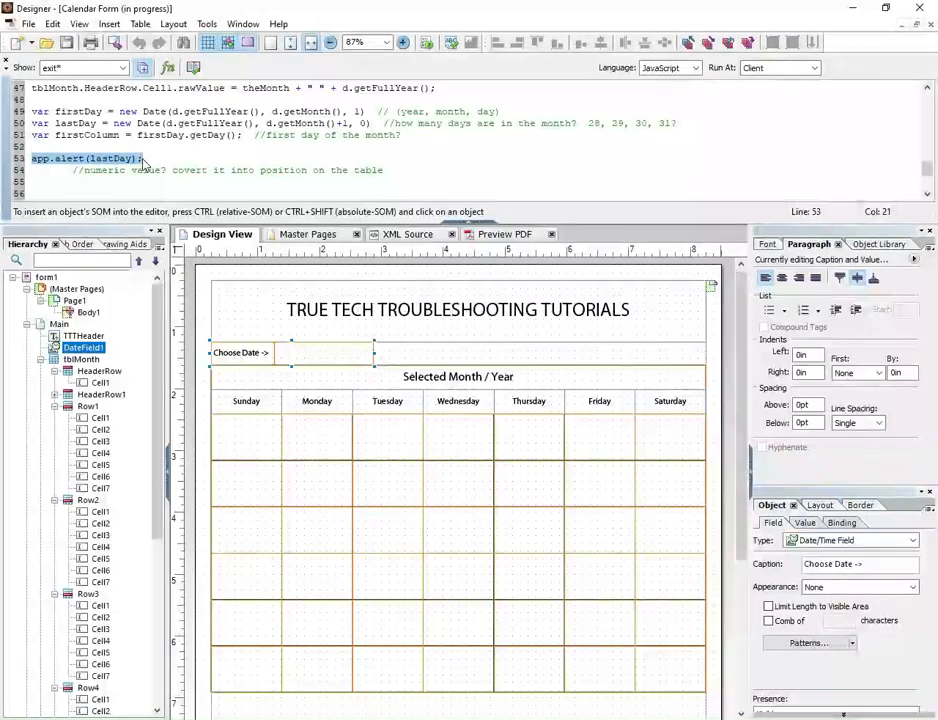
pyautogui.press('Delete')
pyautogui.write('//create a javascript object that represents the entire chosen month...array')
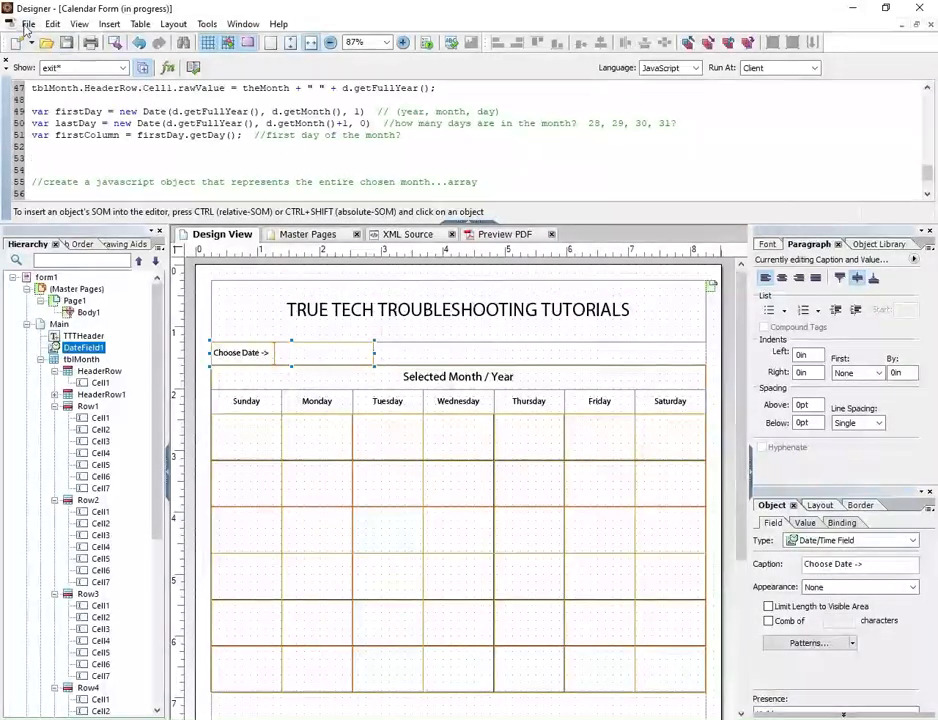
# - In the completed calendar form, choose April 22, 2020 and note the blank cells before the 1st
pyautogui.click(28, 23)
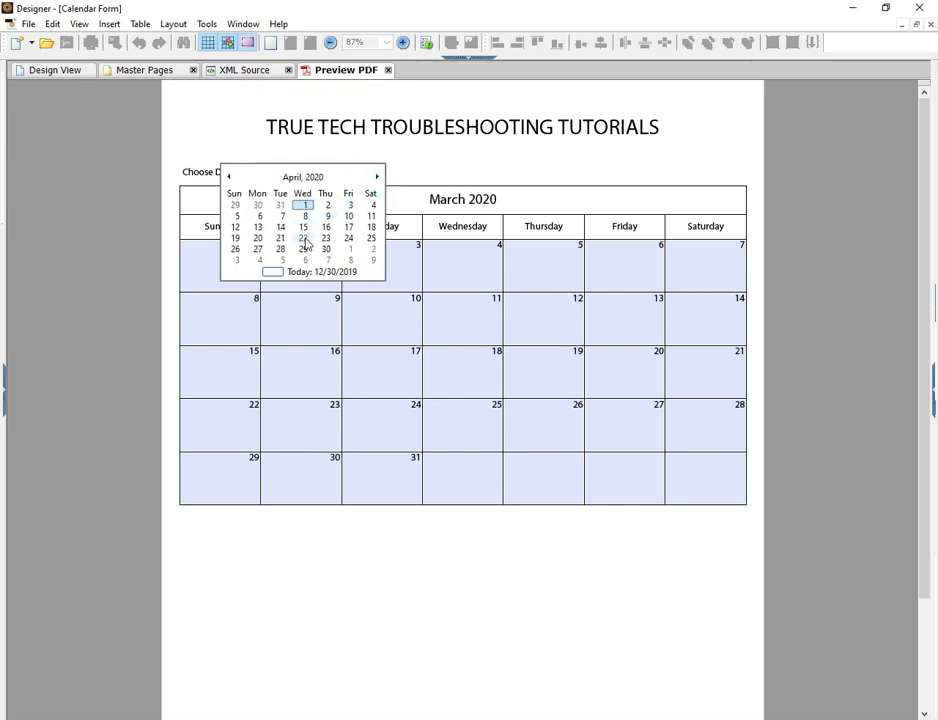
pyautogui.click(302, 238)
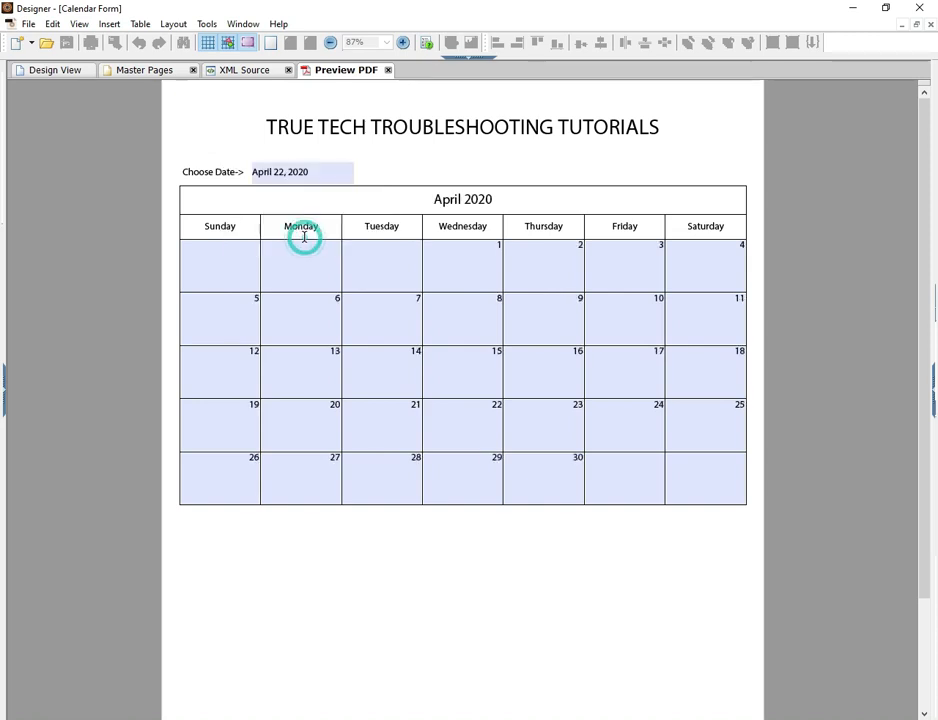
pyautogui.click(300, 265)
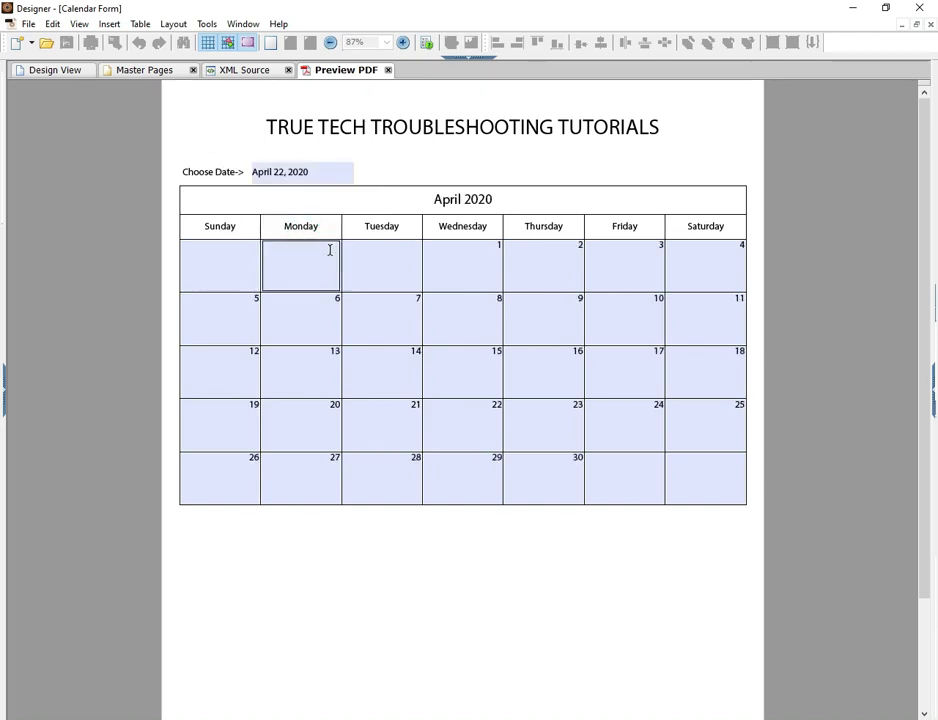
pyautogui.click(219, 264)
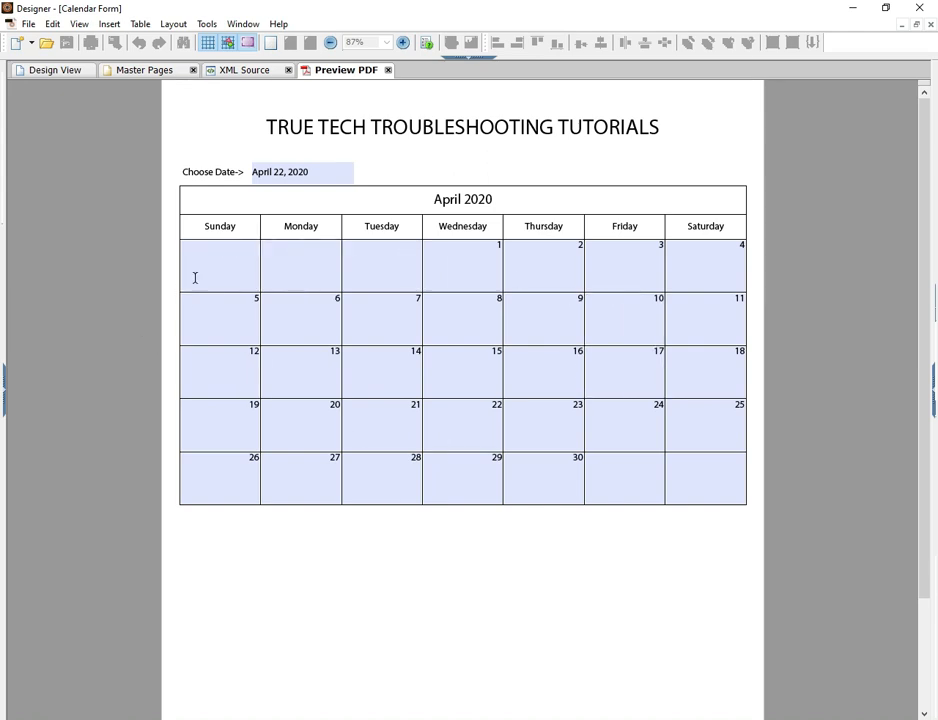
pyautogui.click(300, 171)
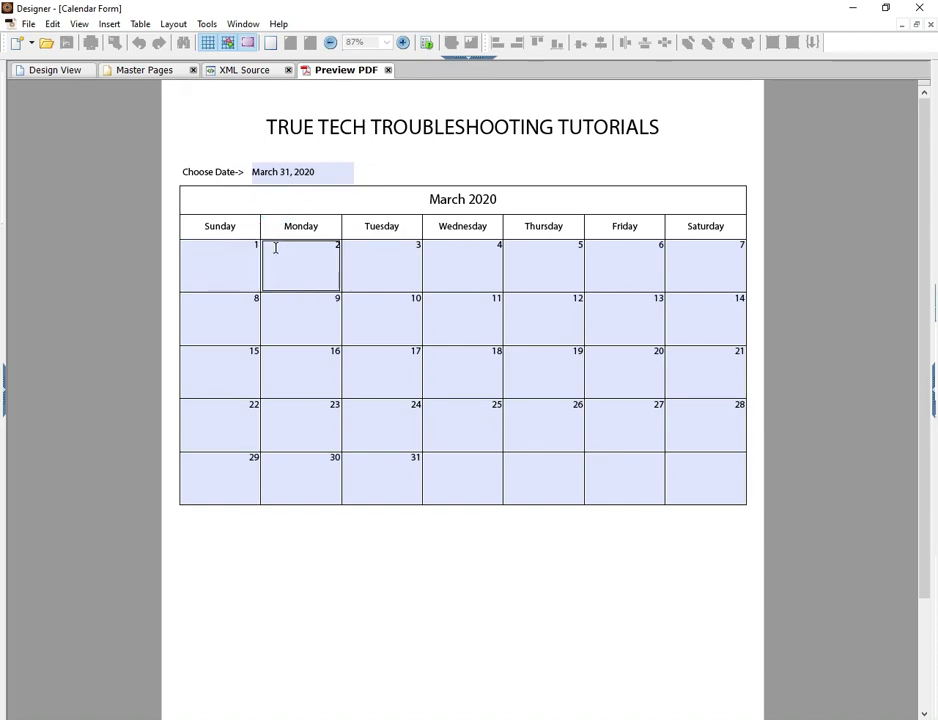
pyautogui.click(381, 265)
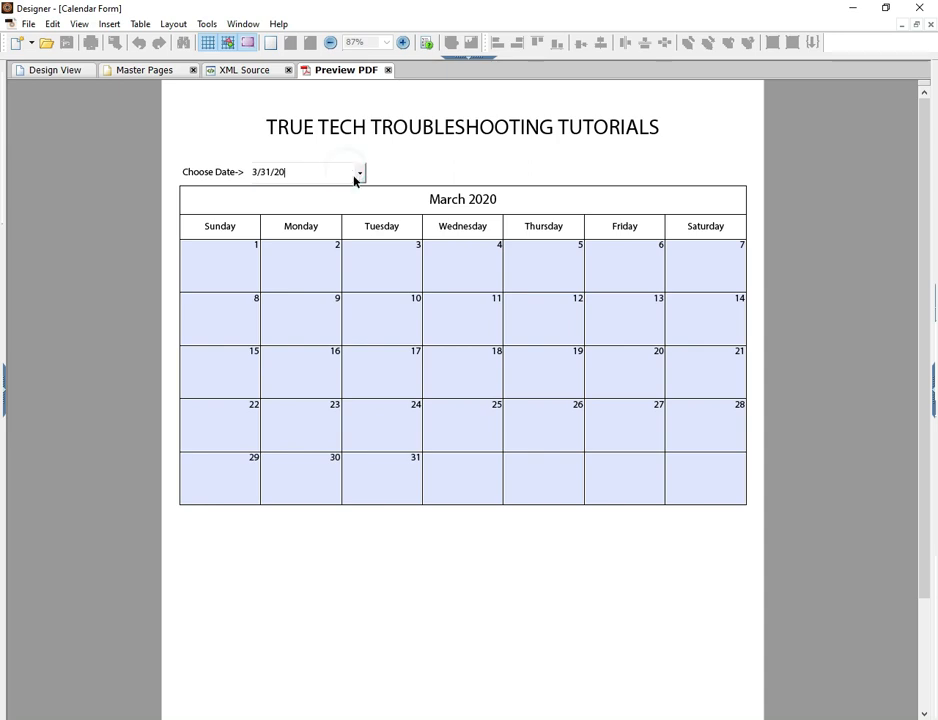
# - Pick April 1, 2020 from the date picker to refill the calendar
pyautogui.click(358, 172)
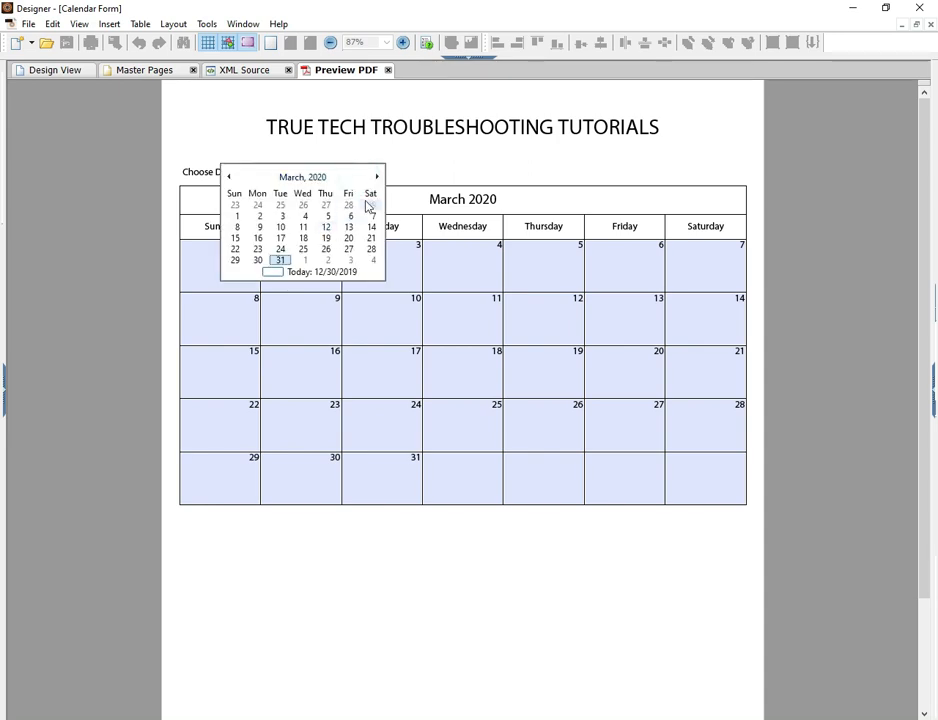
pyautogui.click(377, 177)
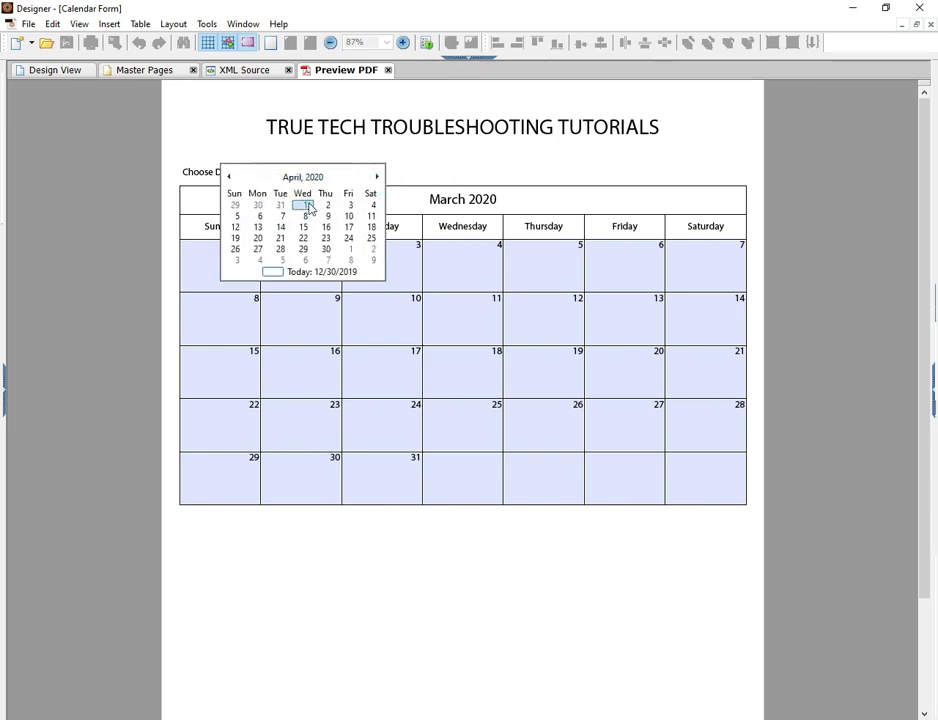
pyautogui.click(303, 205)
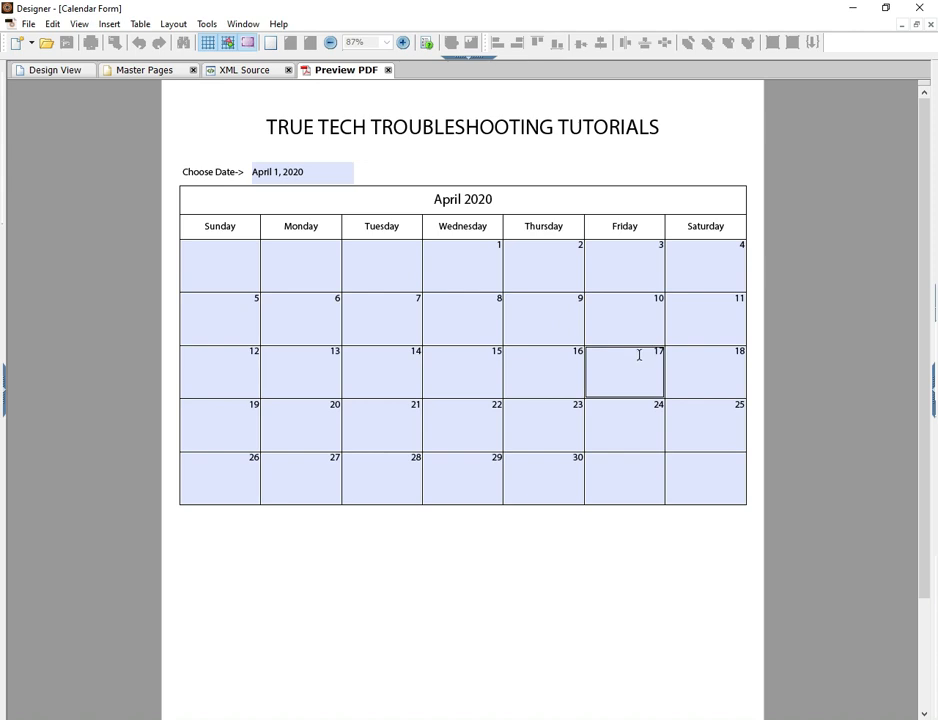
pyautogui.click(48, 70)
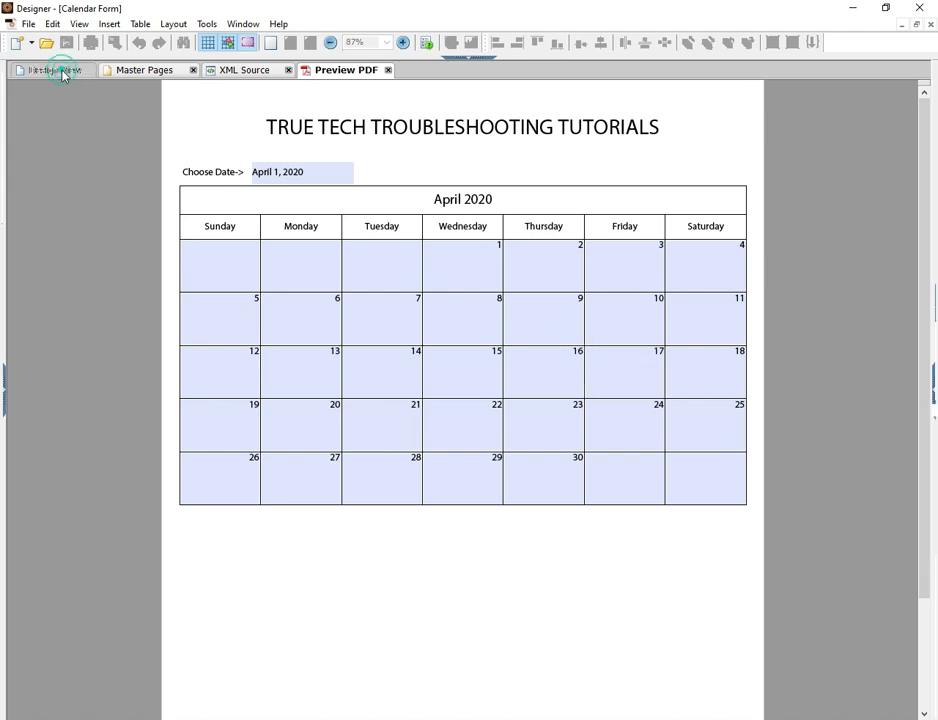
# - Return to the in-progress form's Design View and scroll the exit script to the comment area
pyautogui.click(55, 69)
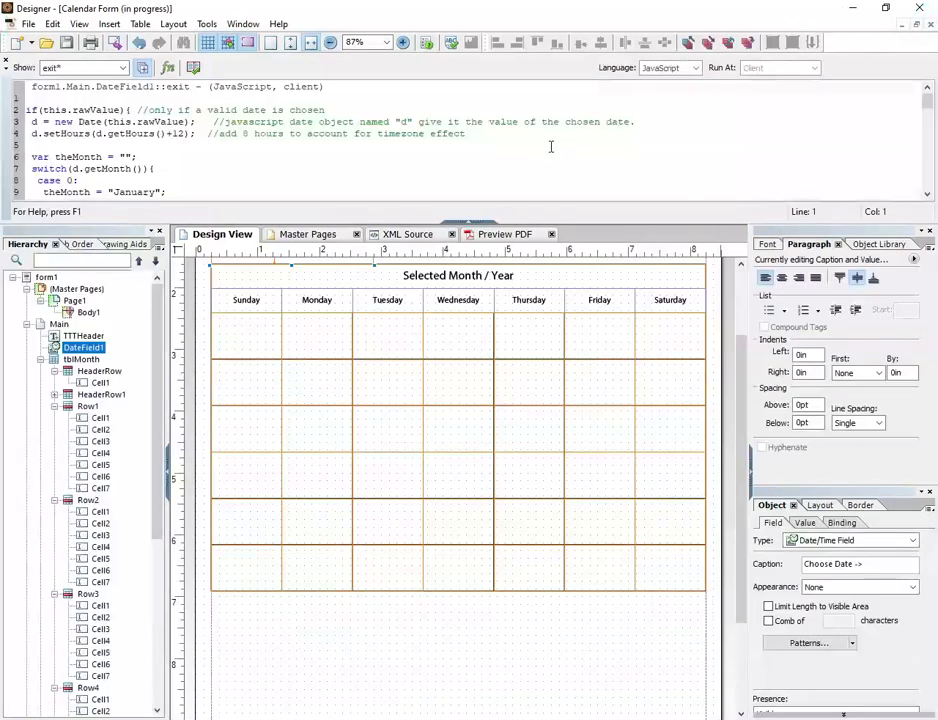
pyautogui.scroll(-3)
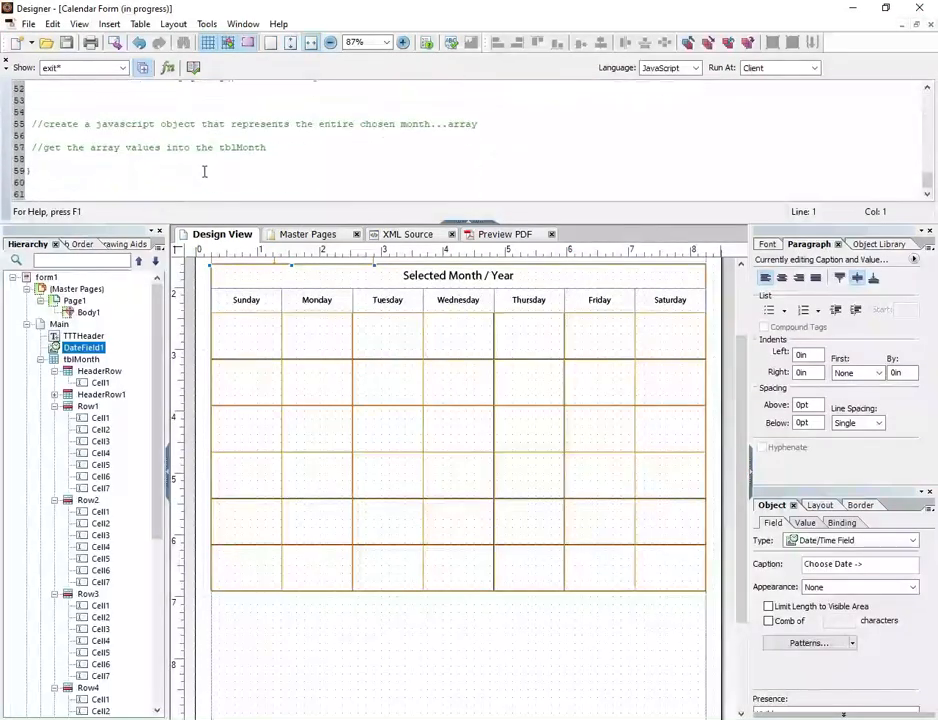
pyautogui.scroll(-3)
pyautogui.write('//create a script that clears all cells in the table')
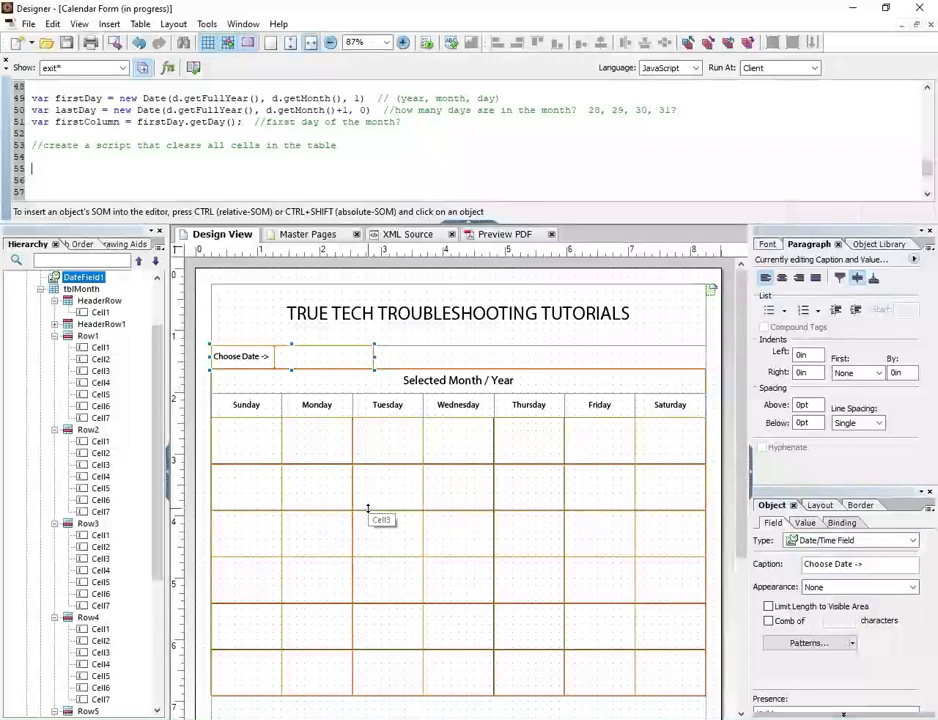
pyautogui.moveTo(300, 462)
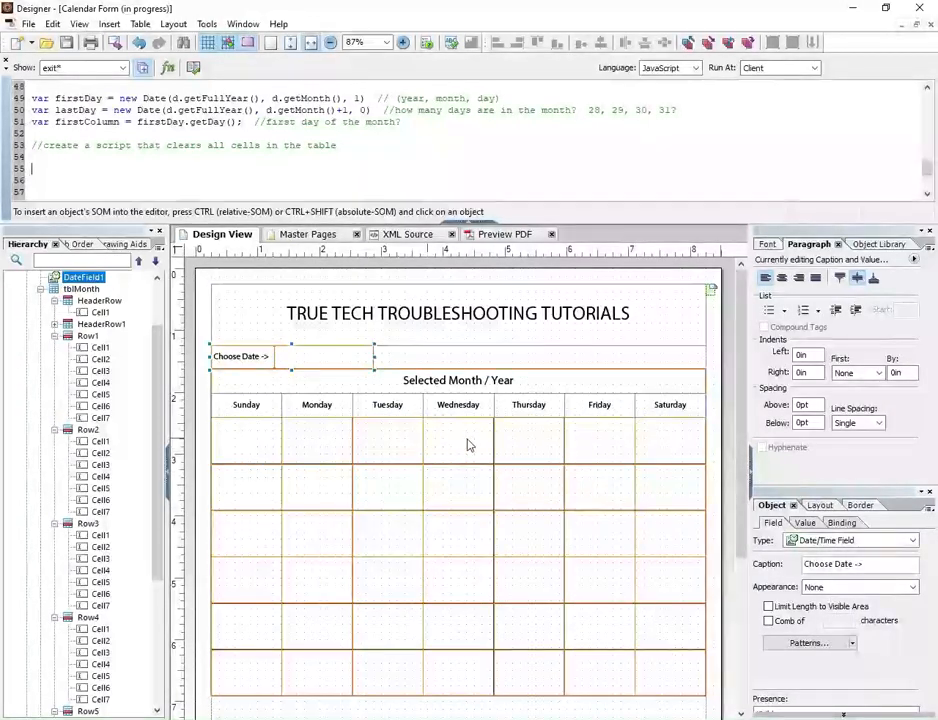
pyautogui.moveTo(248, 677)
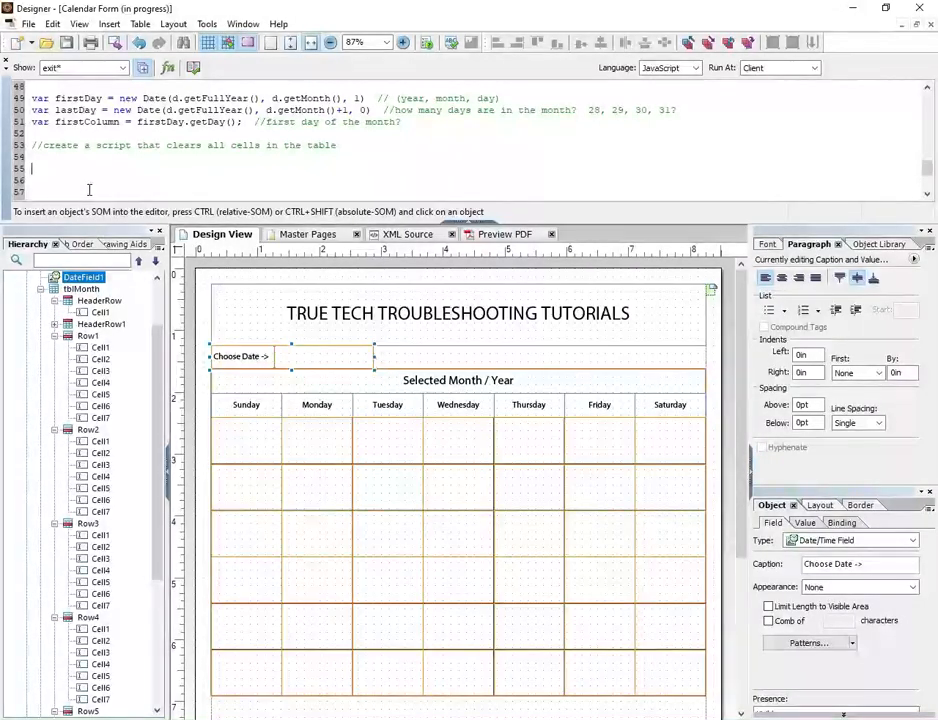
# - Write a for loop with i from 1 to 7 calling app.alert(i);
pyautogui.write('for(var i=')
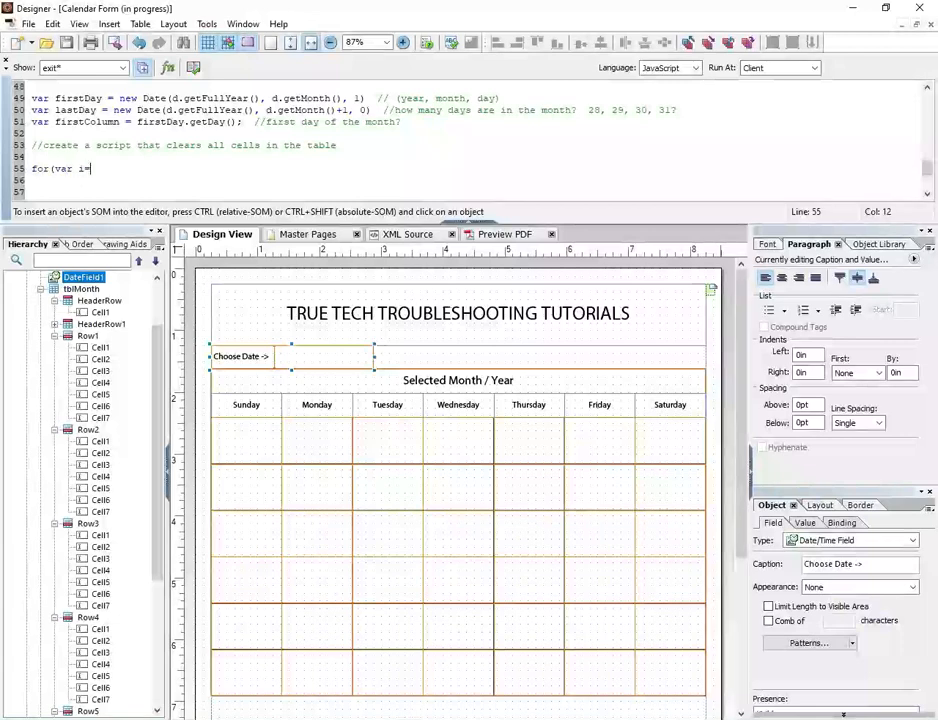
pyautogui.write('1; i<=')
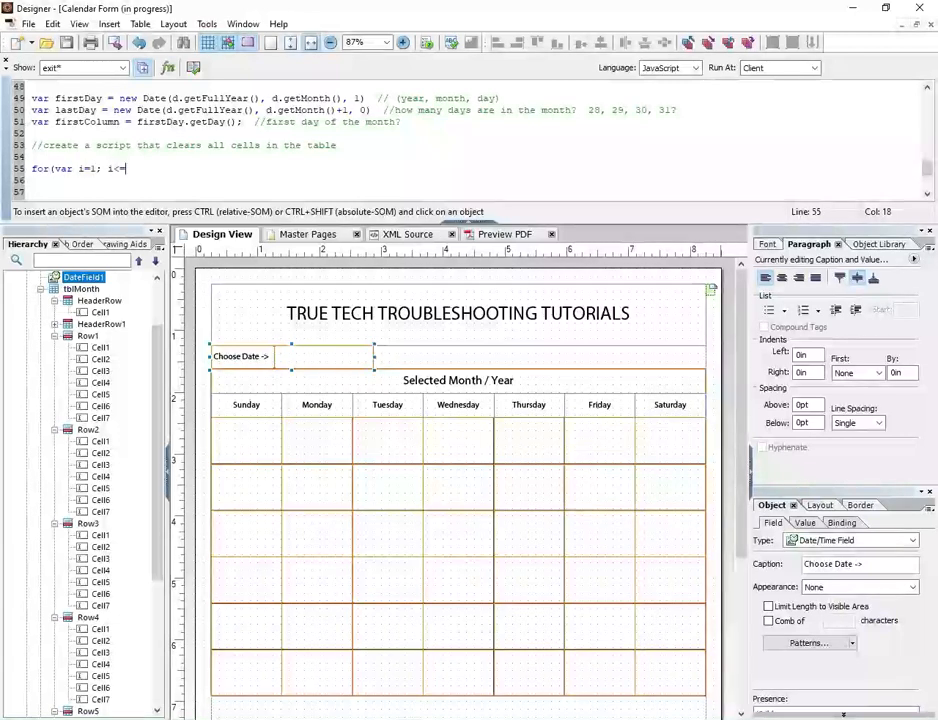
pyautogui.write('7; i++){')
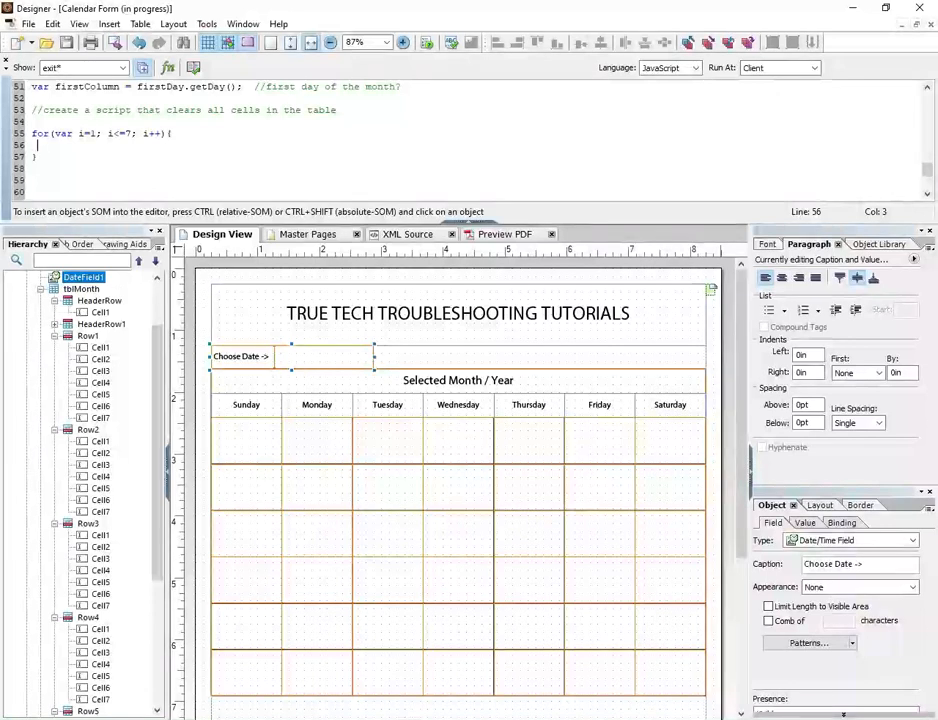
pyautogui.write('app.')
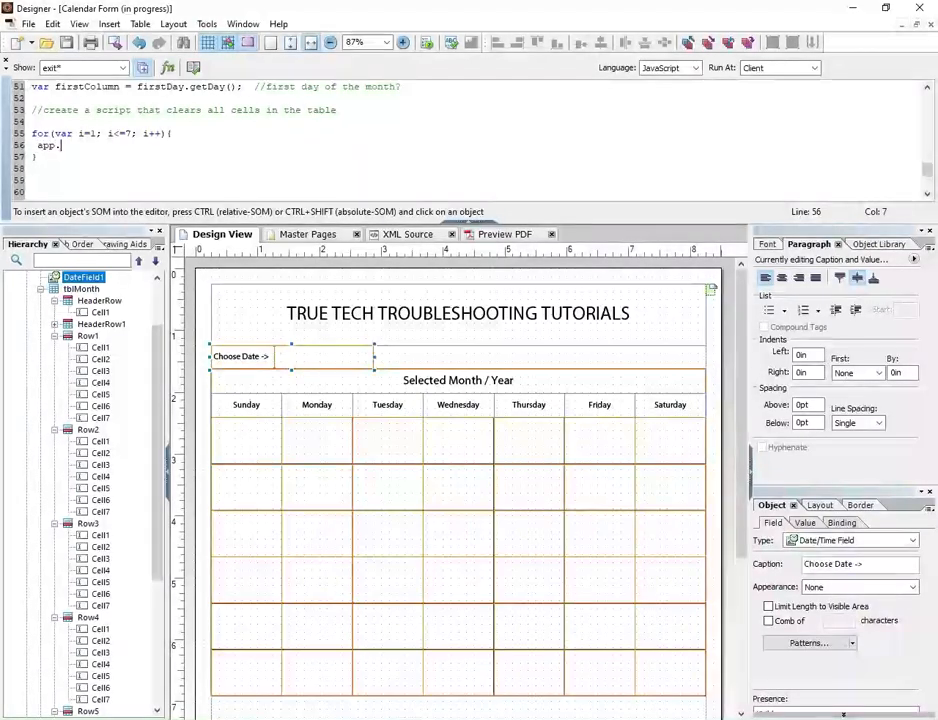
pyautogui.write('alert(i')
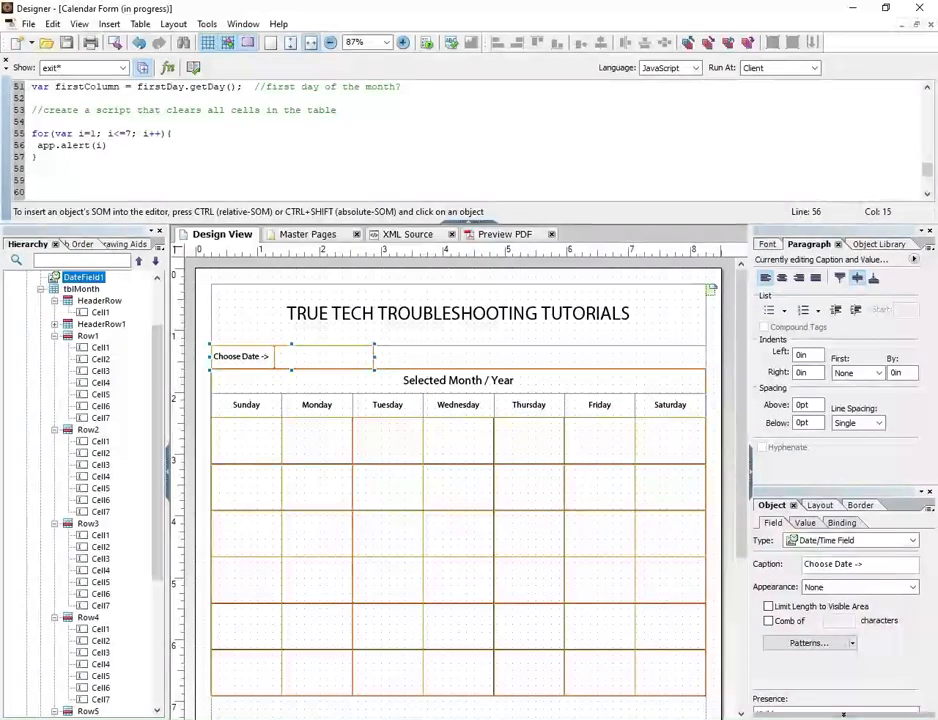
pyautogui.doubleClick(88, 133)
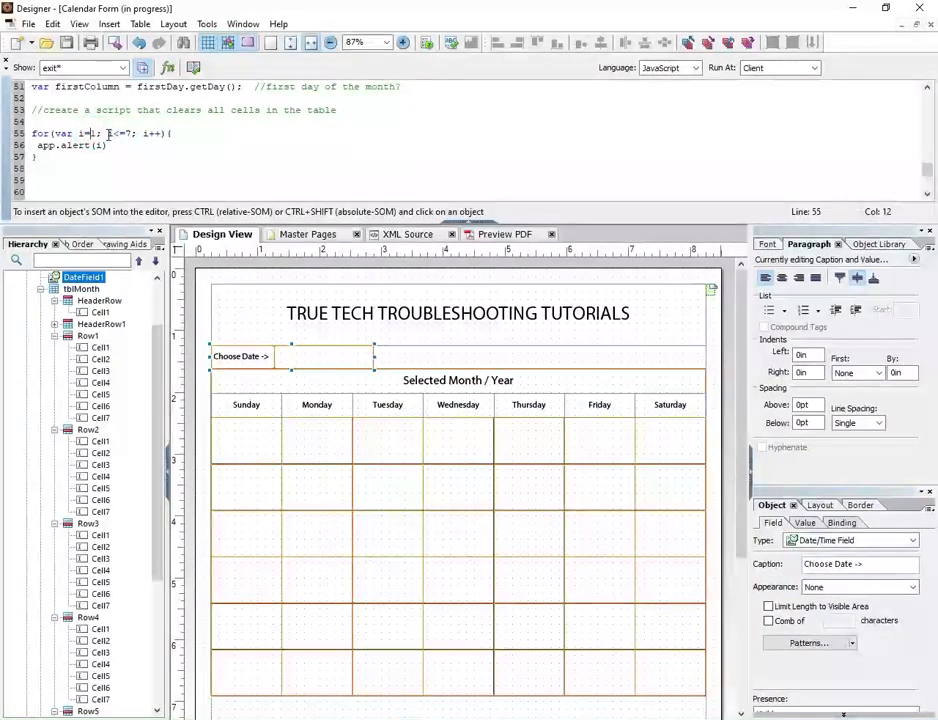
pyautogui.click(125, 133)
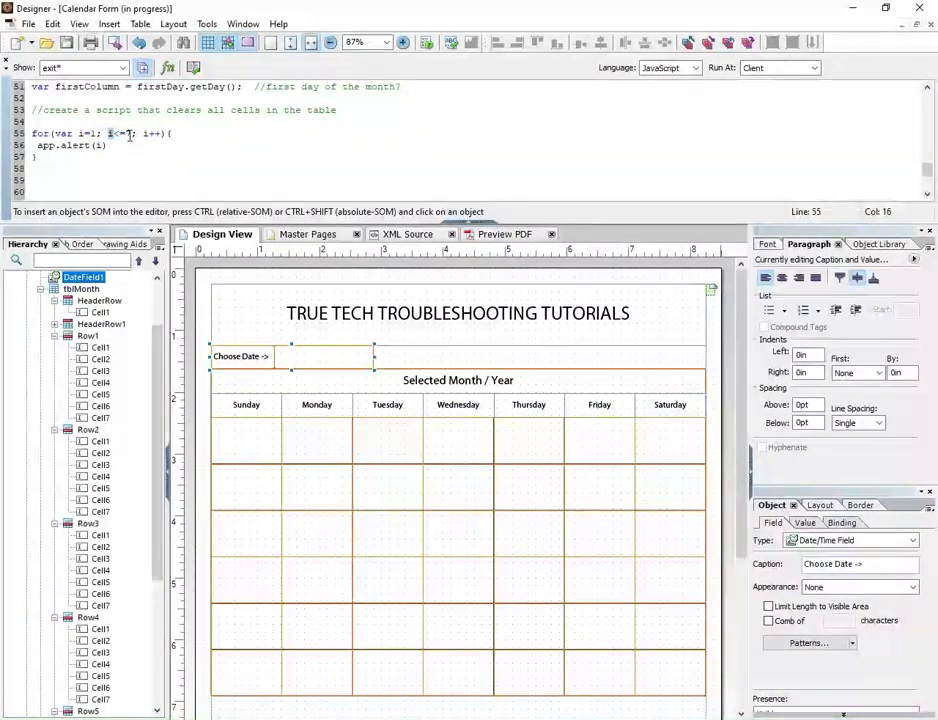
pyautogui.write('7')
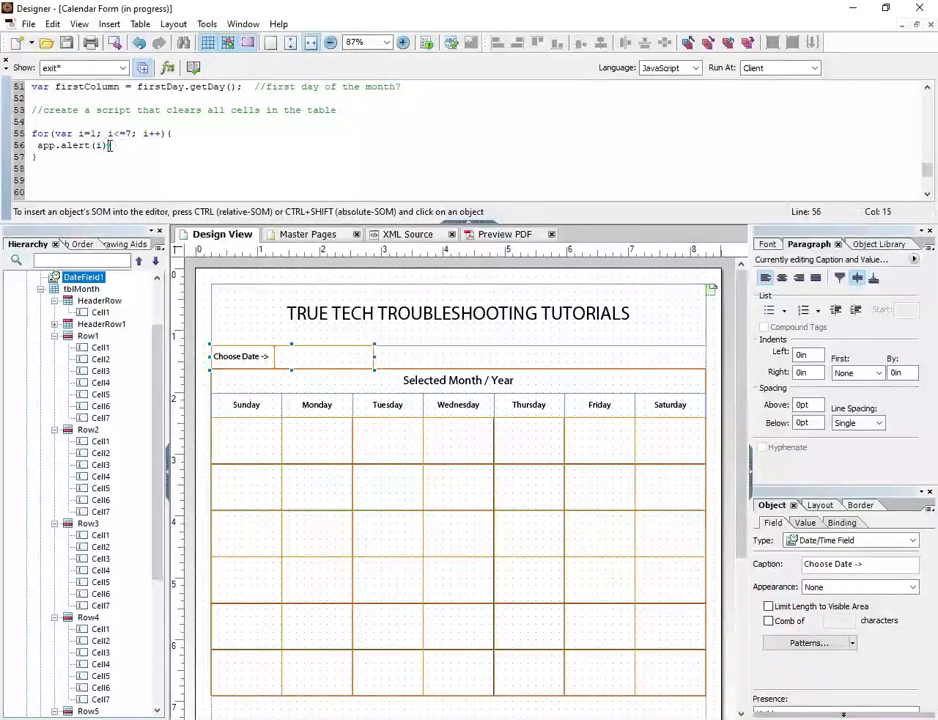
pyautogui.write(';')
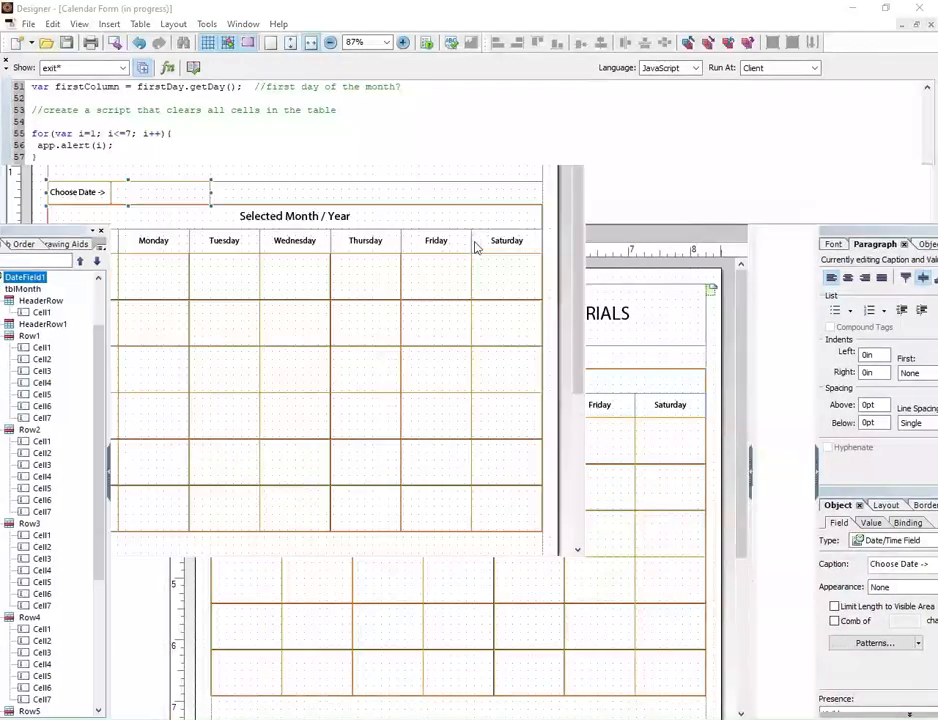
# - Preview the form and dismiss the alert showing counter value 1
pyautogui.click(345, 70)
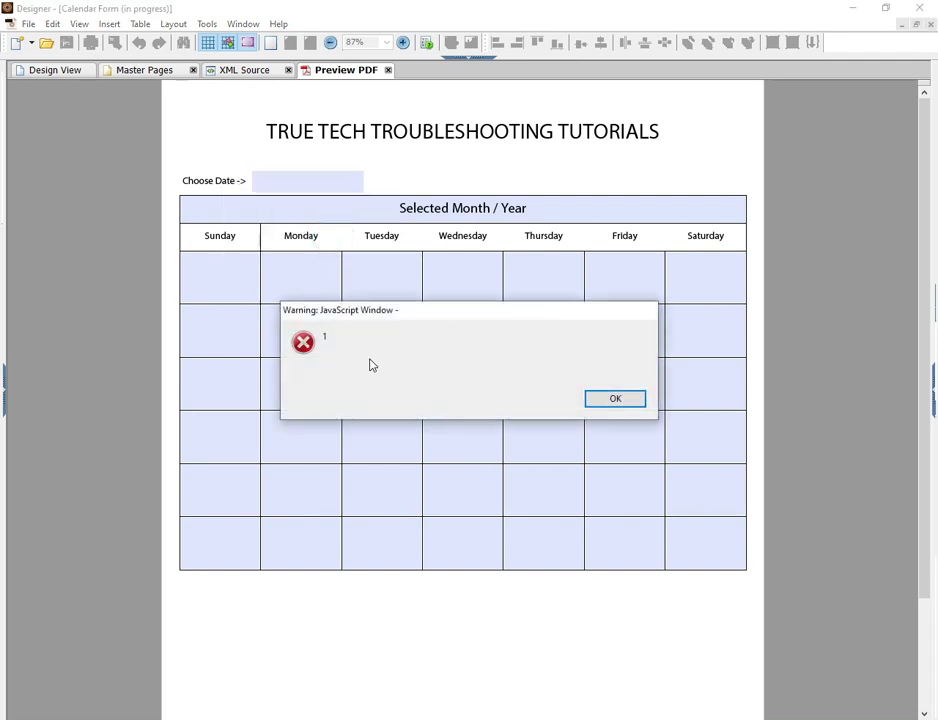
pyautogui.click(615, 398)
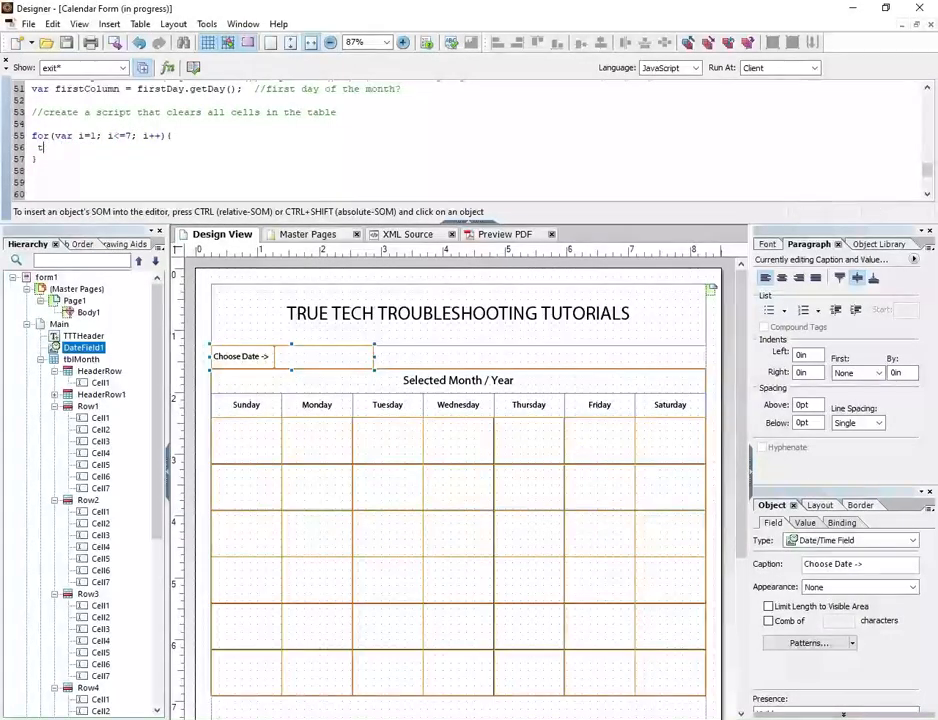
# - Inside the loop, write tblMonth.Row1.Cell1.rawValue= i; using autocomplete
pyautogui.write('bl')
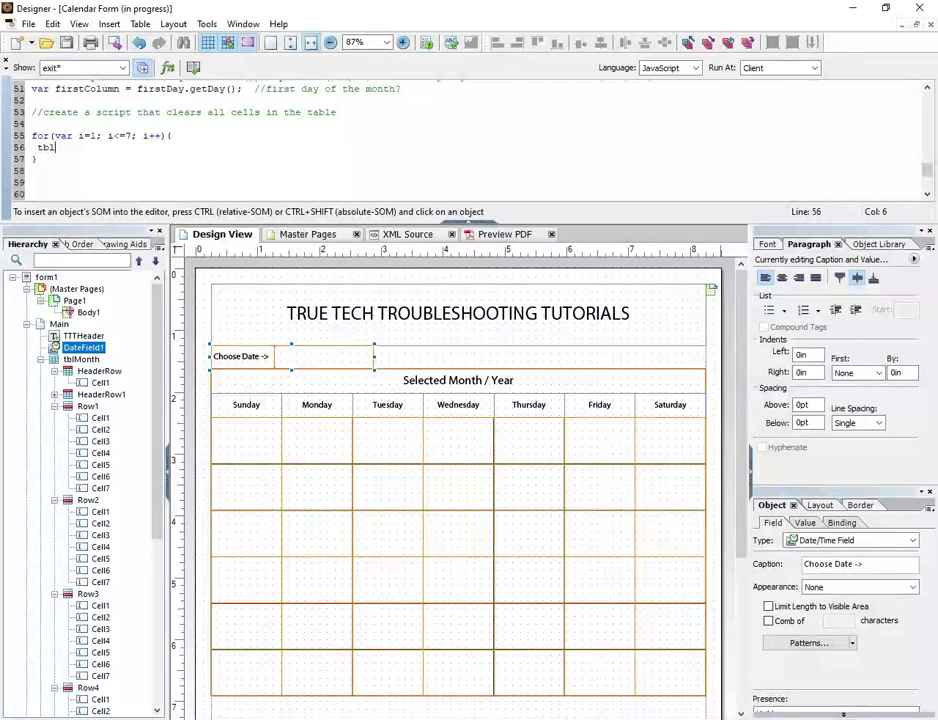
pyautogui.write('Monthyrow')
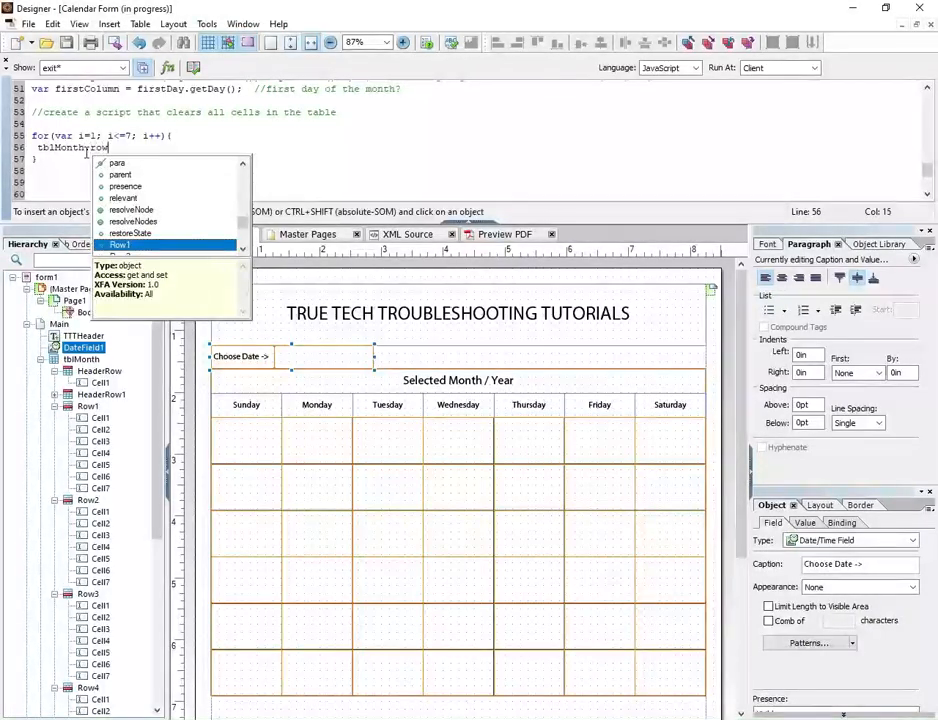
pyautogui.write('.Cel')
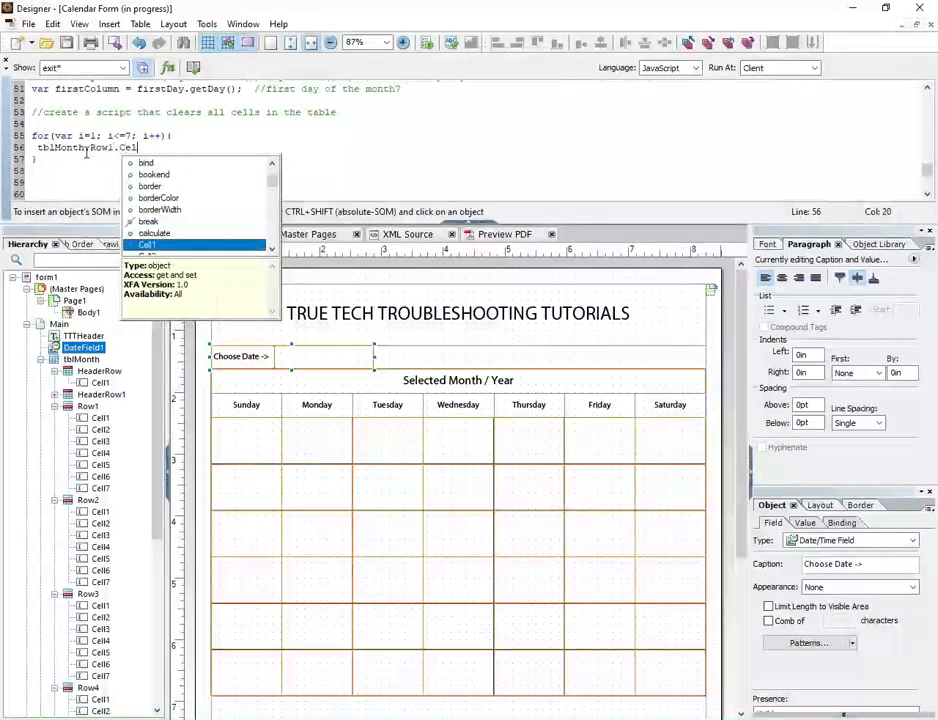
pyautogui.write('l1')
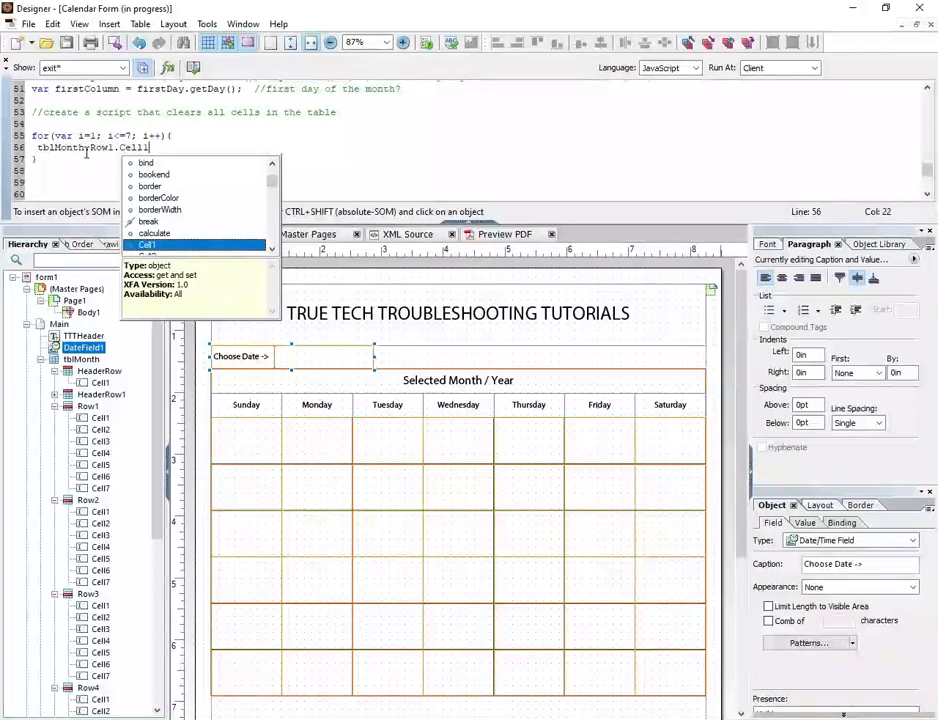
pyautogui.write('.rawValue=')
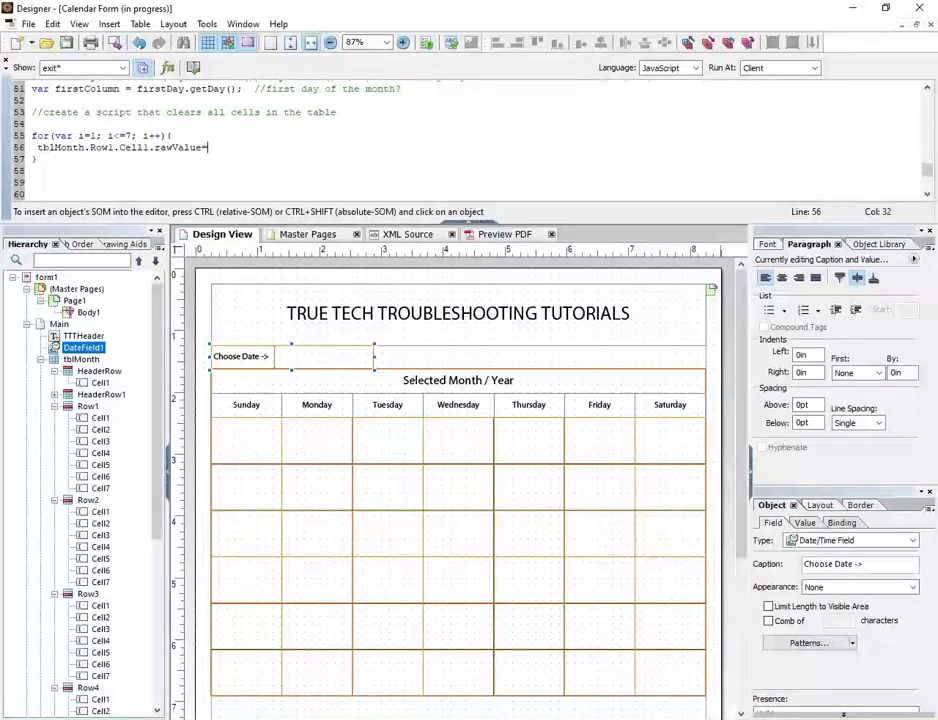
pyautogui.write('i')
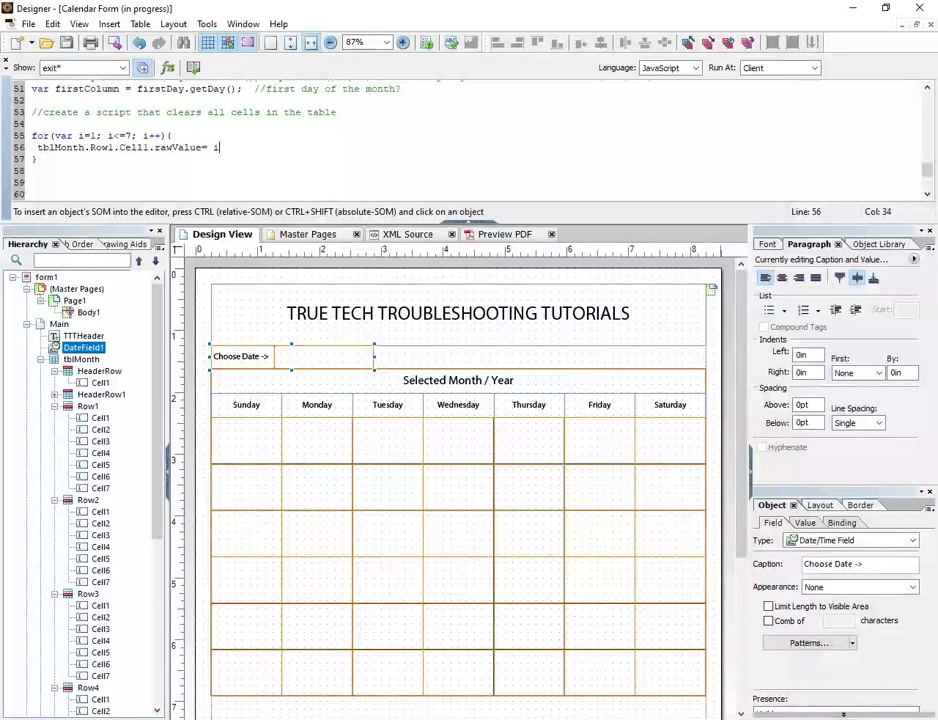
pyautogui.write(';')
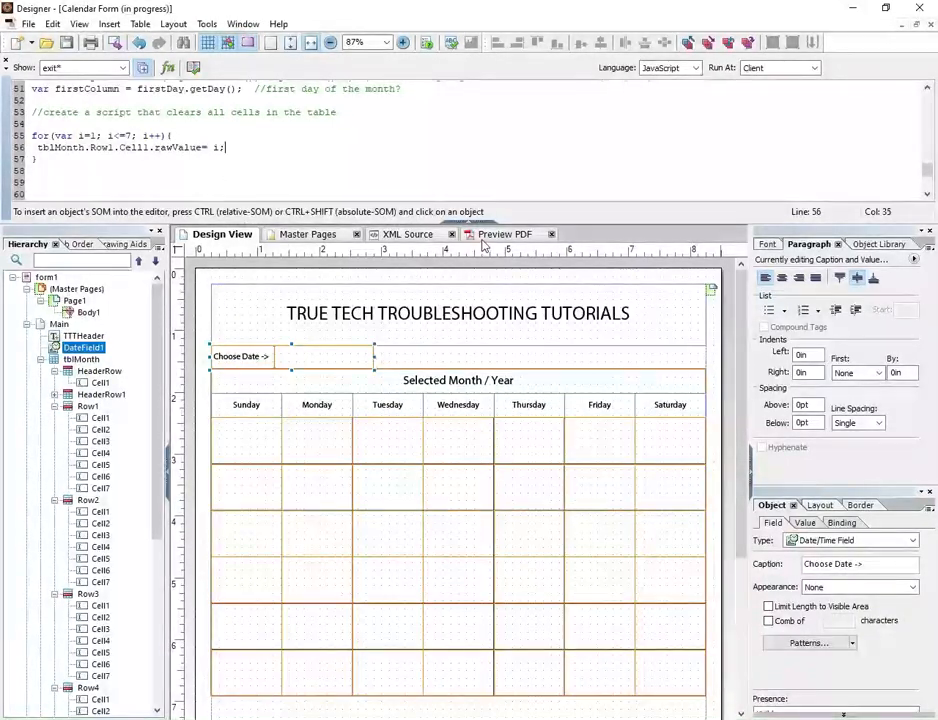
pyautogui.moveTo(305, 207)
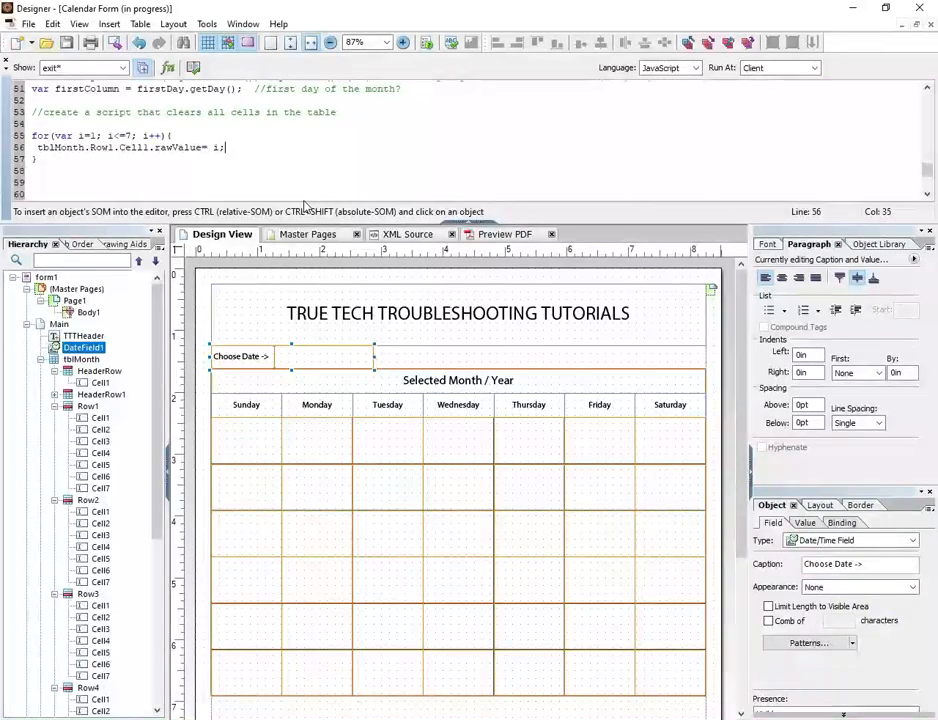
# - Preview the first Sunday cell's value, then delete the Row1.Cell1 assignment statement
pyautogui.click(504, 234)
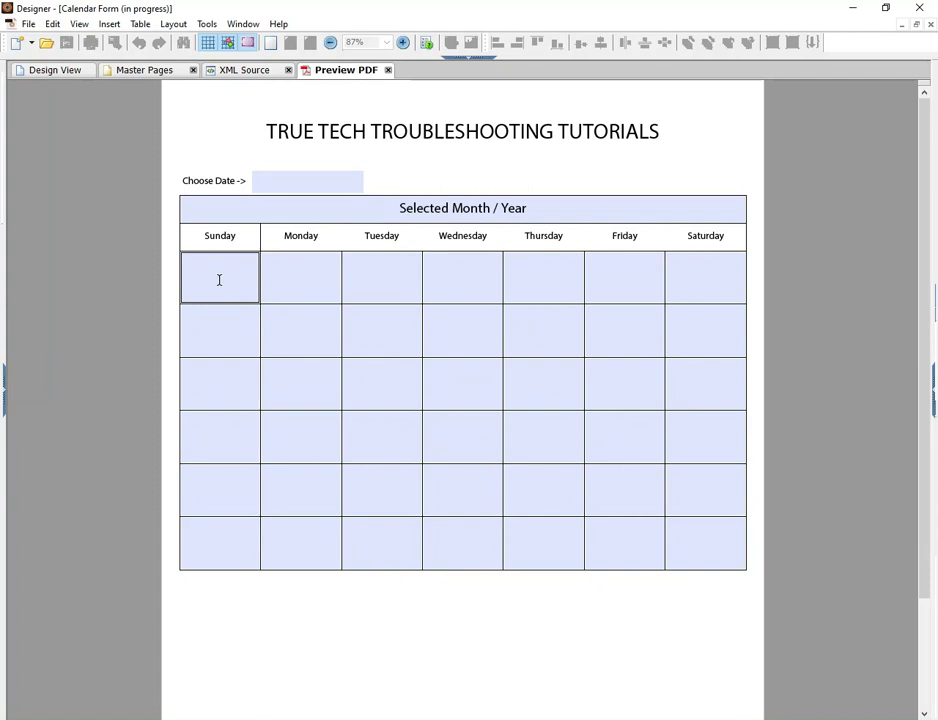
pyautogui.click(307, 180)
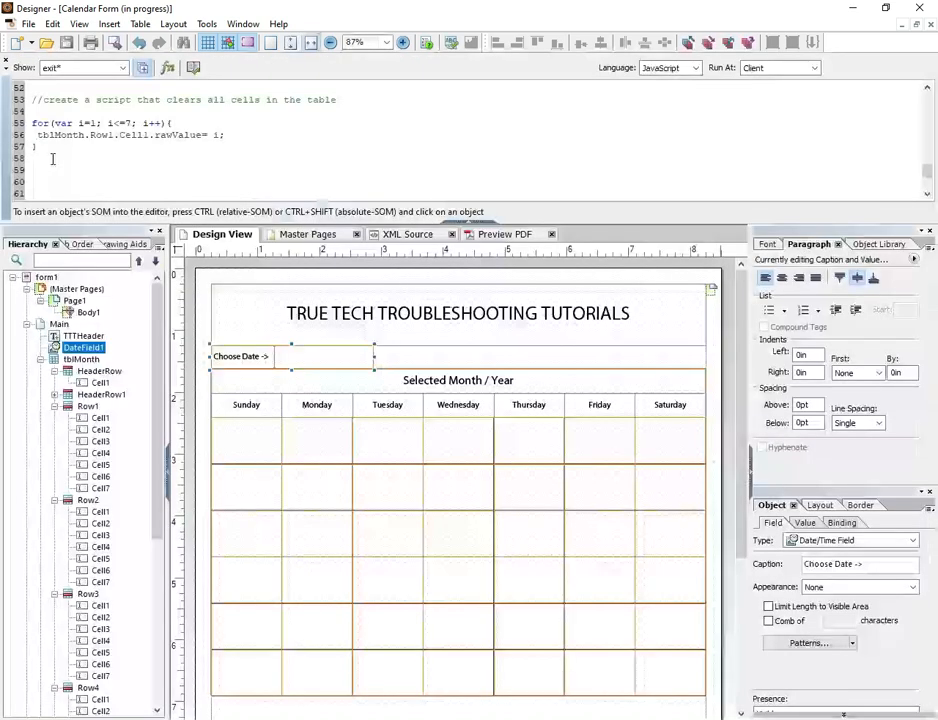
pyautogui.tripleClick(128, 134)
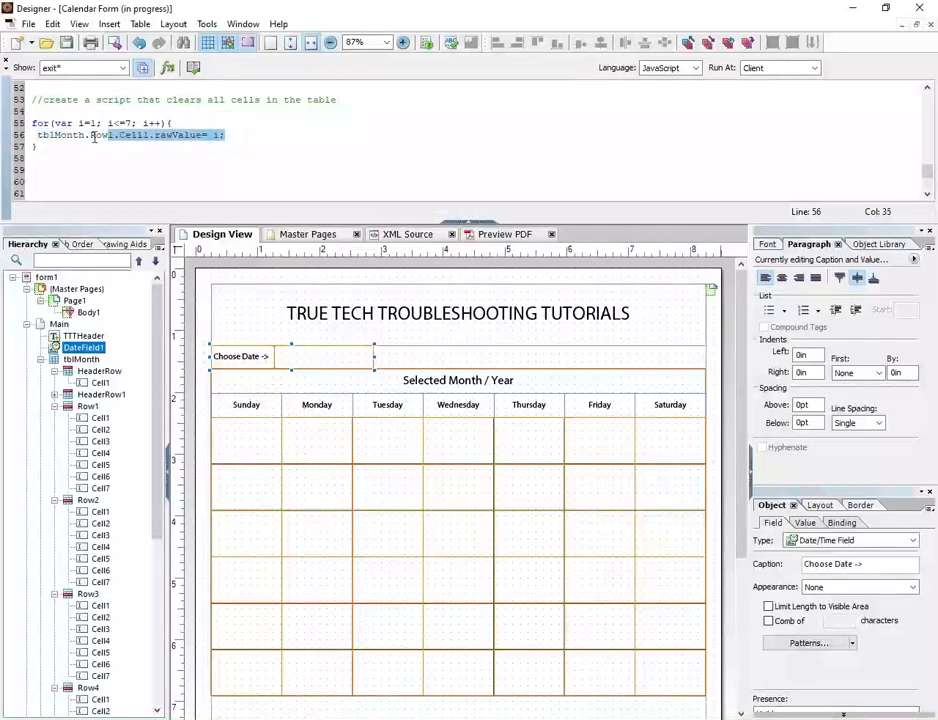
pyautogui.press('Delete')
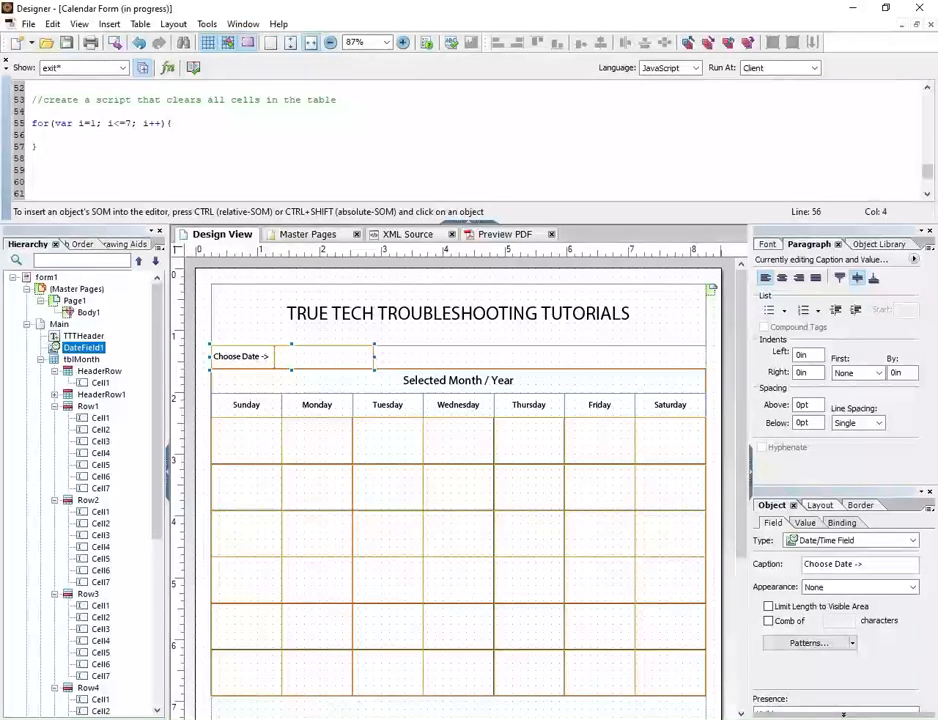
# - Type an outer row loop for(var j=1; j<=6; j++) around the column loop
pyautogui.write('for(var j')
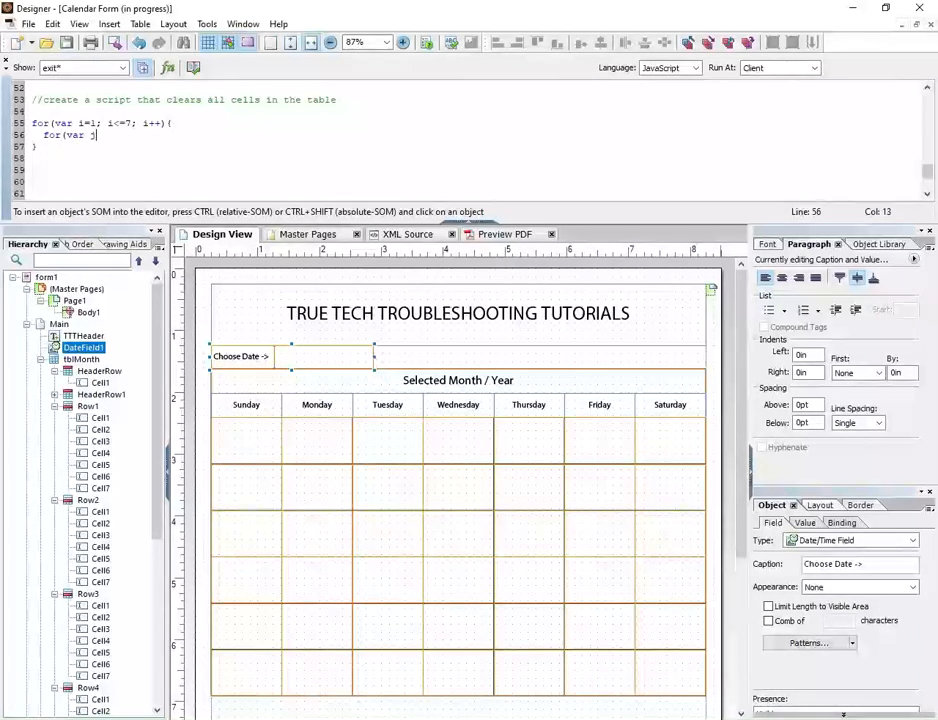
pyautogui.write('j=1; j<=6')
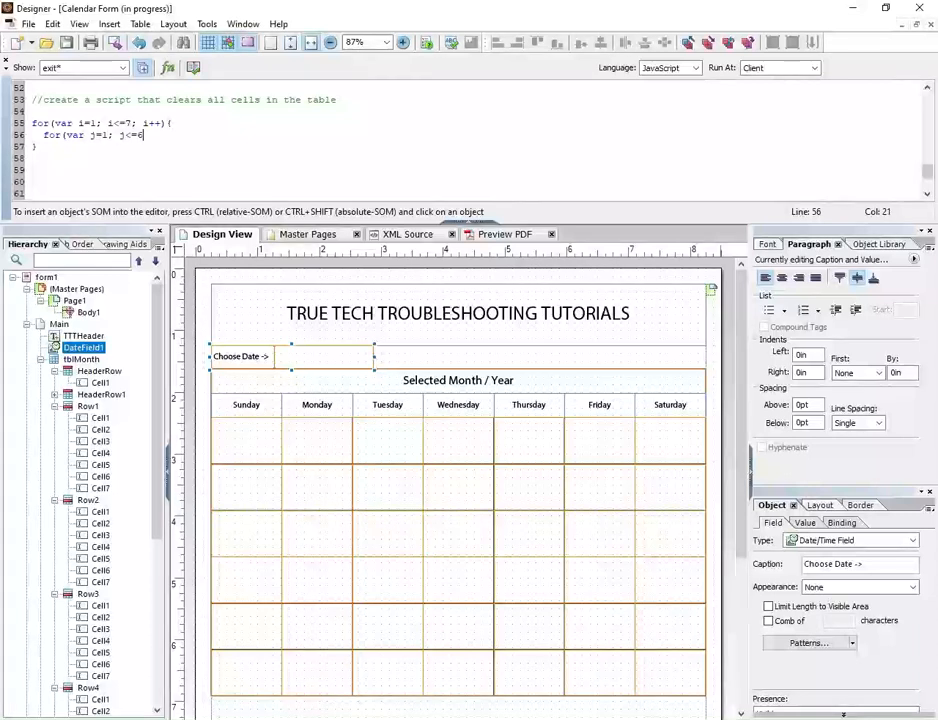
pyautogui.write(';')
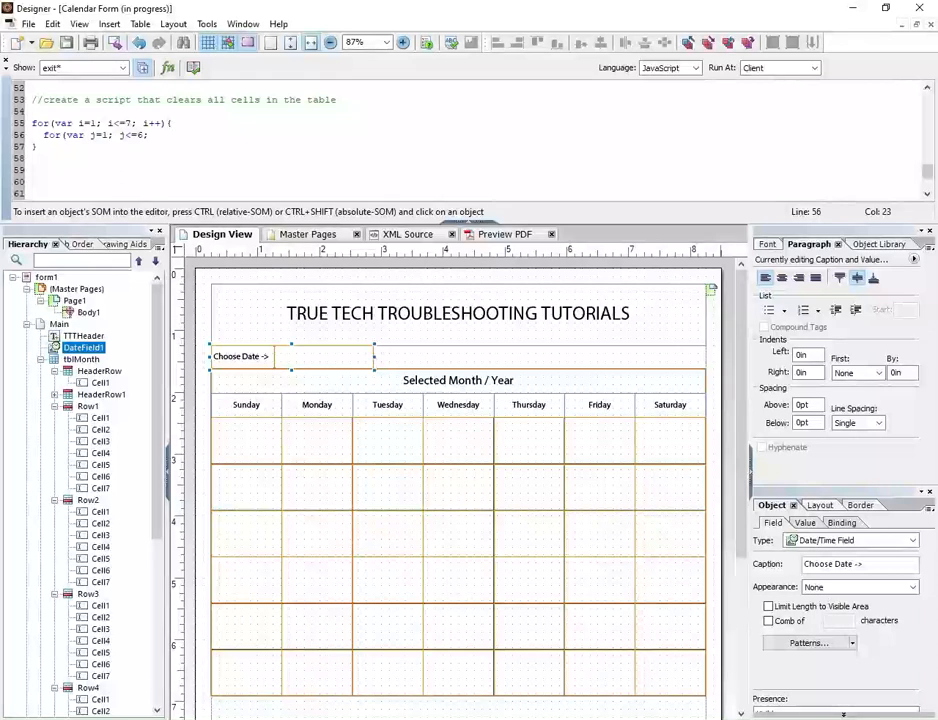
pyautogui.write('j++){')
pyautogui.write('}')
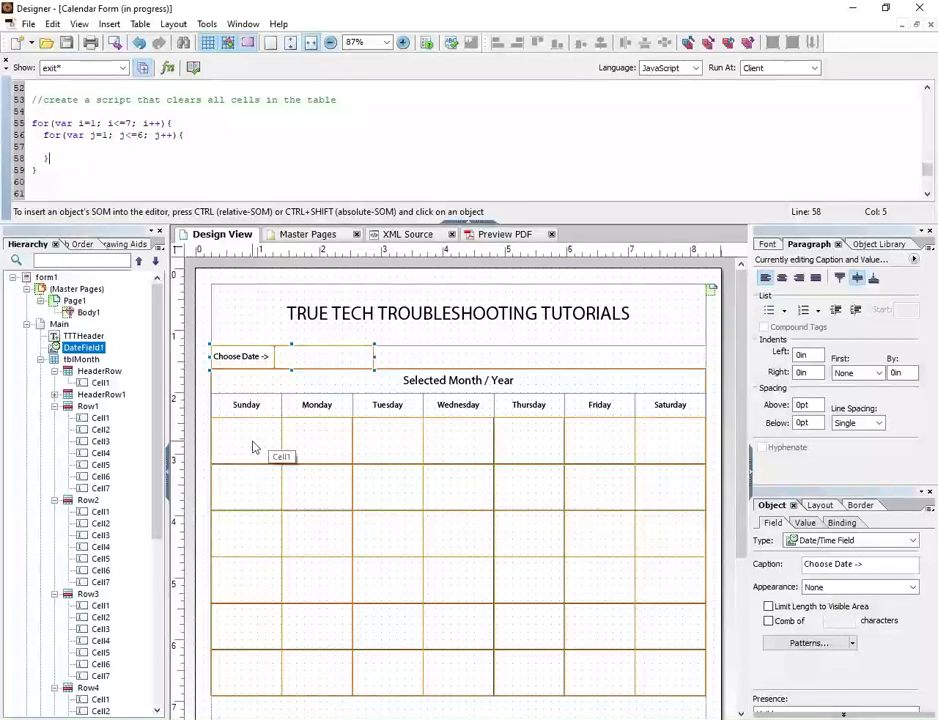
pyautogui.moveTo(221, 486)
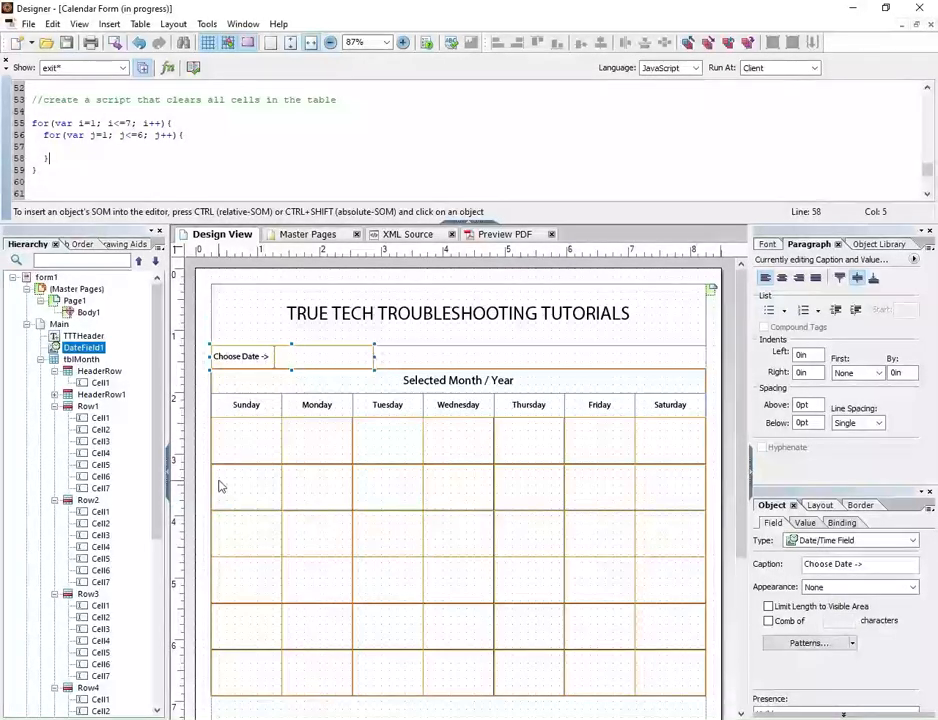
pyautogui.moveTo(249, 444)
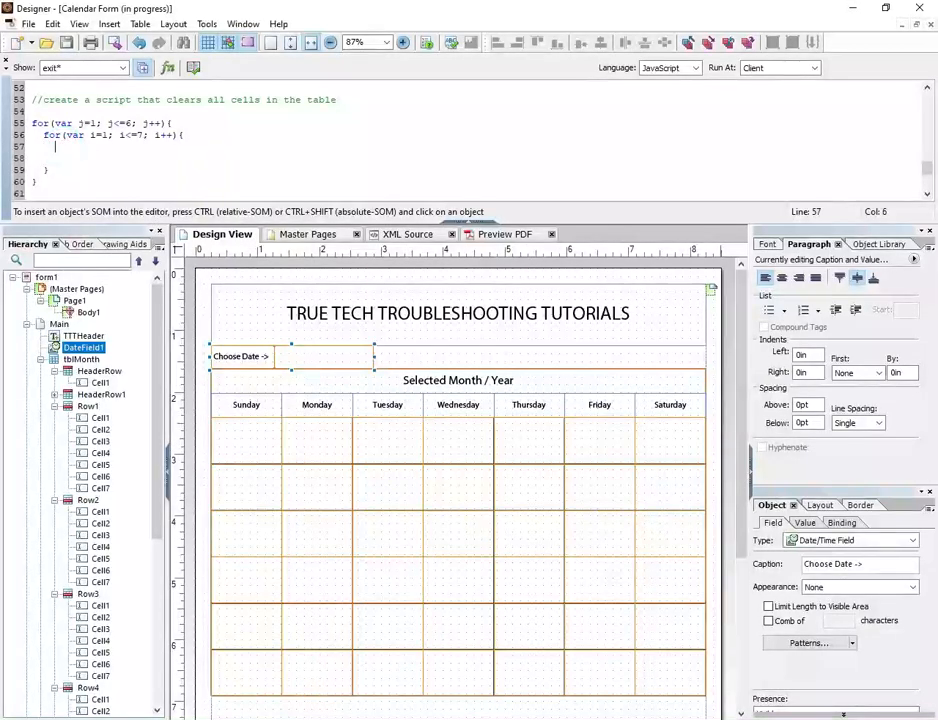
# - Replace the //do something placeholder with an alert showing "Row " + j + " Cell " + i
pyautogui.write('//do somet')
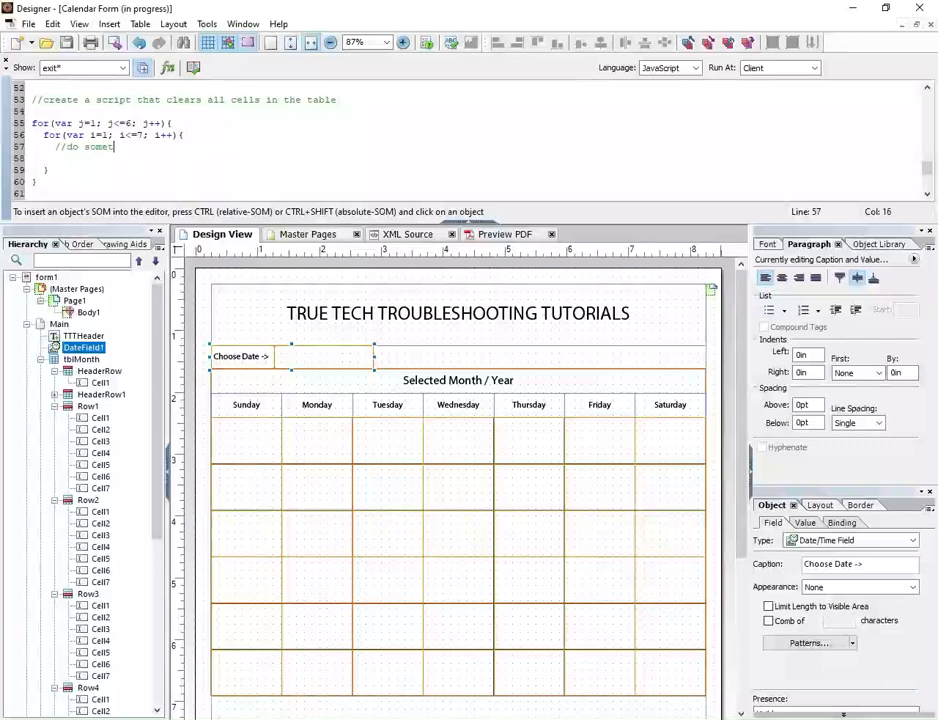
pyautogui.write('hing;')
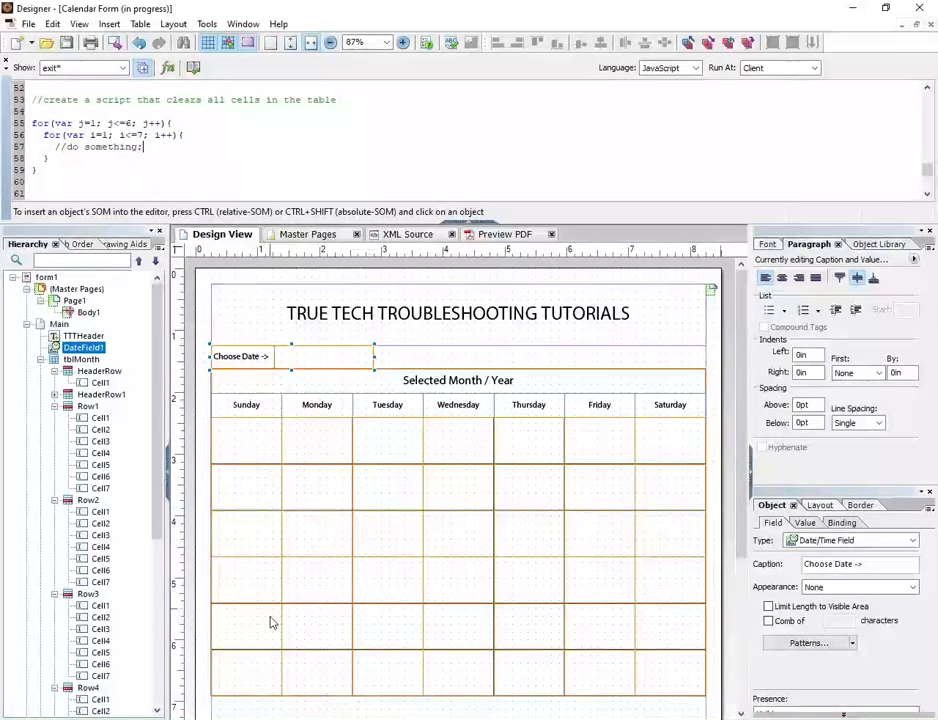
pyautogui.doubleClick(100, 146)
pyautogui.write('app.al')
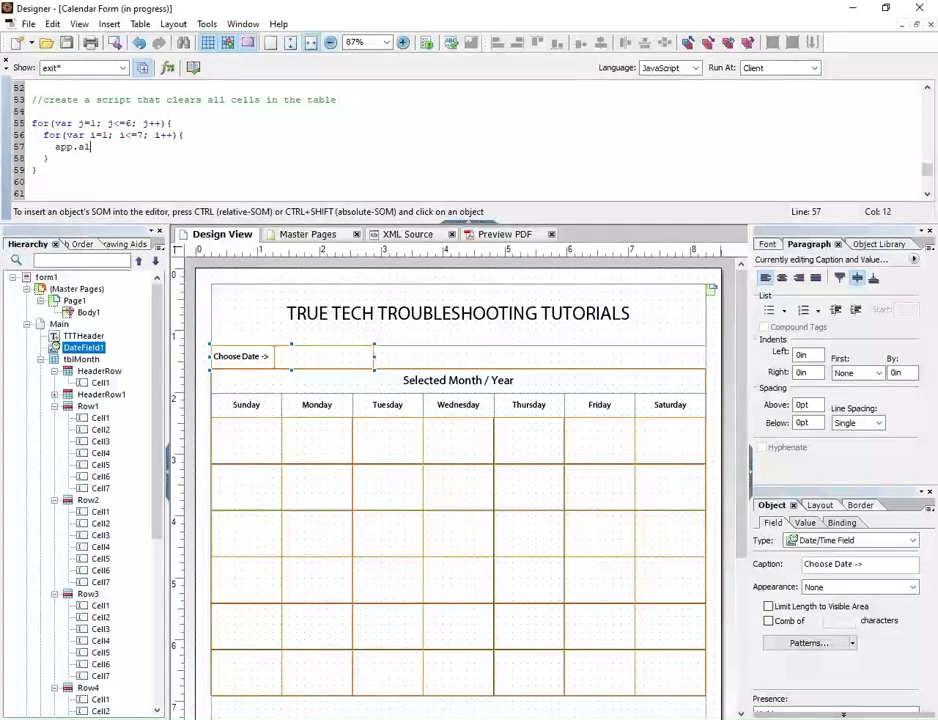
pyautogui.write('ert(i,')
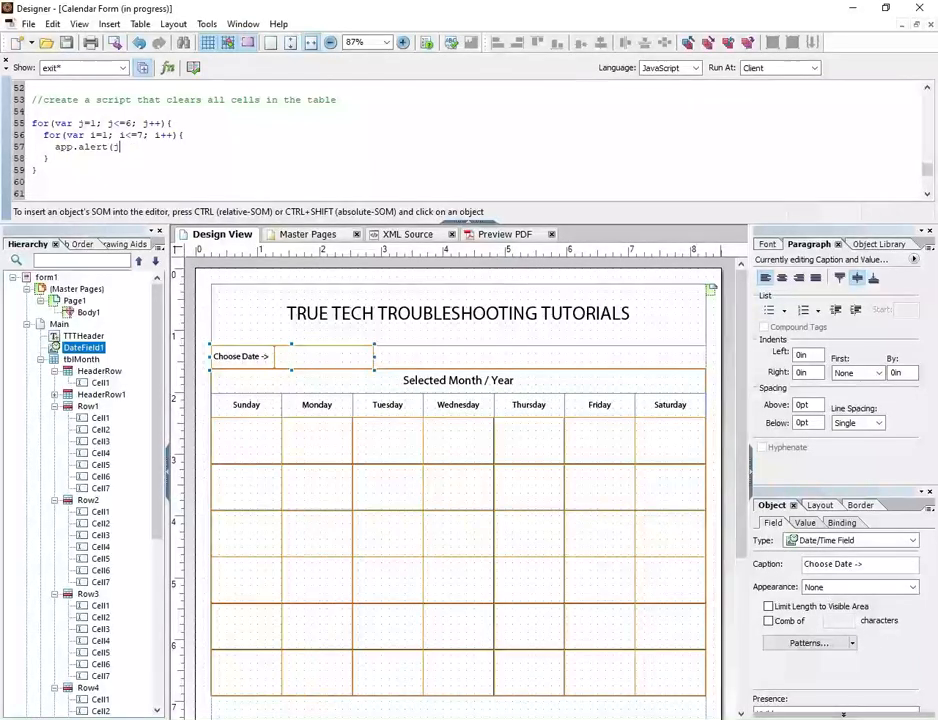
pyautogui.write('"R')
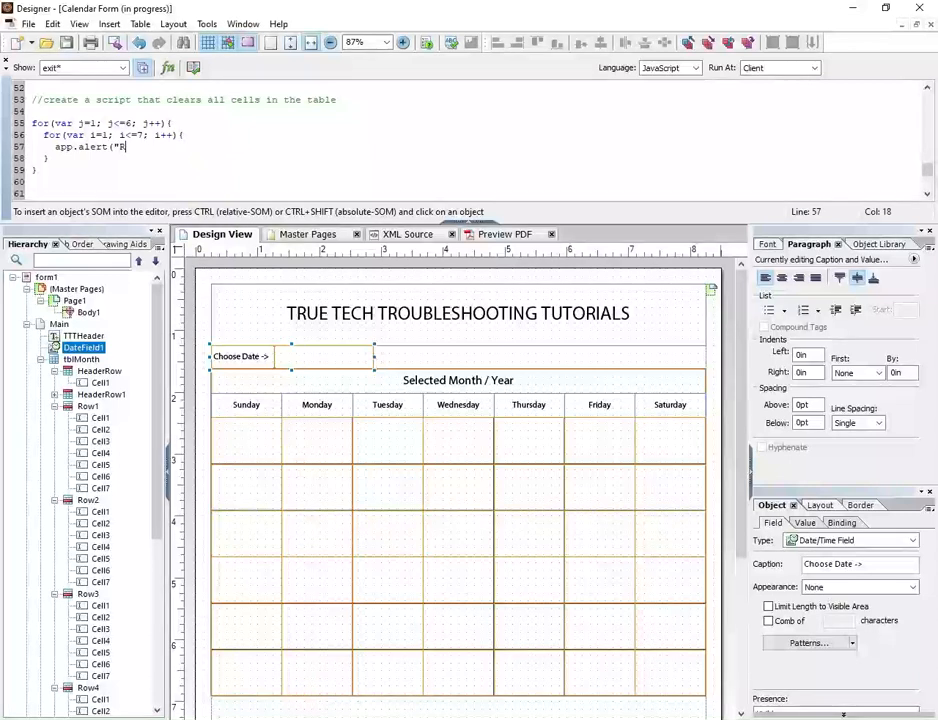
pyautogui.write('ow"')
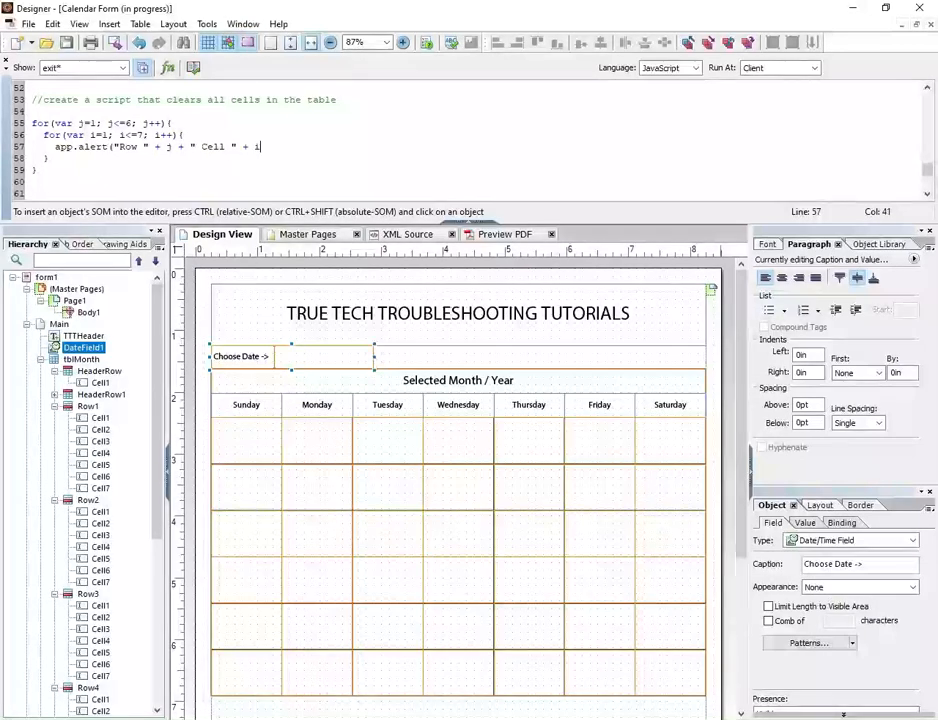
pyautogui.write(');')
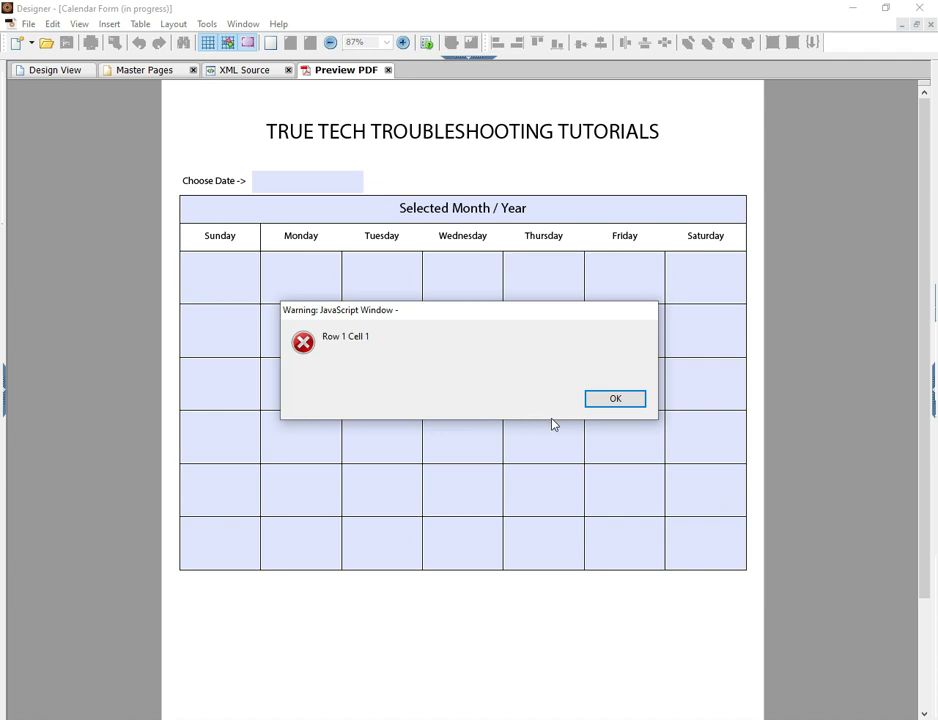
# - Dismiss each preview alert from Row 1 Cell 1 through Row 1 Cell 7 into Row 2
pyautogui.click(615, 398)
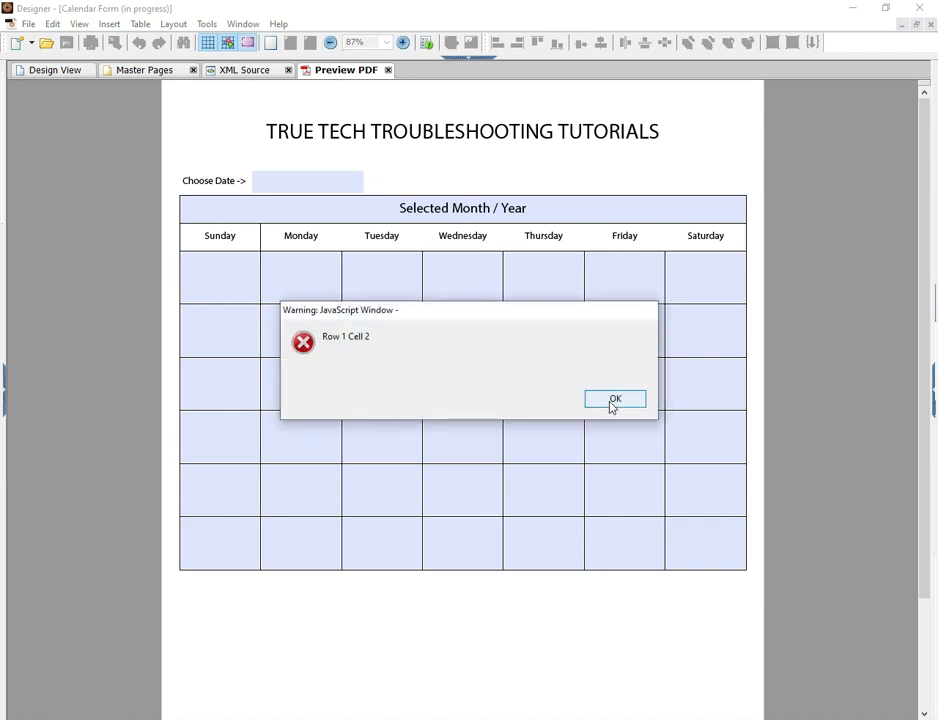
pyautogui.click(615, 399)
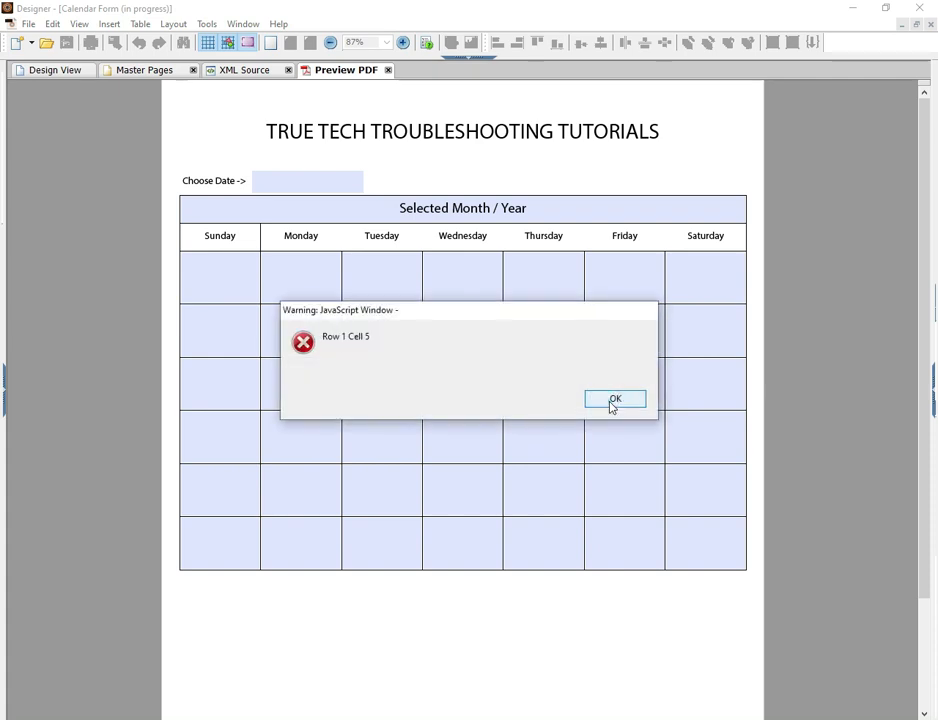
pyautogui.click(615, 399)
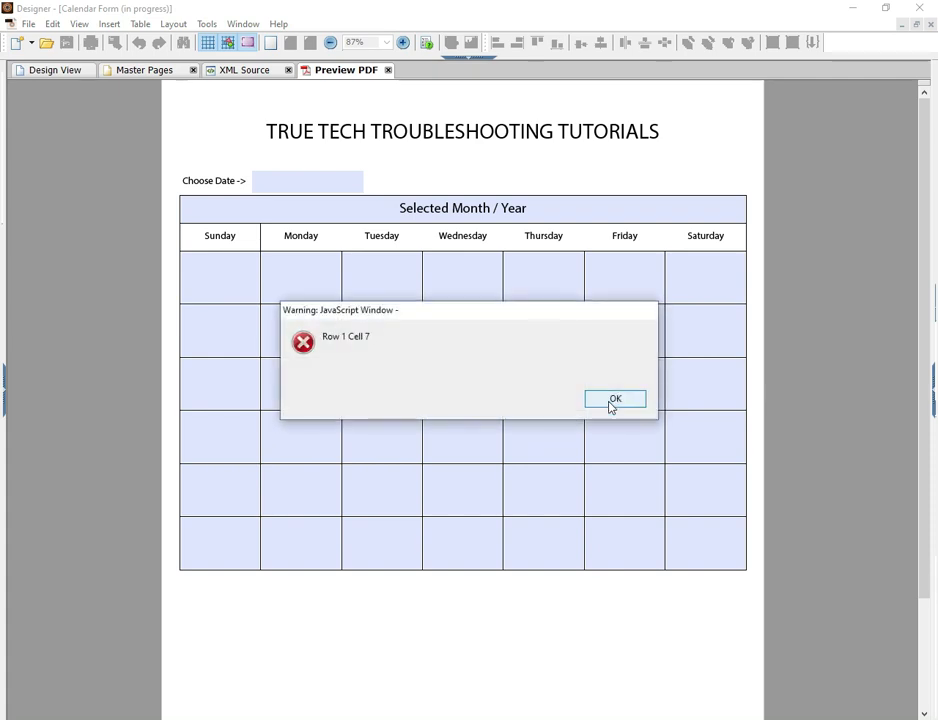
pyautogui.click(615, 399)
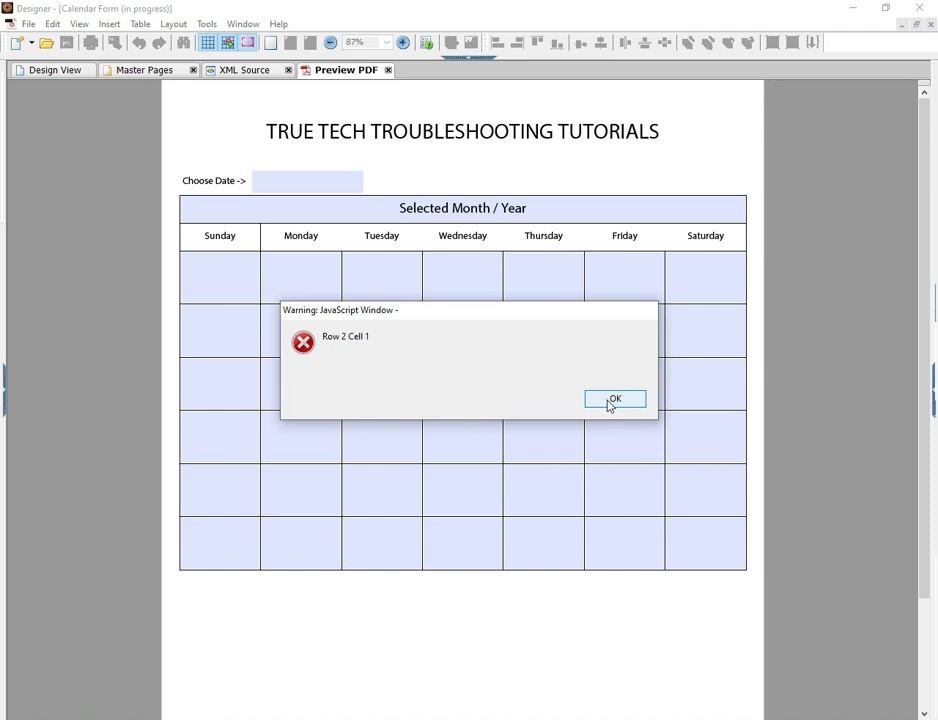
pyautogui.click(614, 399)
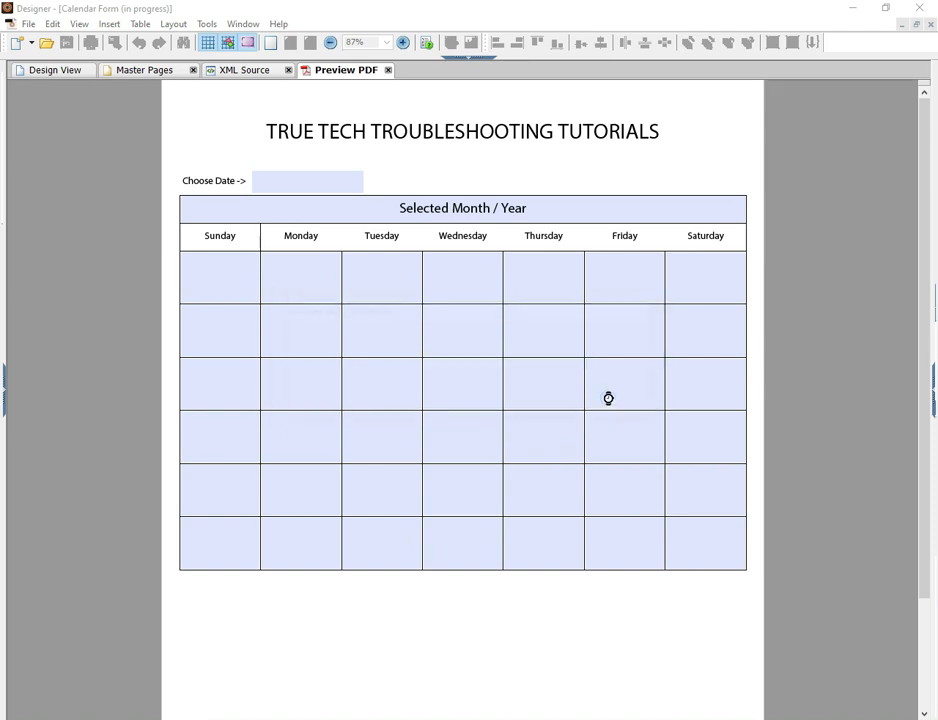
pyautogui.click(610, 396)
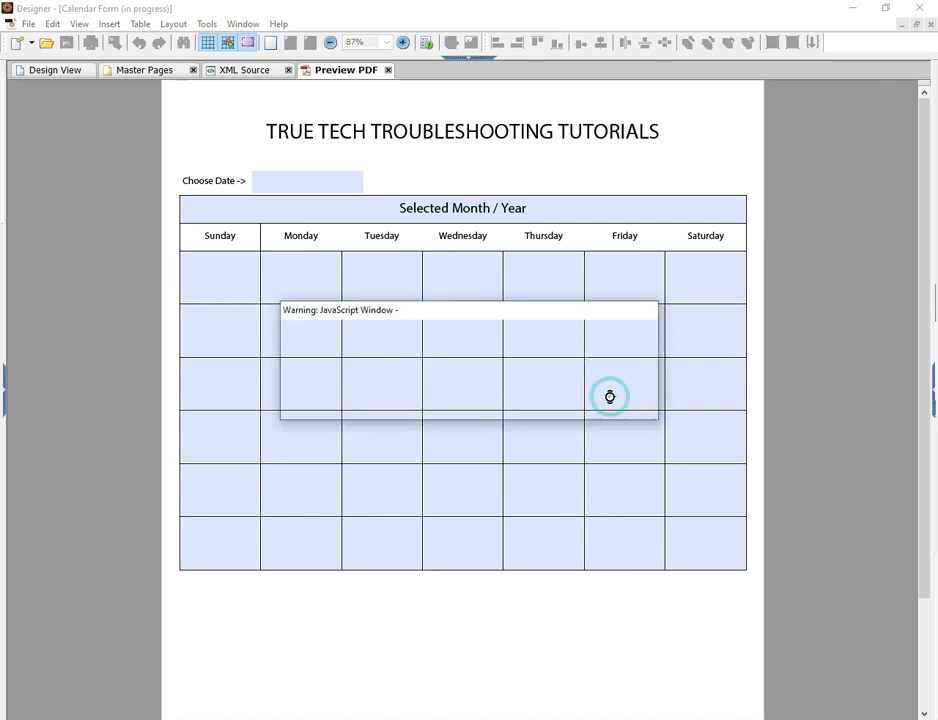
pyautogui.click(610, 396)
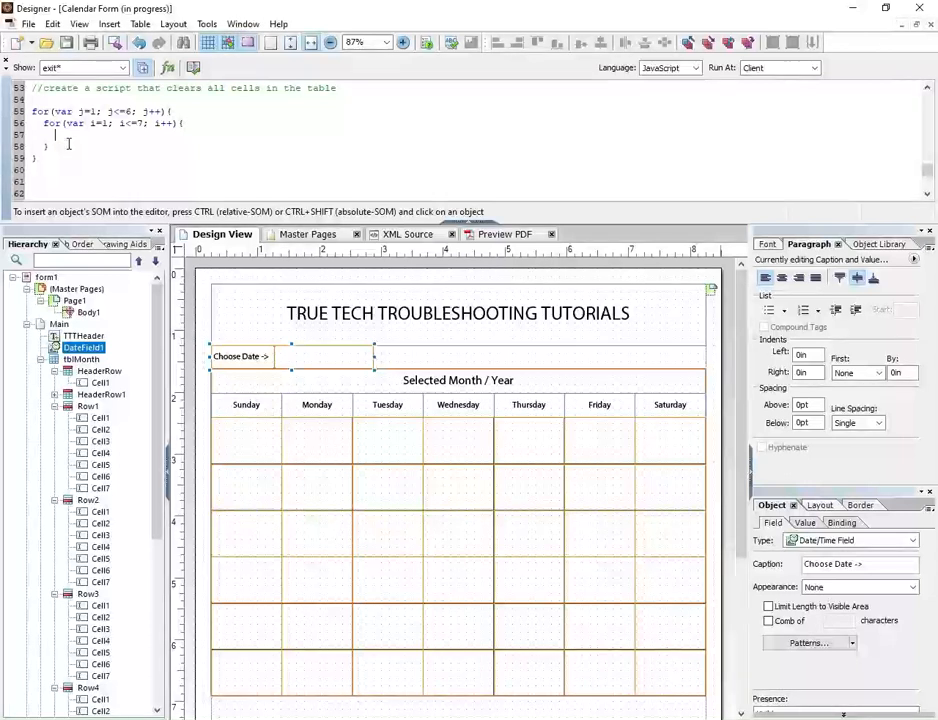
# - Replace the alert with tblMonth.Row[j].Cell[i].rawValue = "something"; in the inner loop
pyautogui.write('tblMonth')
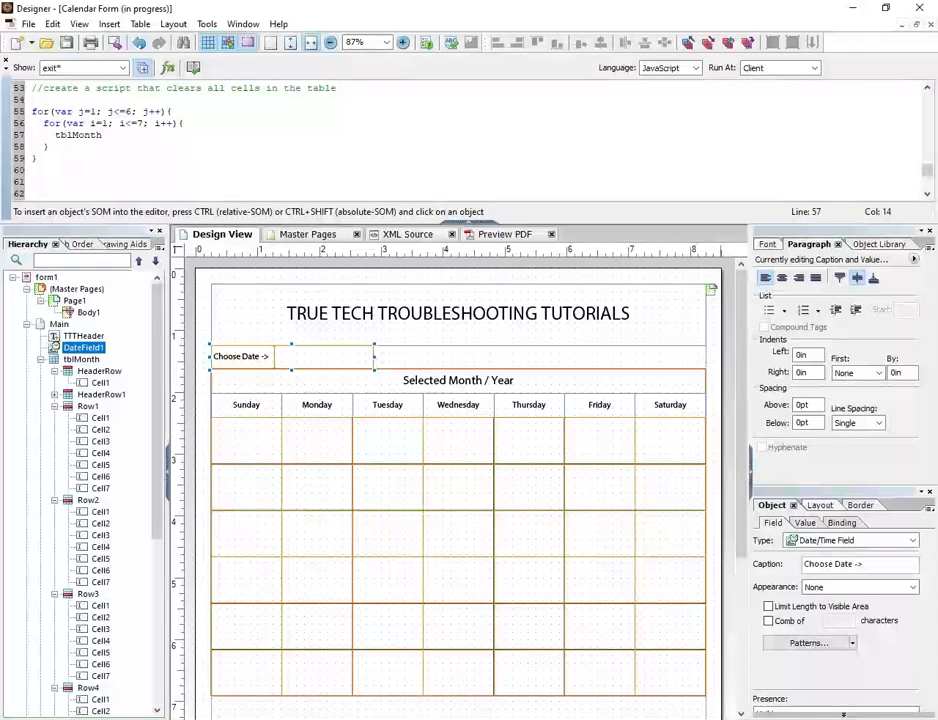
pyautogui.write('.')
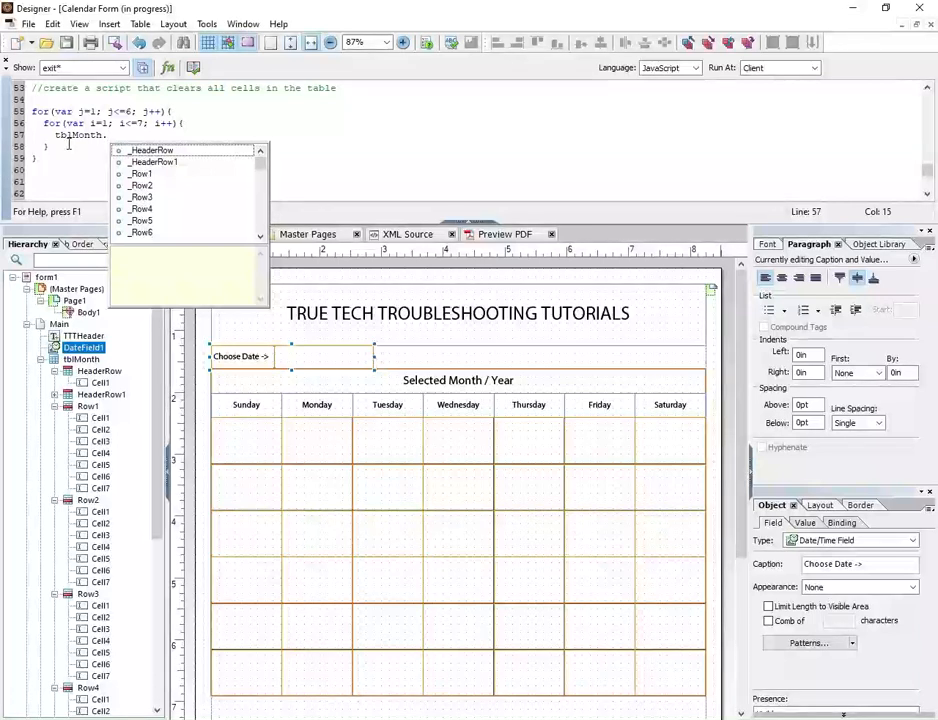
pyautogui.write('Row')
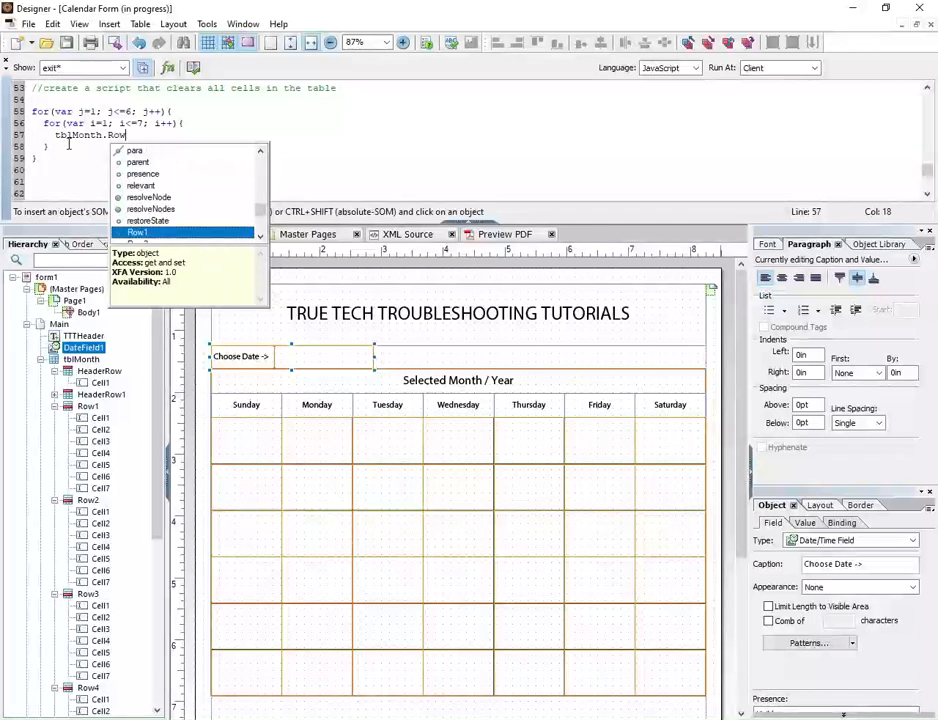
pyautogui.write('.Cell1.')
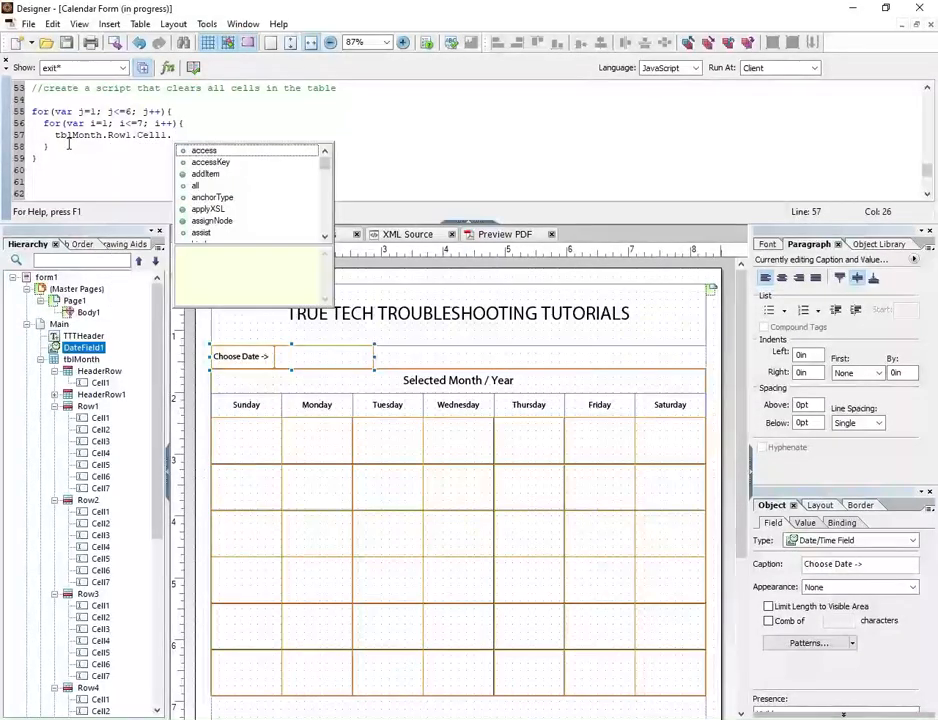
pyautogui.write('rawValue =')
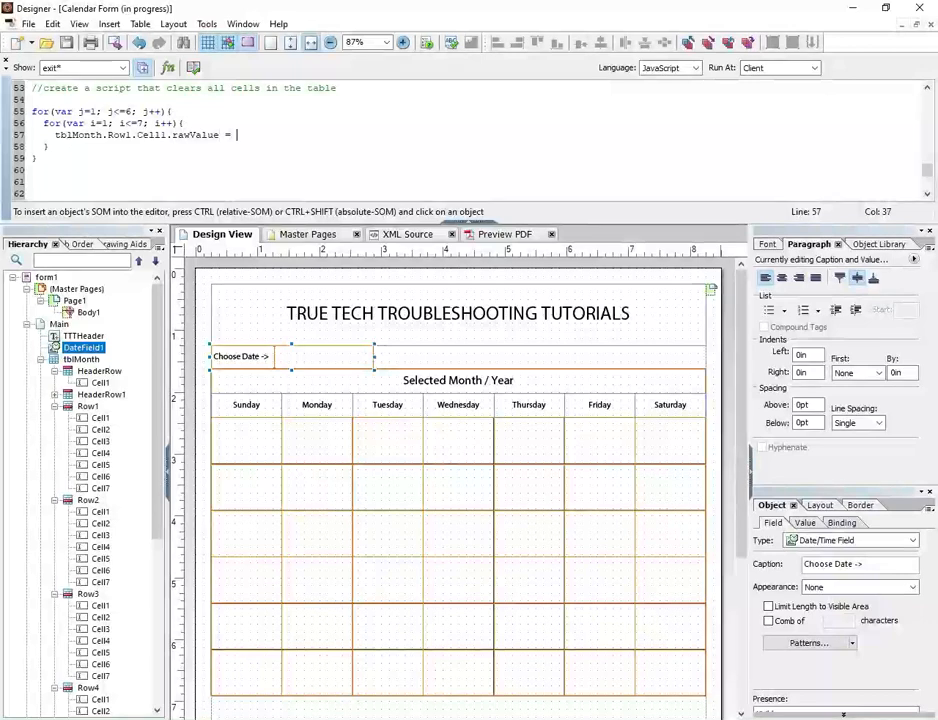
pyautogui.write('"')
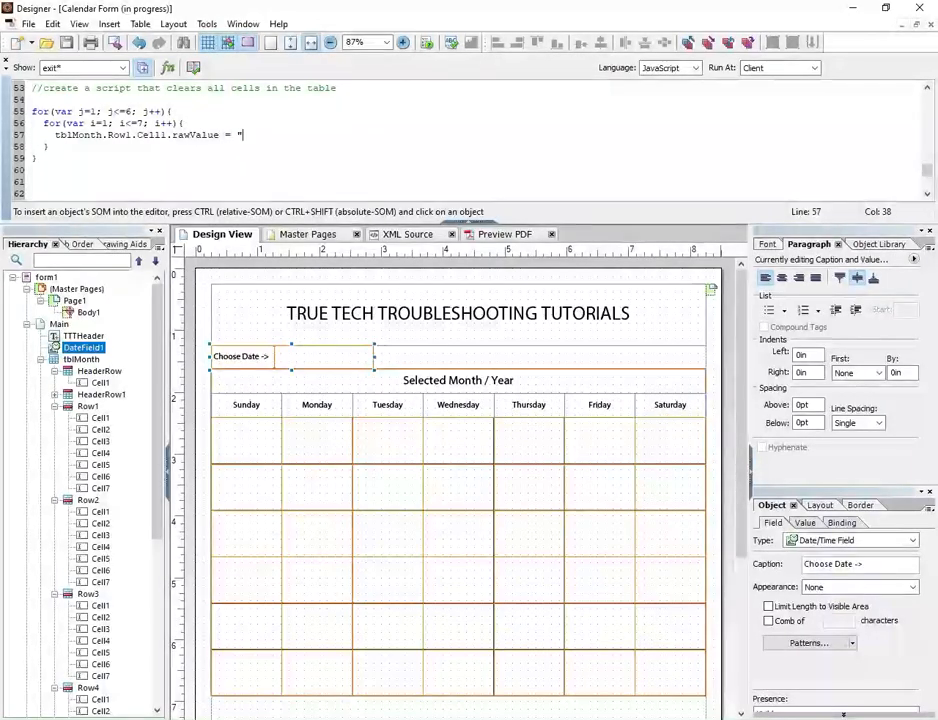
pyautogui.write('something";')
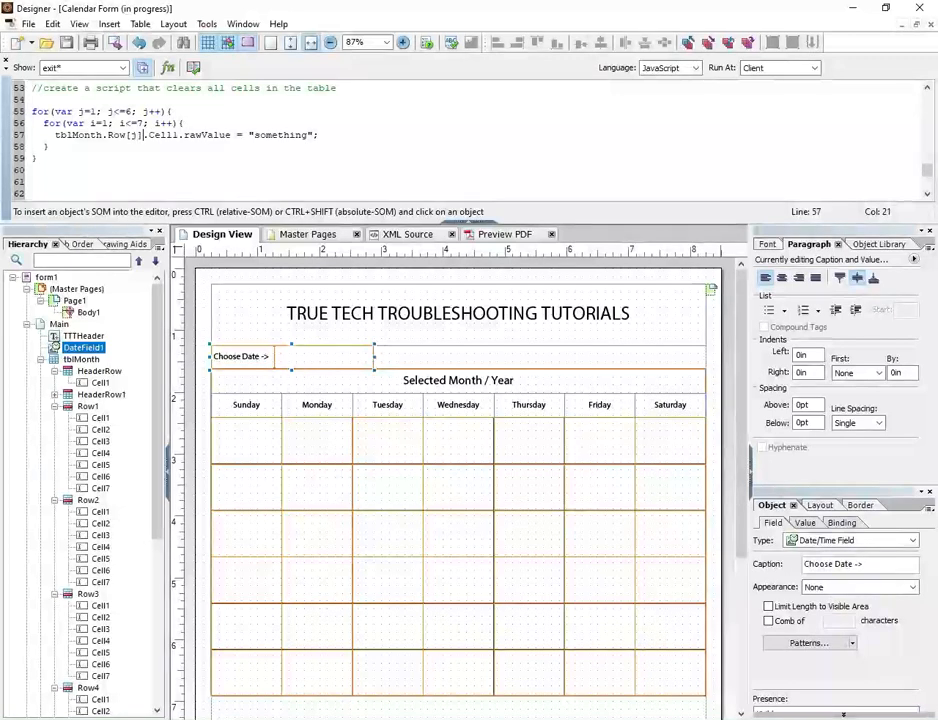
pyautogui.write('[i]')
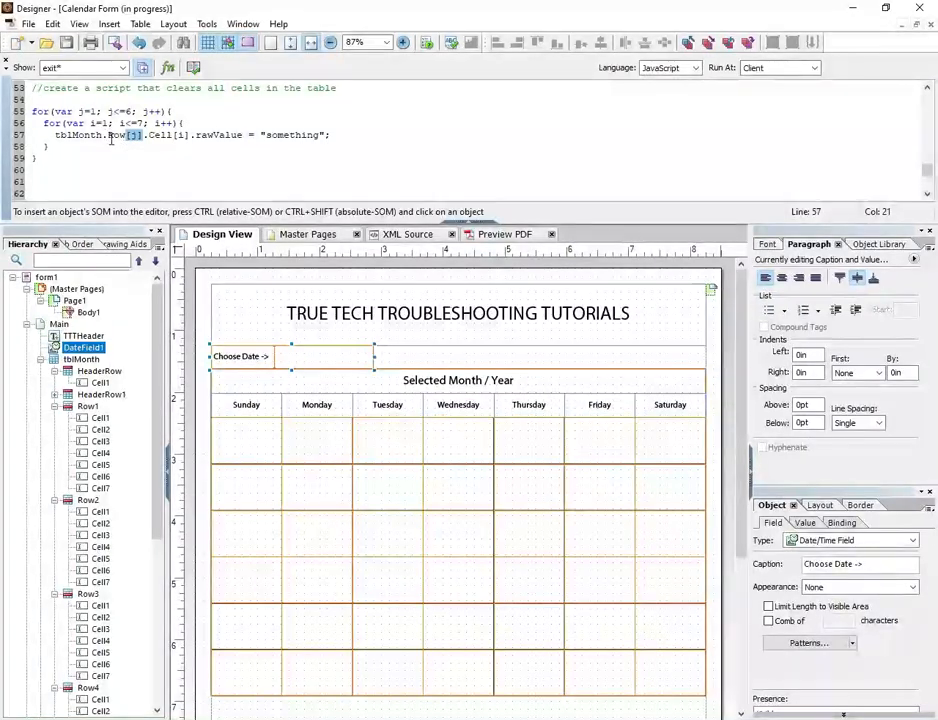
pyautogui.moveTo(533, 462)
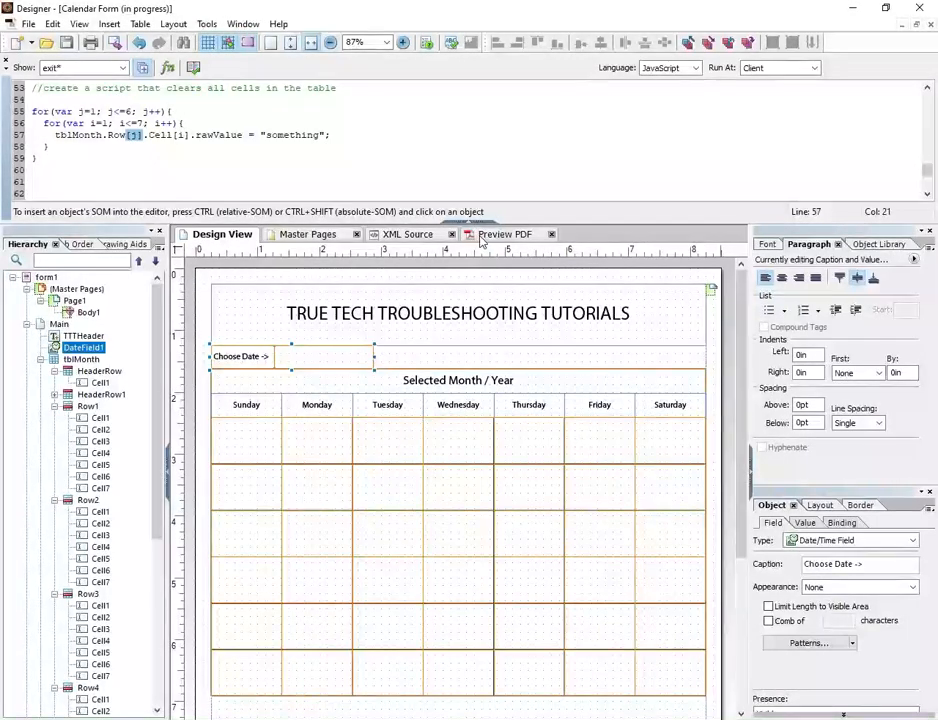
pyautogui.click(505, 234)
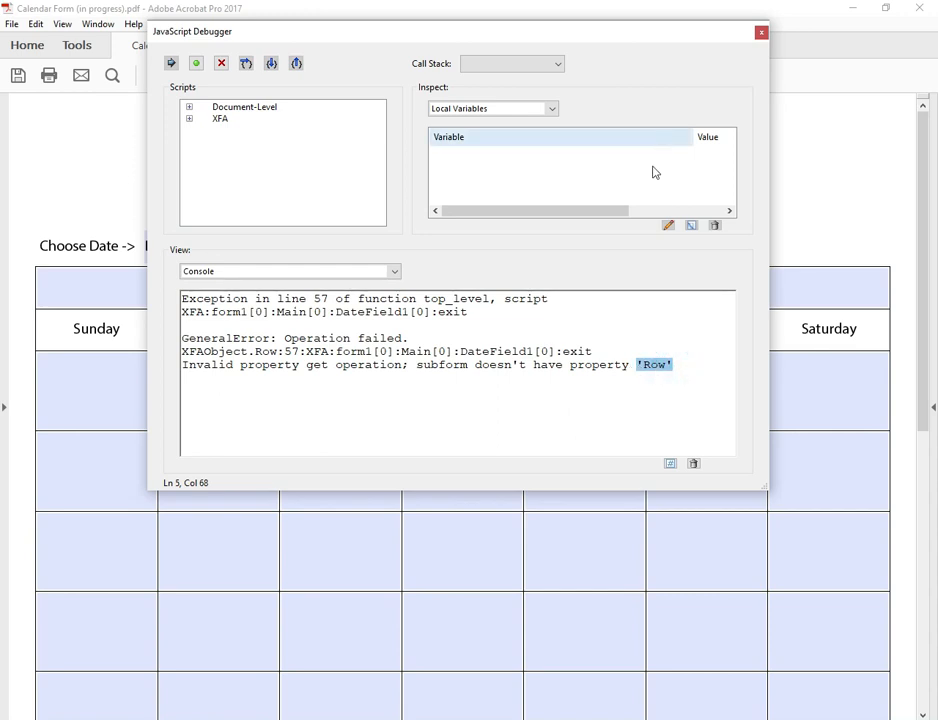
pyautogui.click(761, 32)
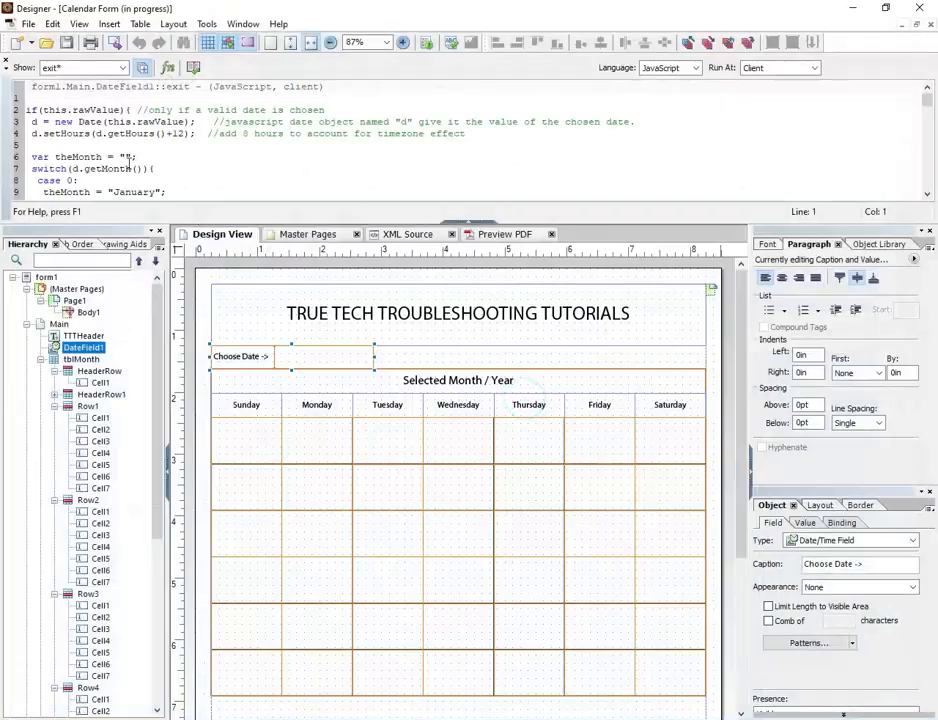
# - Append a //resolveNode() comment to line 57's cell assignment
pyautogui.scroll(-3)
pyautogui.write('tblMonth.Row[j].Cell[i].rawValue = "something";')
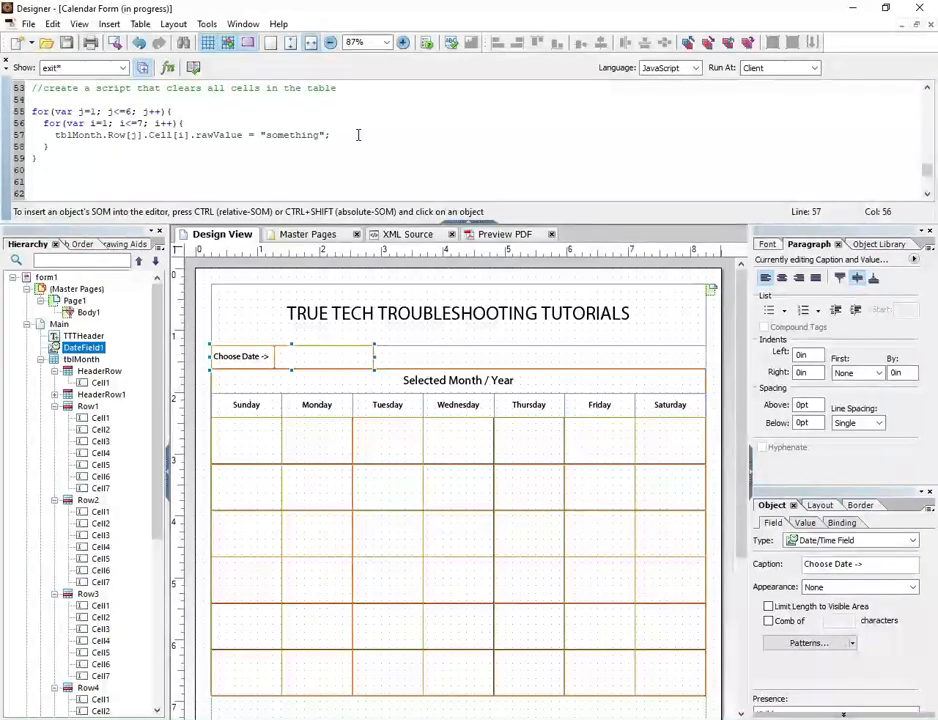
pyautogui.write('//resolveNode')
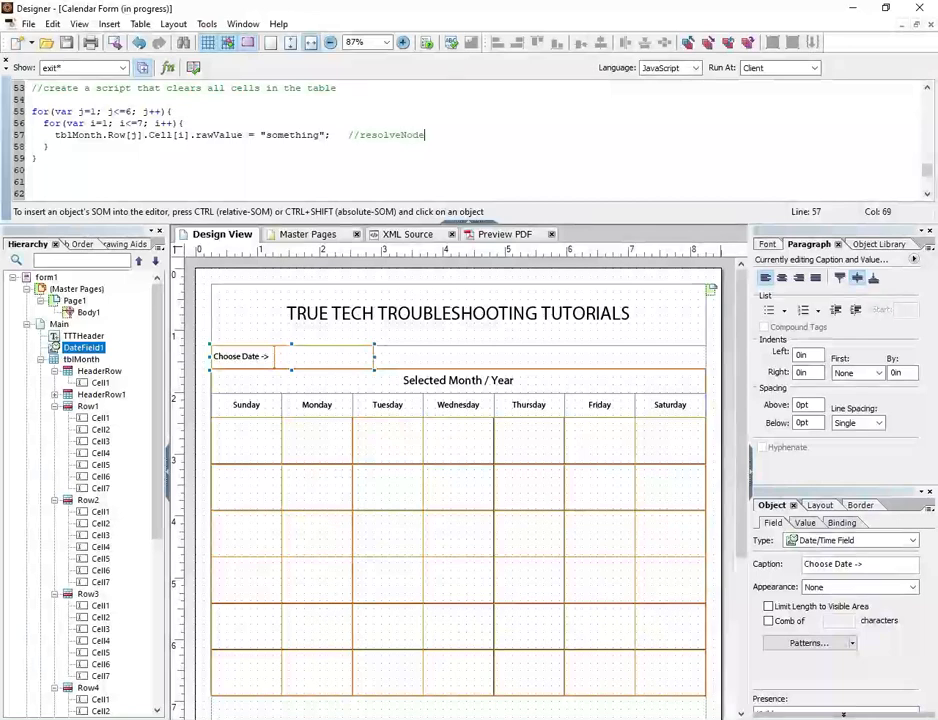
pyautogui.write('()')
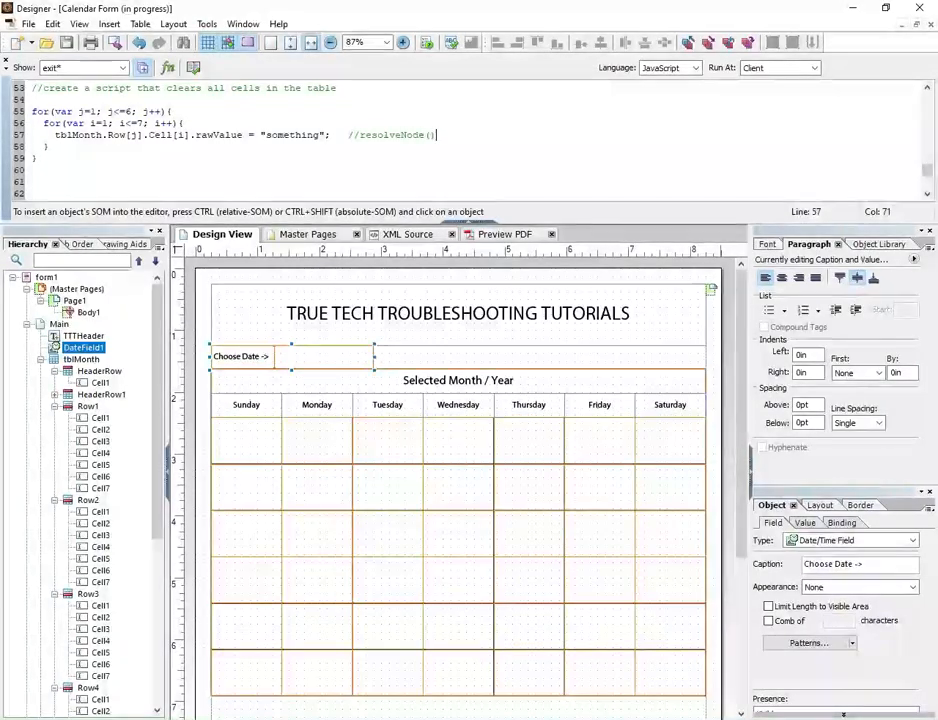